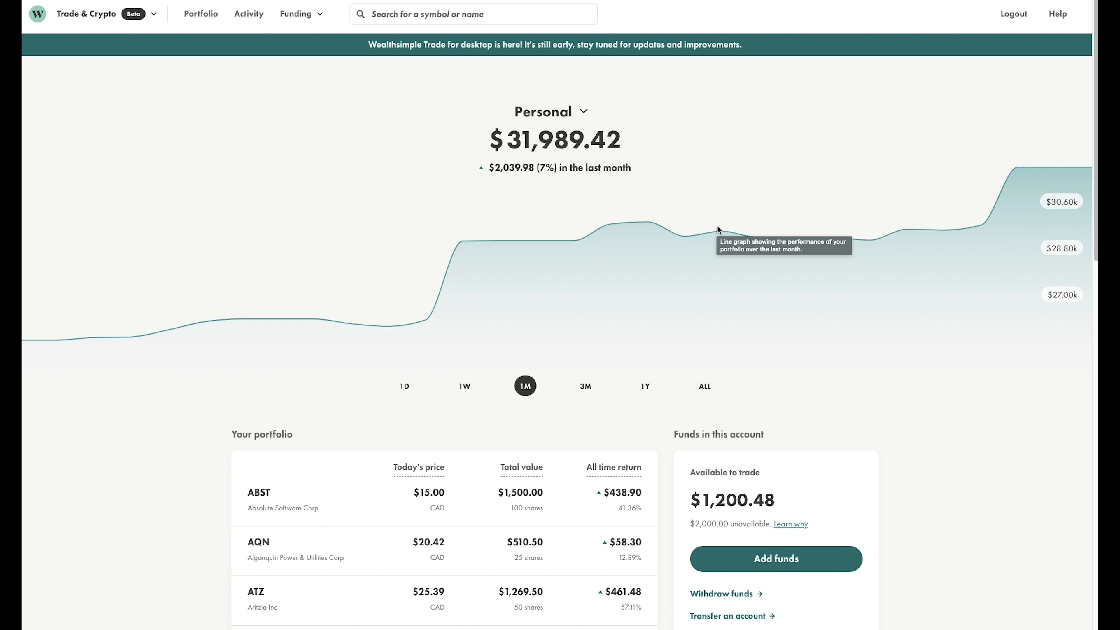
mouse_move(715, 220)
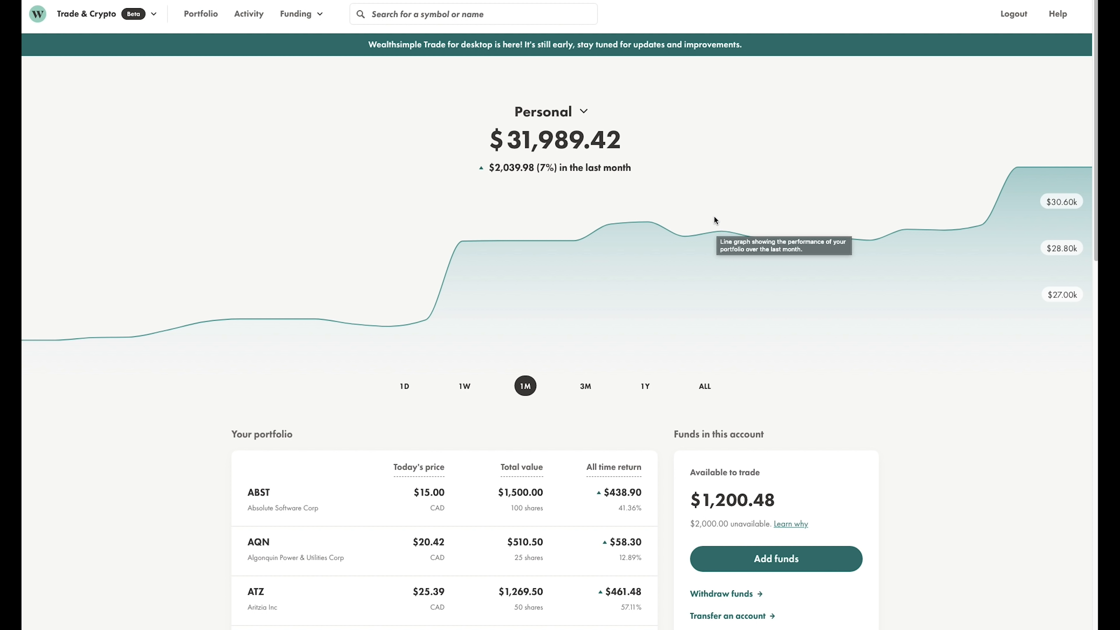
- Switch the portfolio chart from the 7% monthly return to the all-time 25% ($6,373.98) gain
double_click(514, 140)
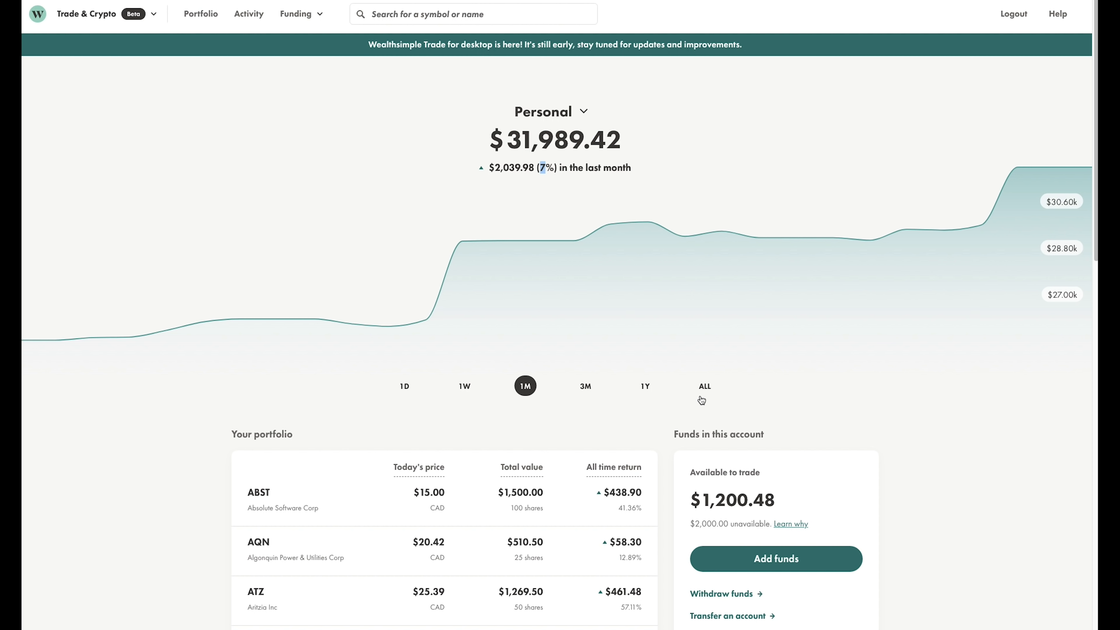
left_click(704, 385)
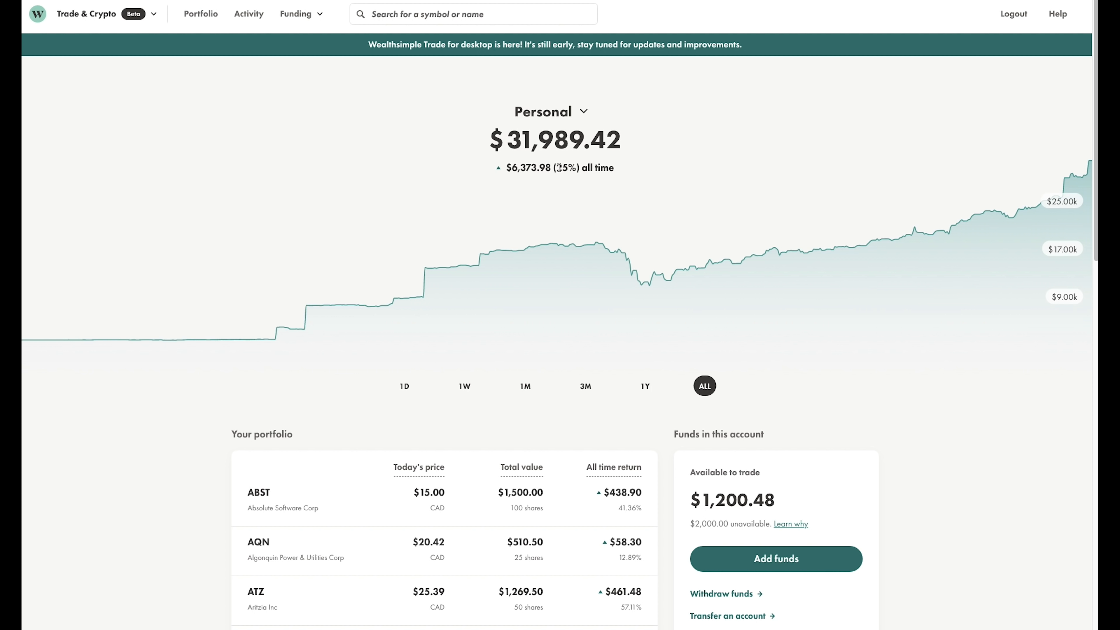
double_click(567, 167)
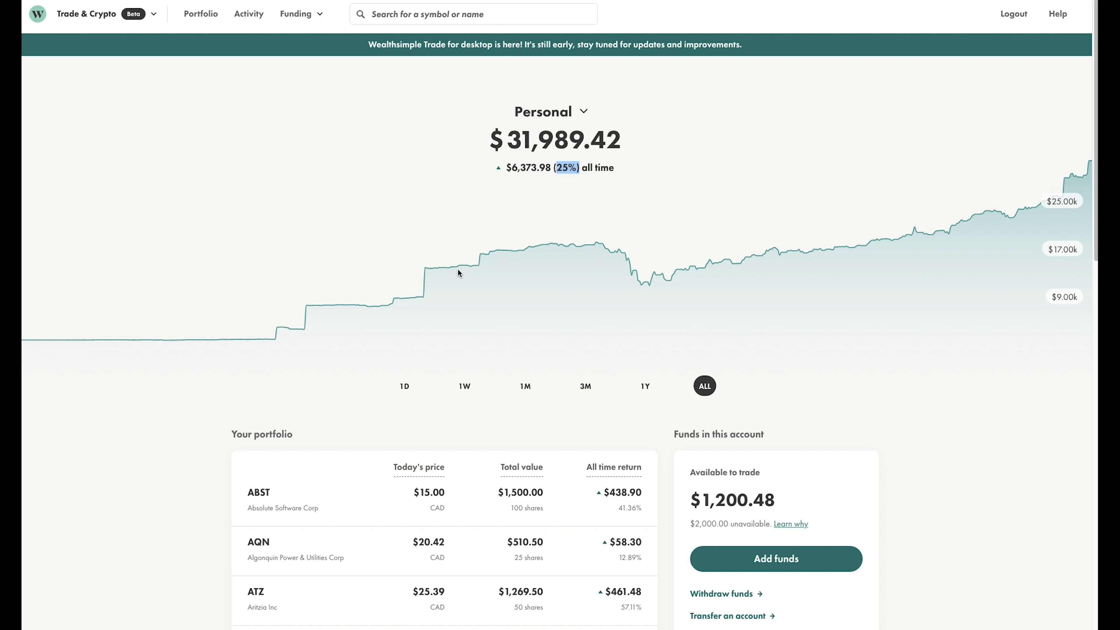
mouse_move(607, 276)
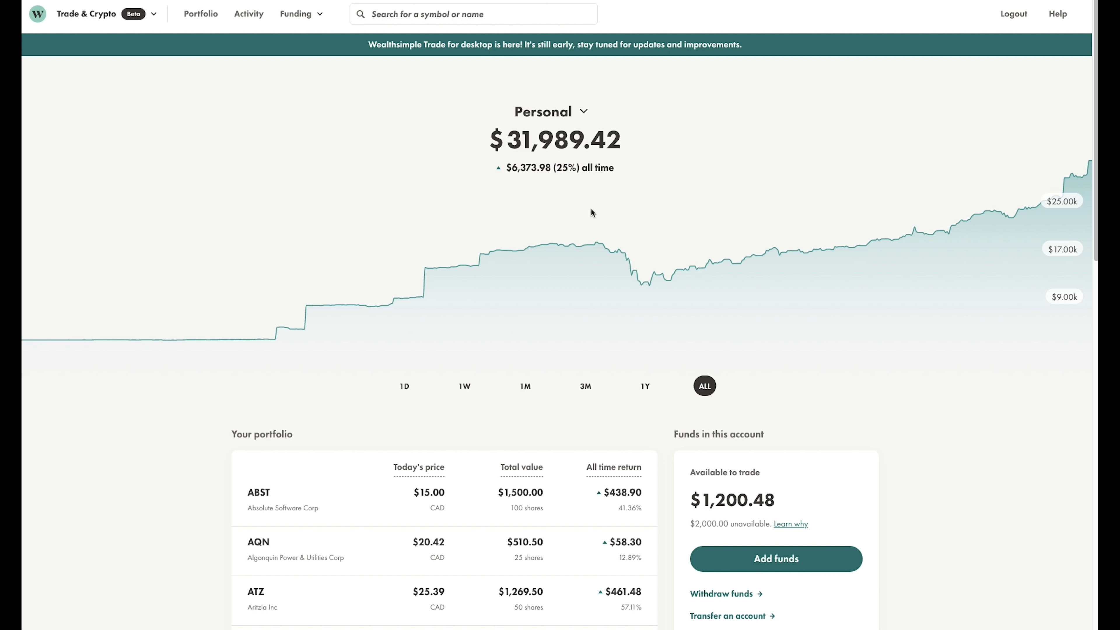
mouse_move(626, 258)
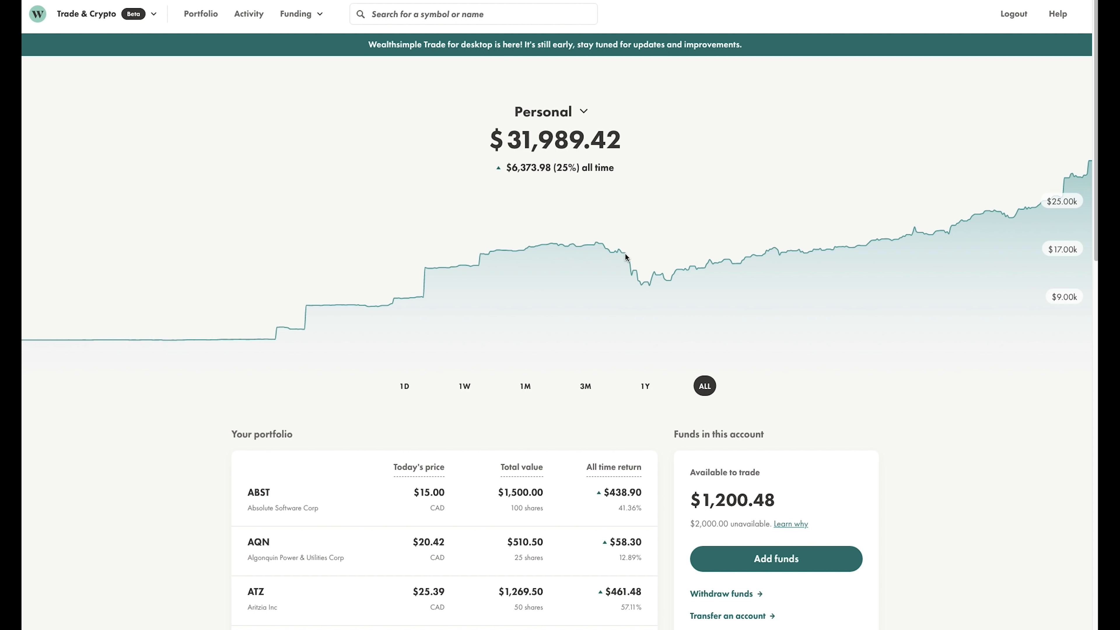
mouse_move(647, 246)
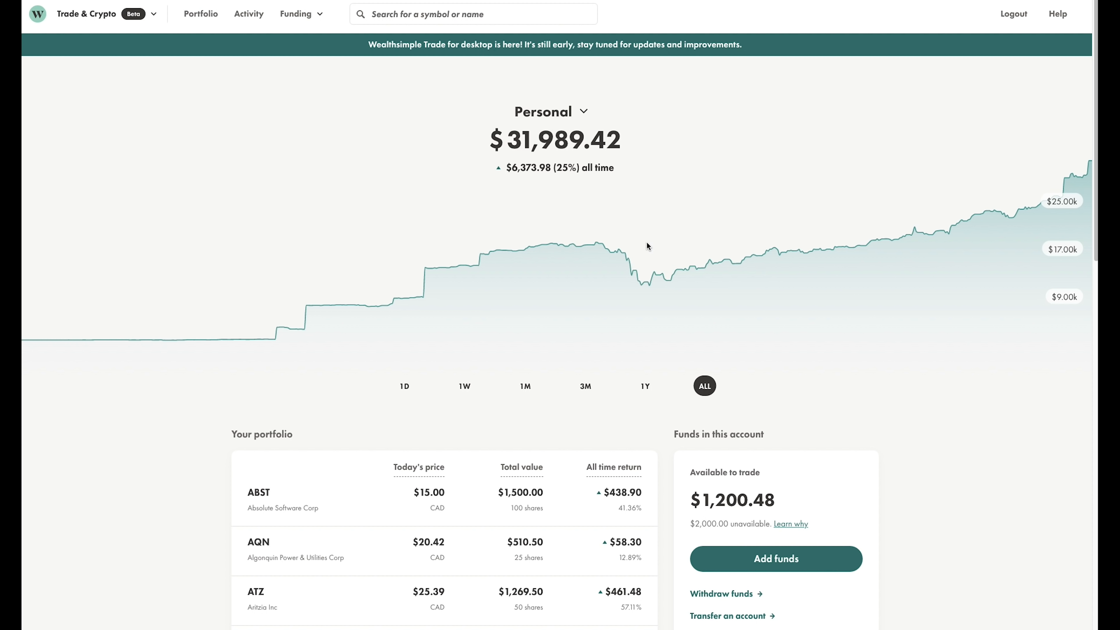
mouse_move(133, 343)
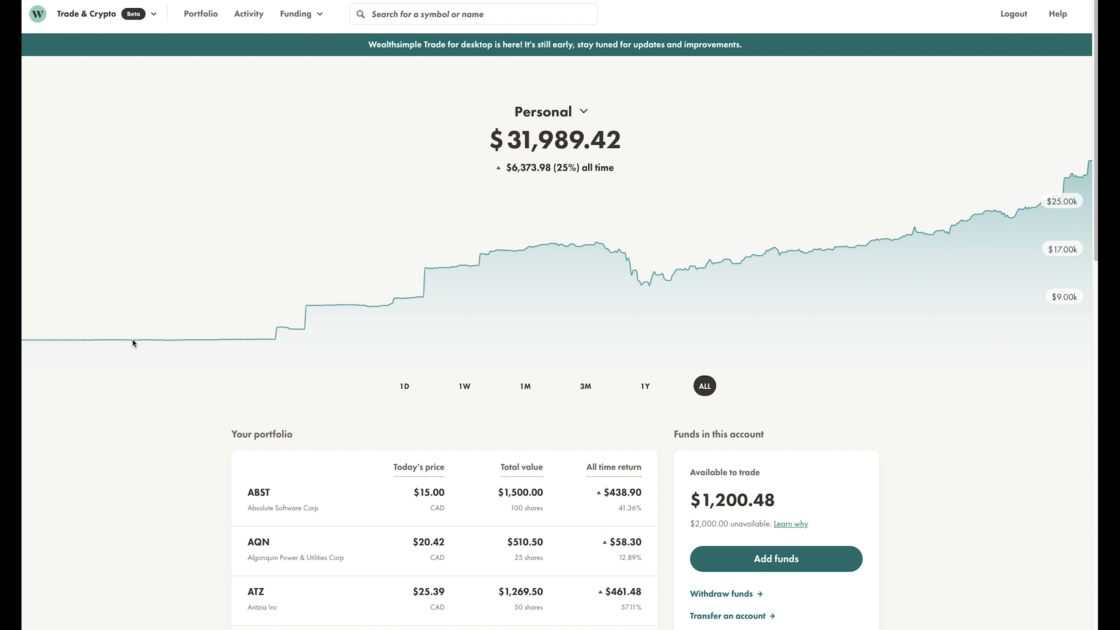
mouse_move(625, 258)
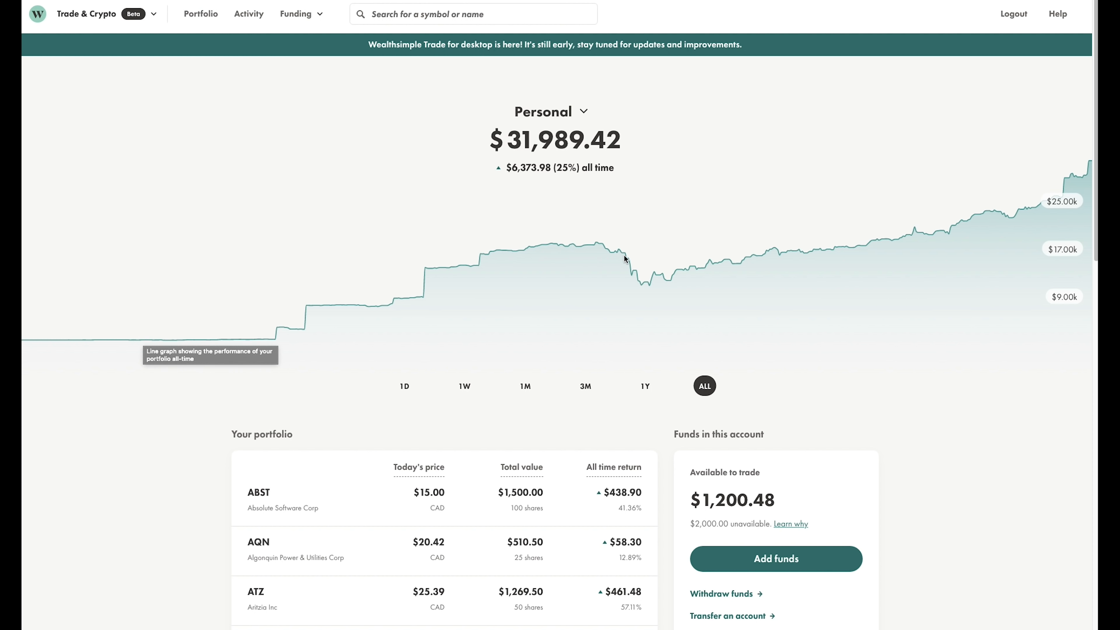
mouse_move(611, 127)
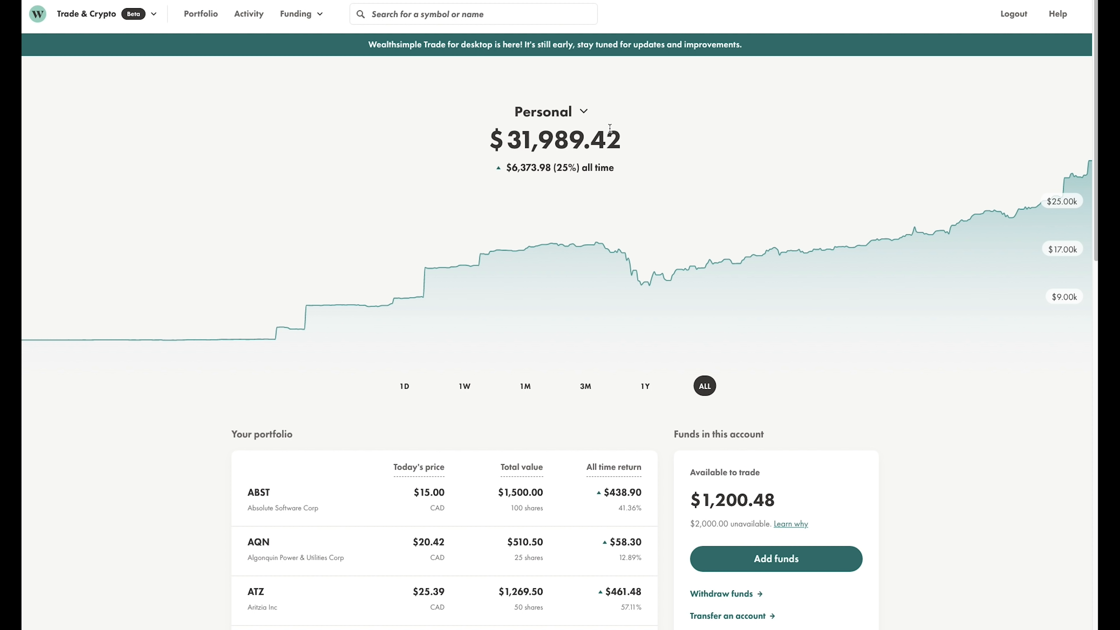
scroll("down", 3)
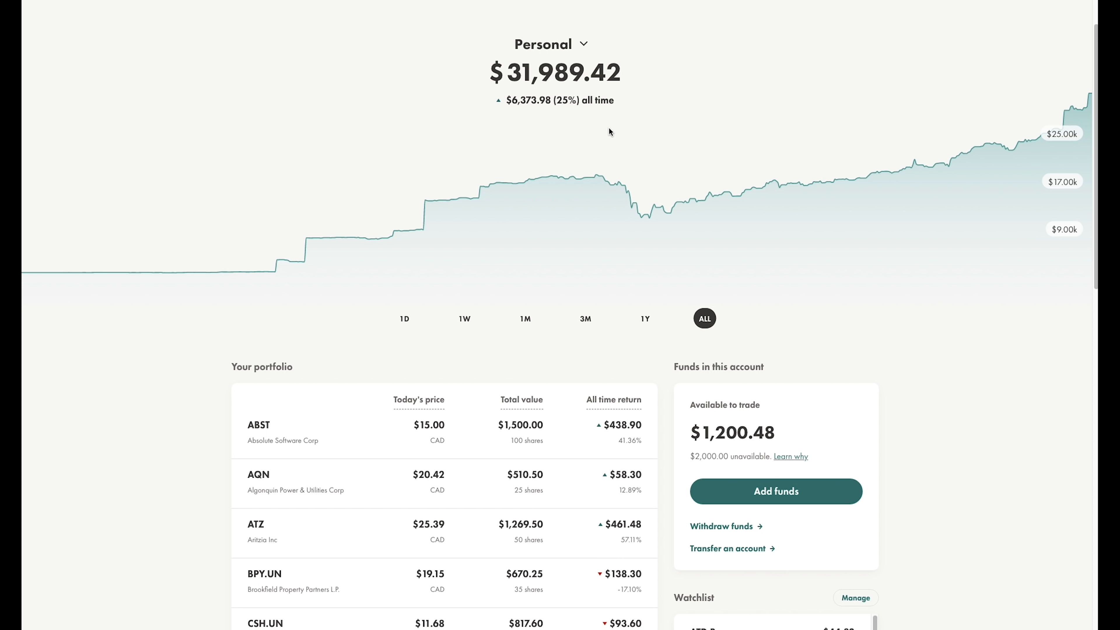
scroll("down", 3)
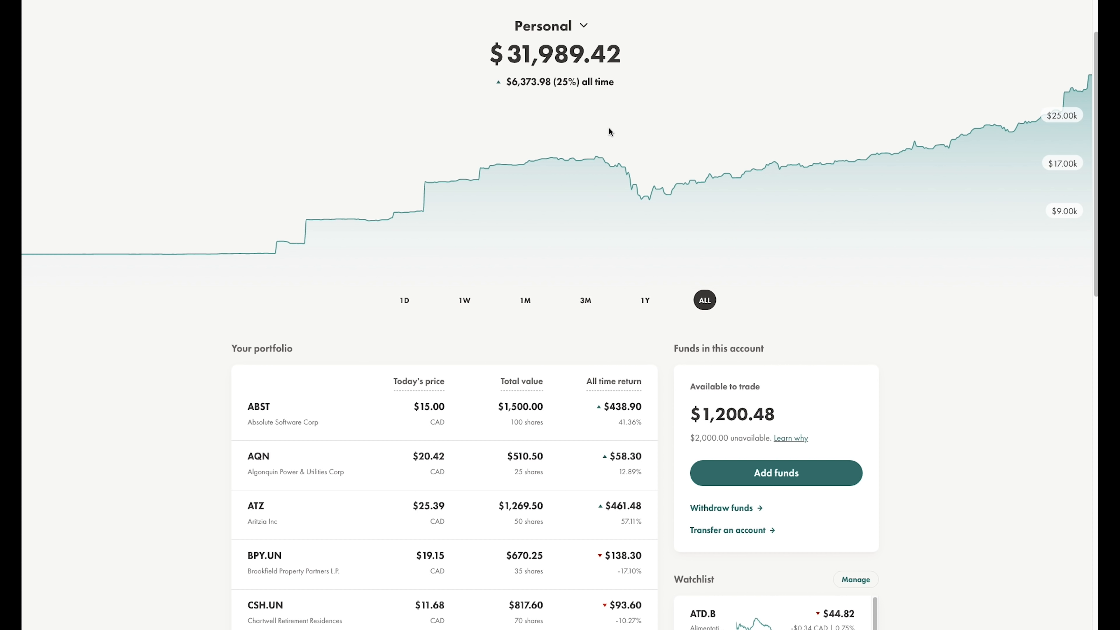
scroll("down", 3)
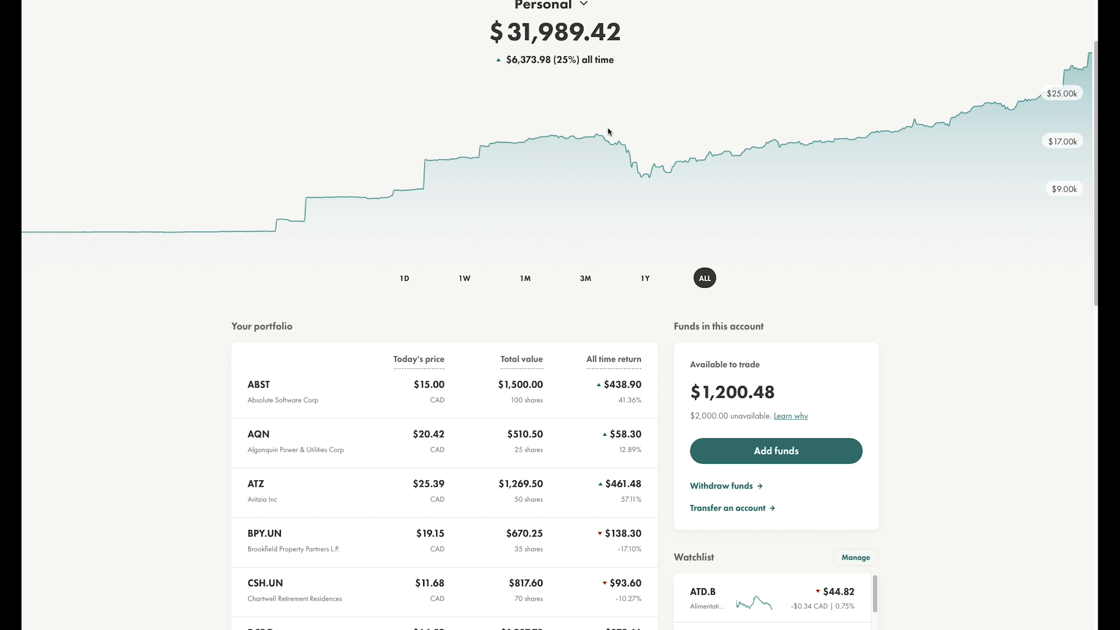
scroll("down", 3)
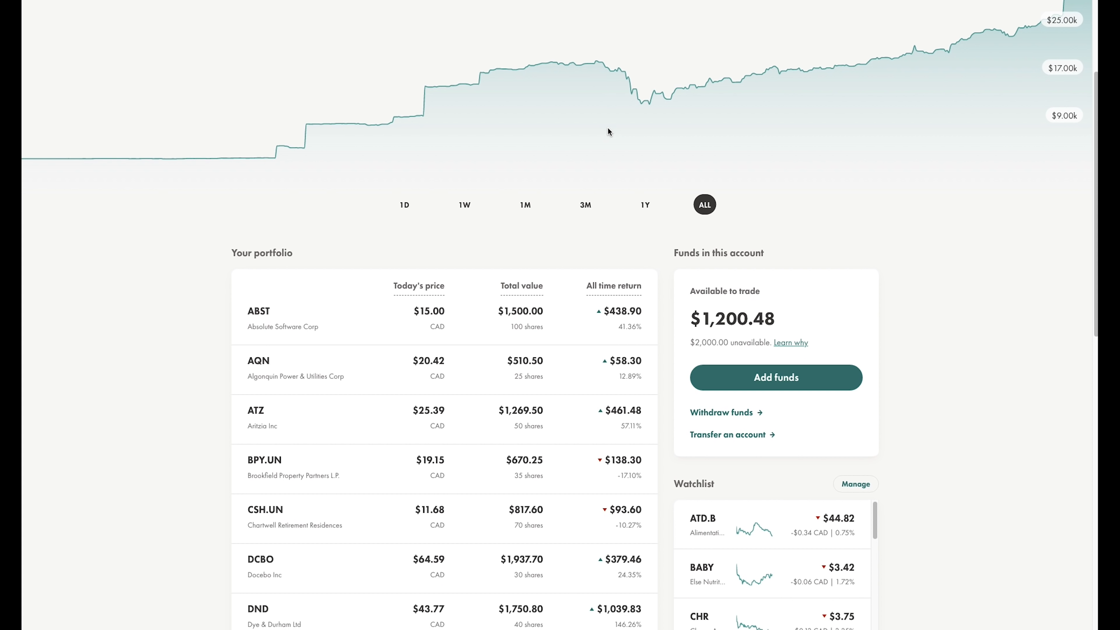
scroll("down", 3)
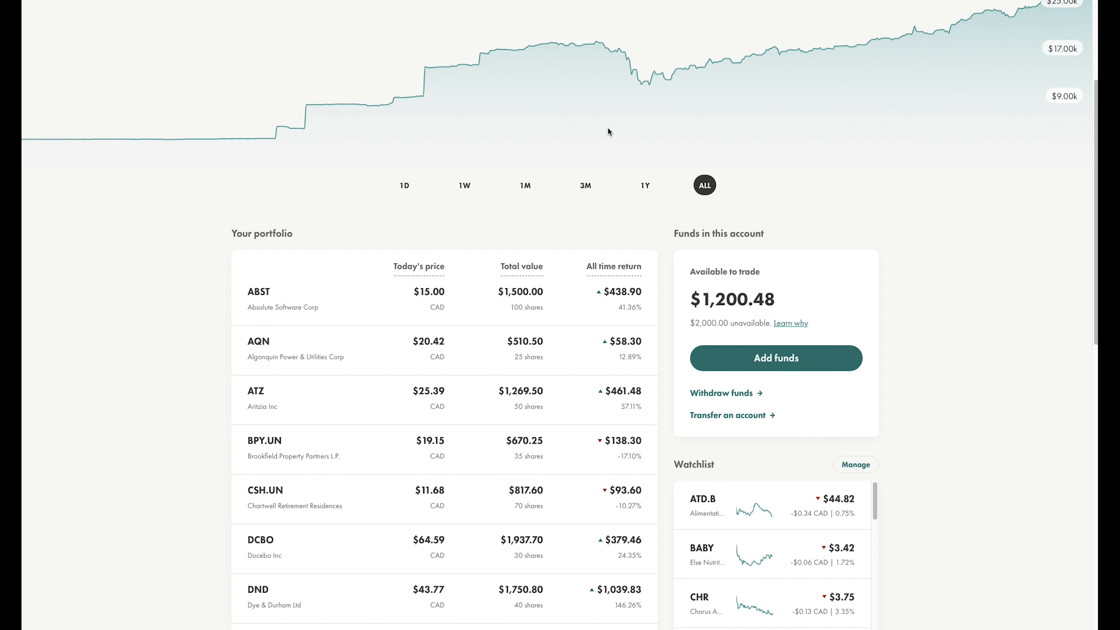
scroll("down", 3)
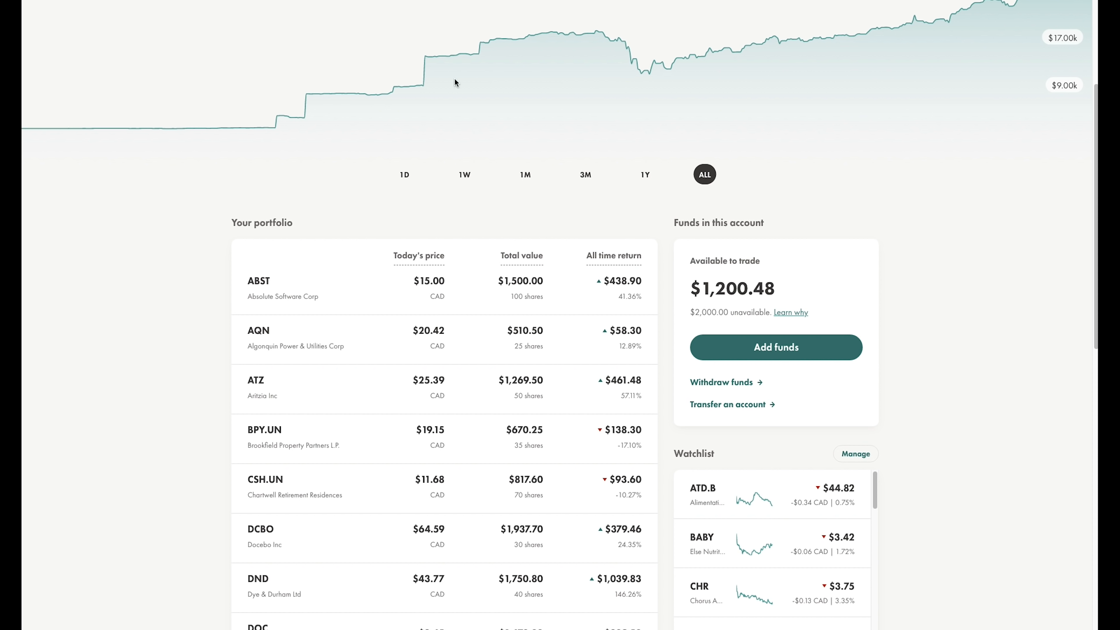
mouse_move(632, 62)
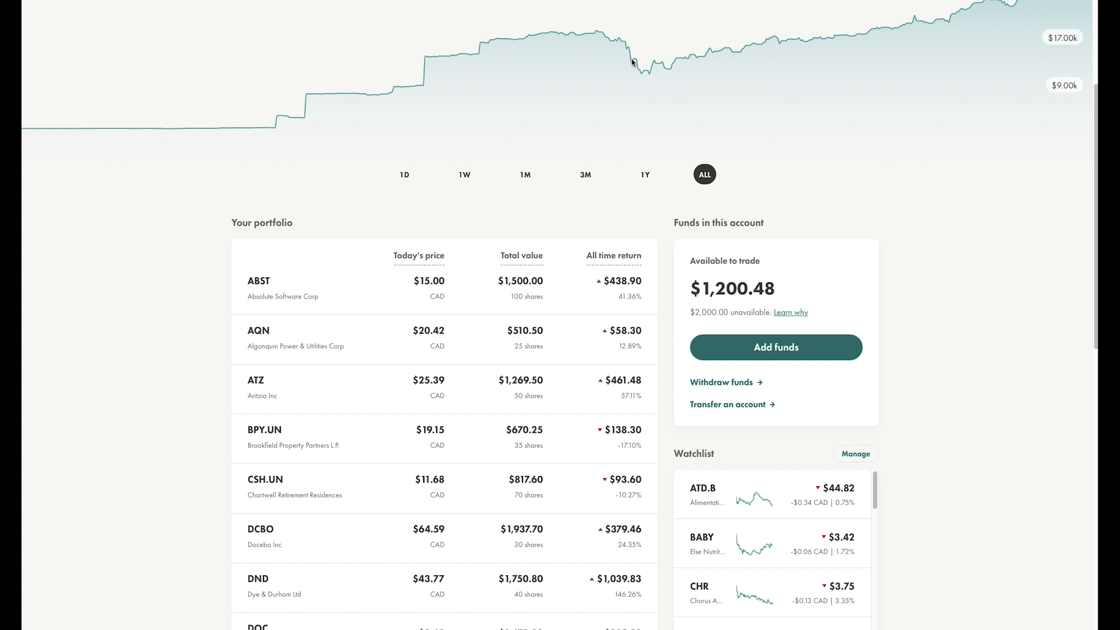
mouse_move(655, 71)
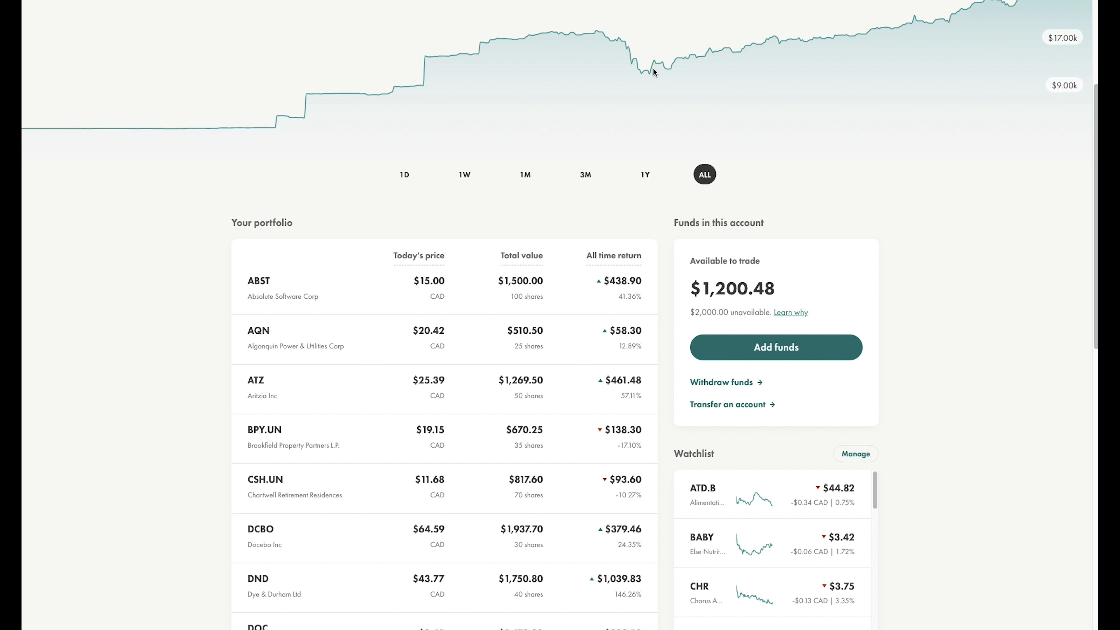
scroll("down", 3)
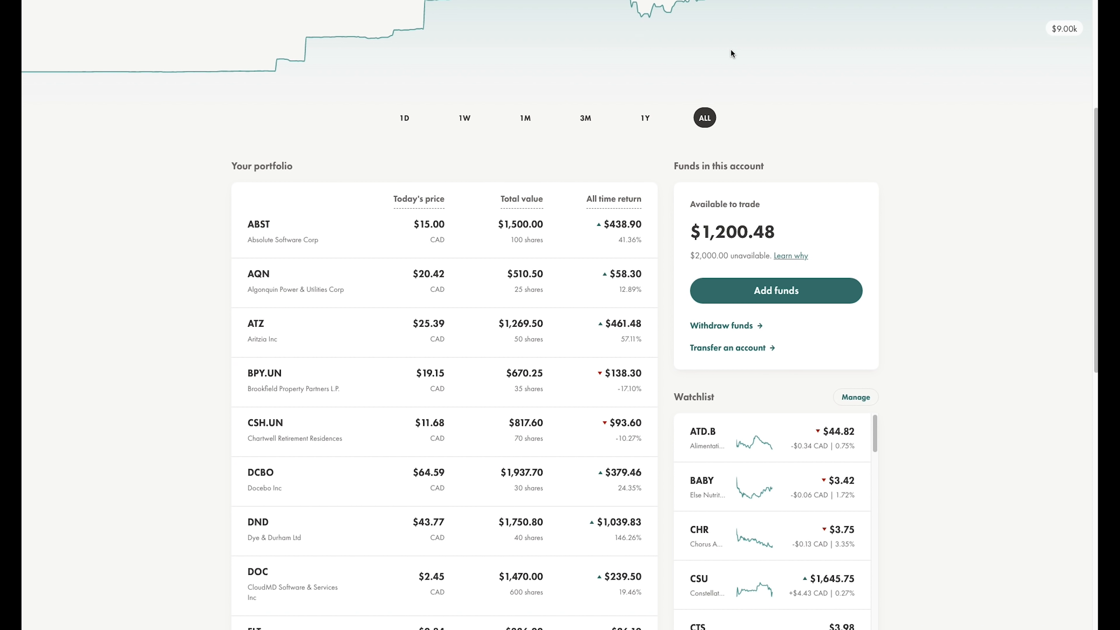
scroll("down", 3)
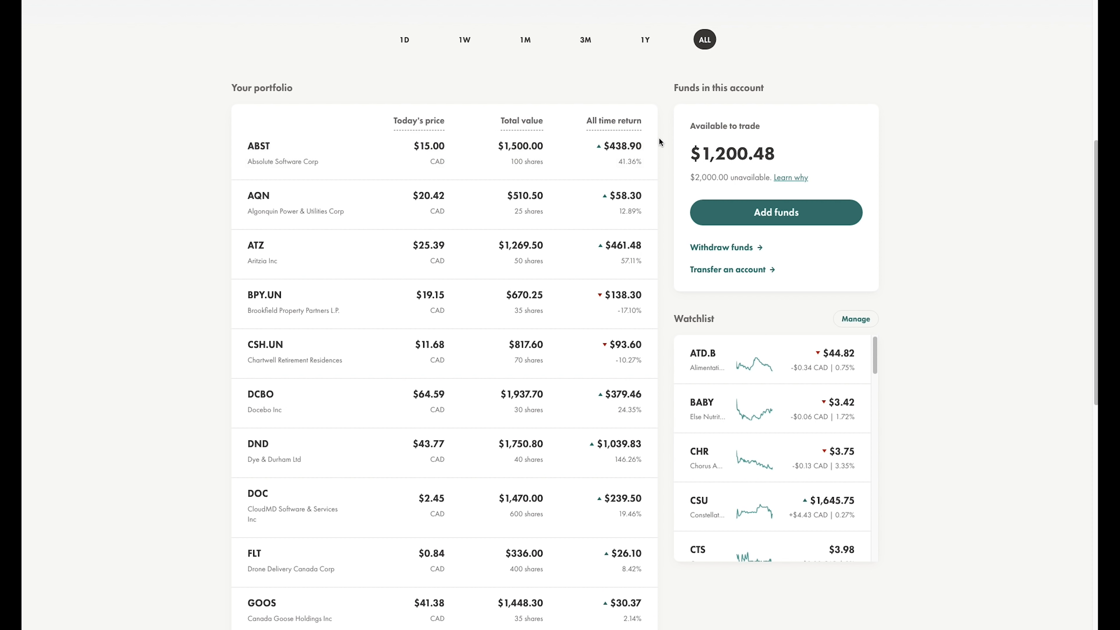
scroll("down", 3)
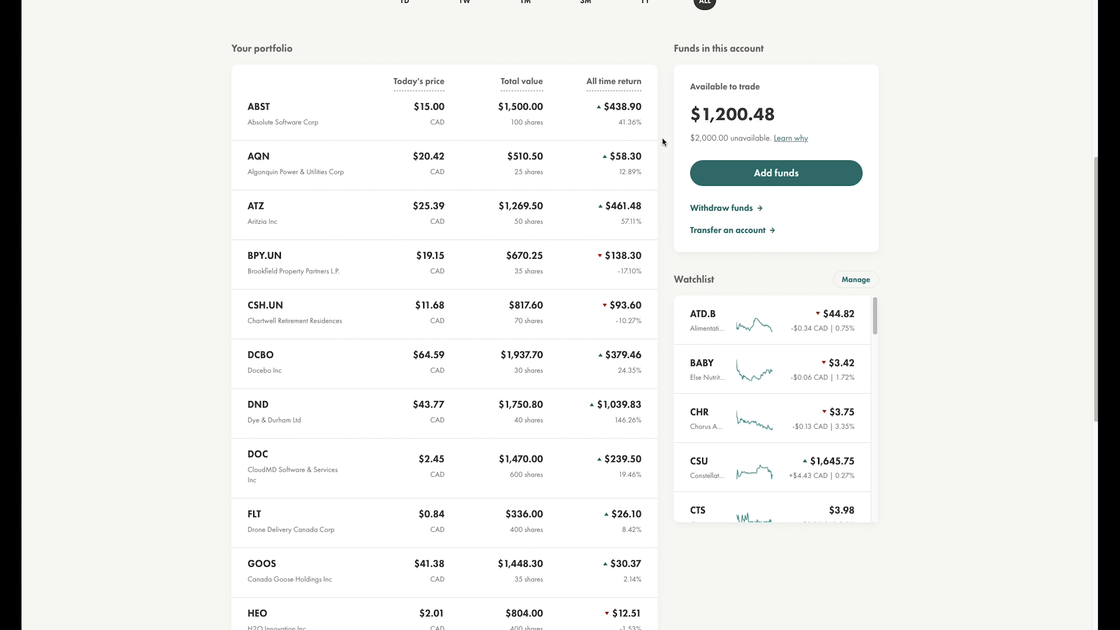
scroll("down", 3)
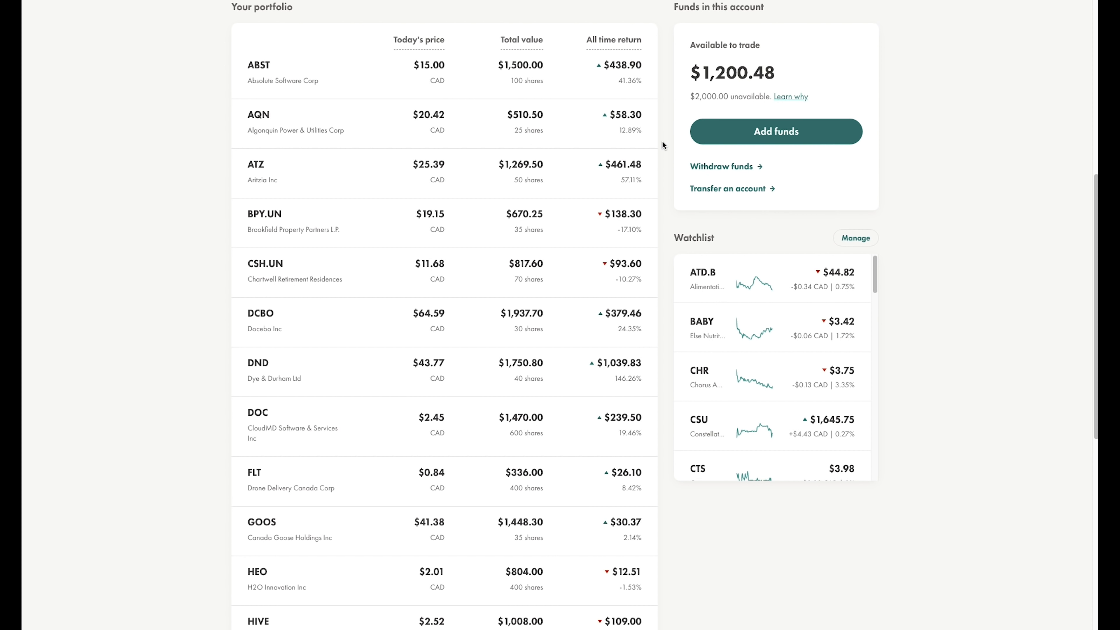
scroll("down", 3)
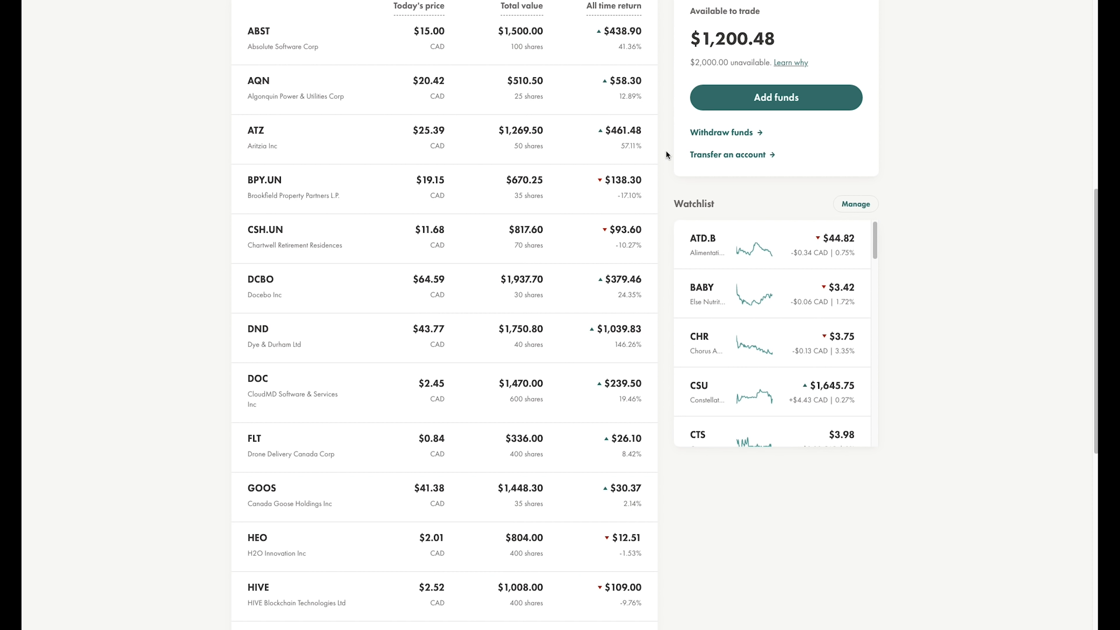
scroll("down", 3)
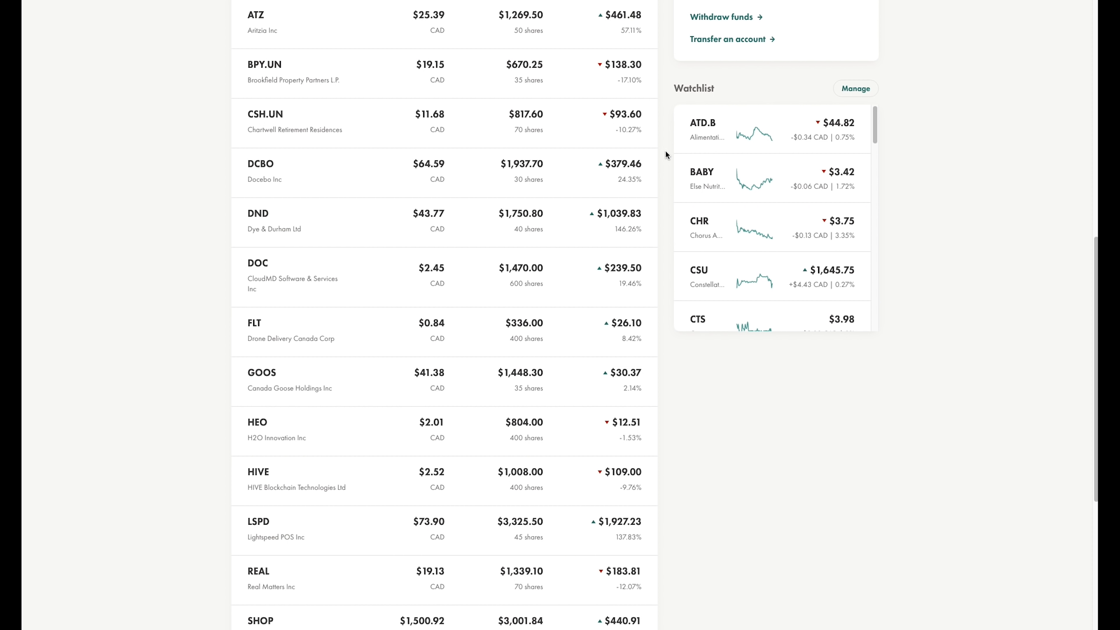
scroll("down", 3)
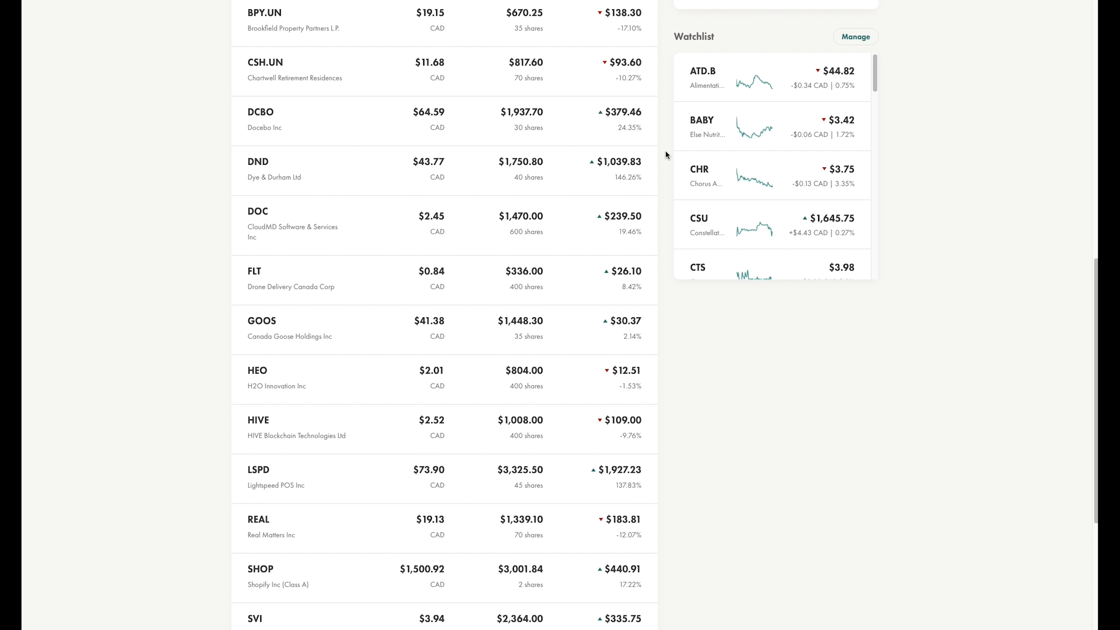
scroll("down", 3)
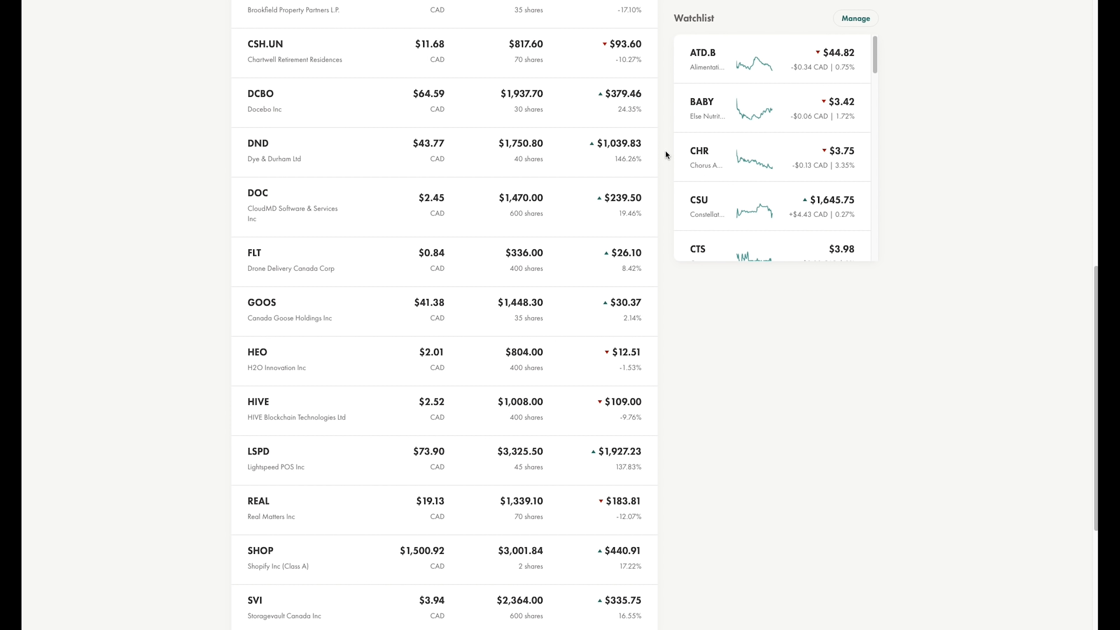
scroll("down", 3)
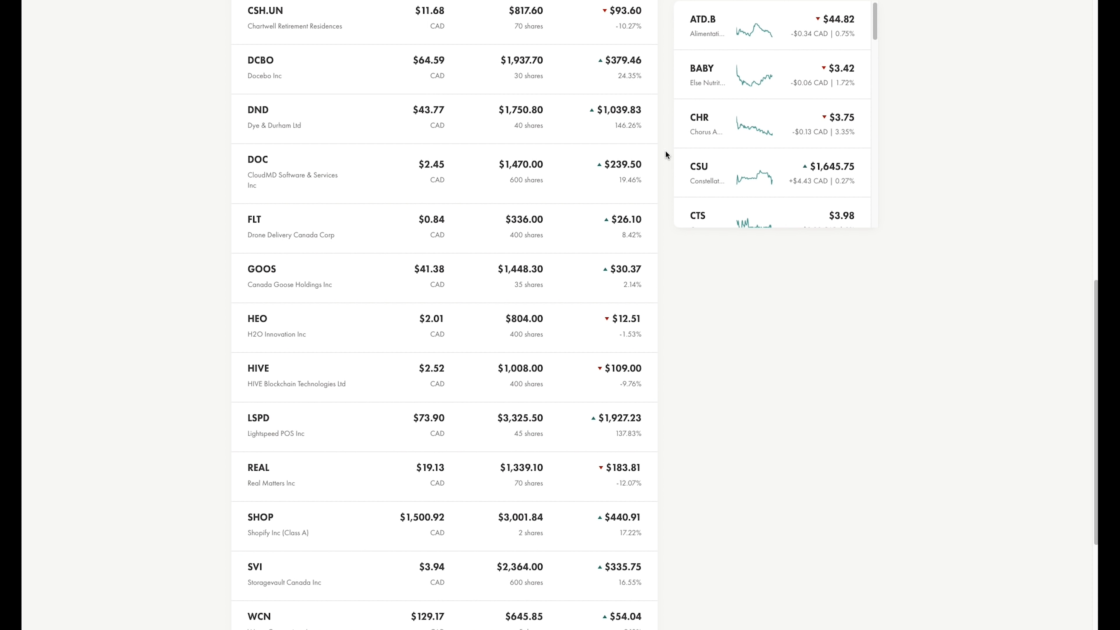
scroll("down", 3)
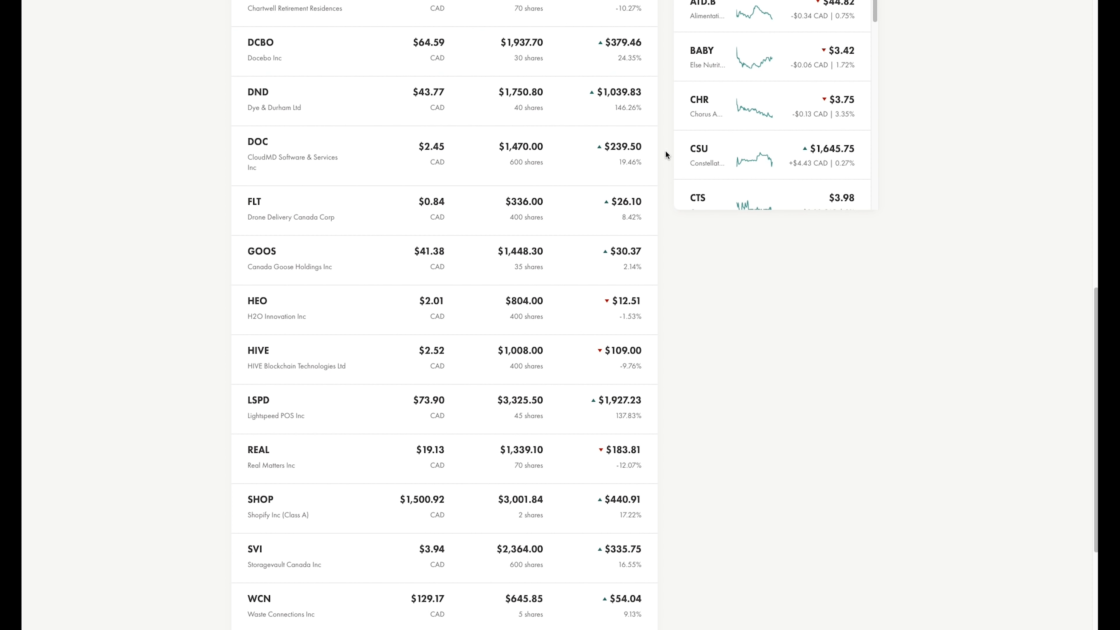
scroll("down", 3)
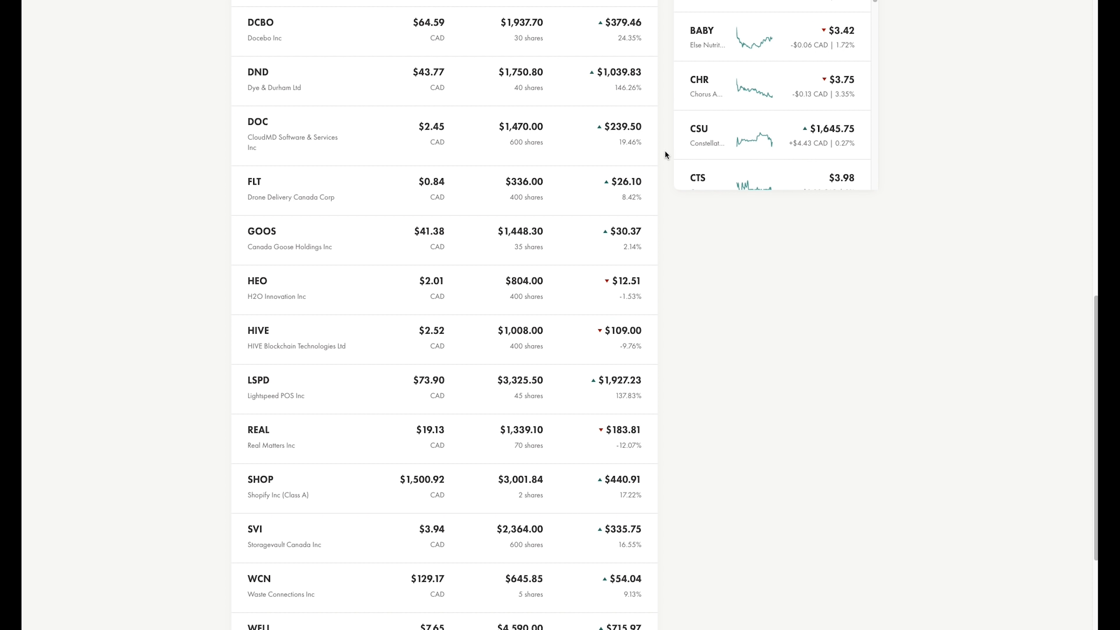
scroll("down", 3)
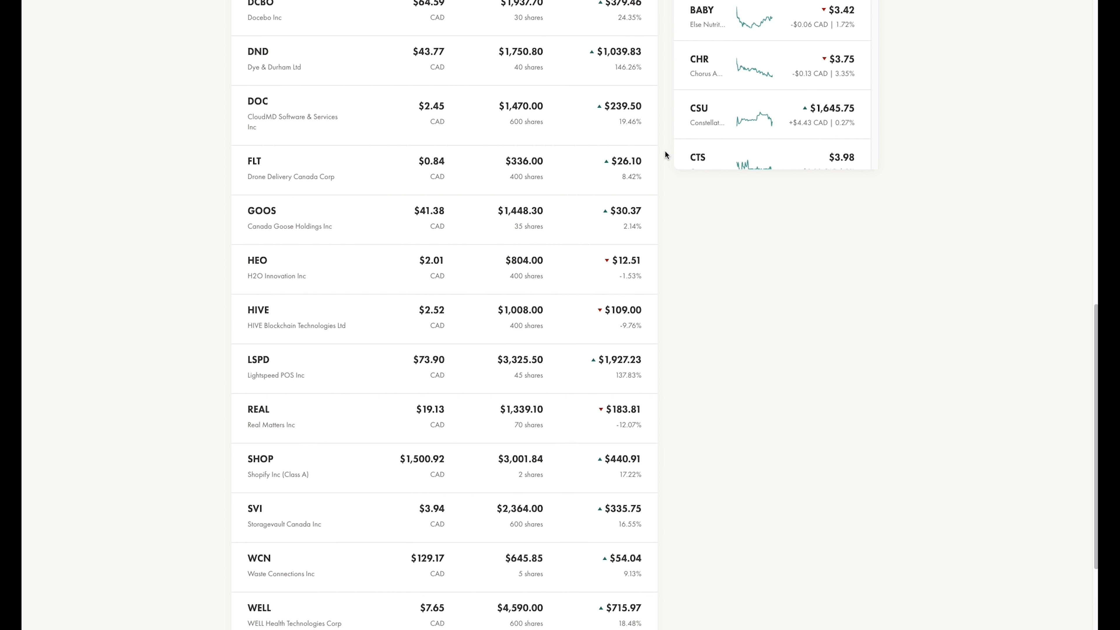
scroll("down", 3)
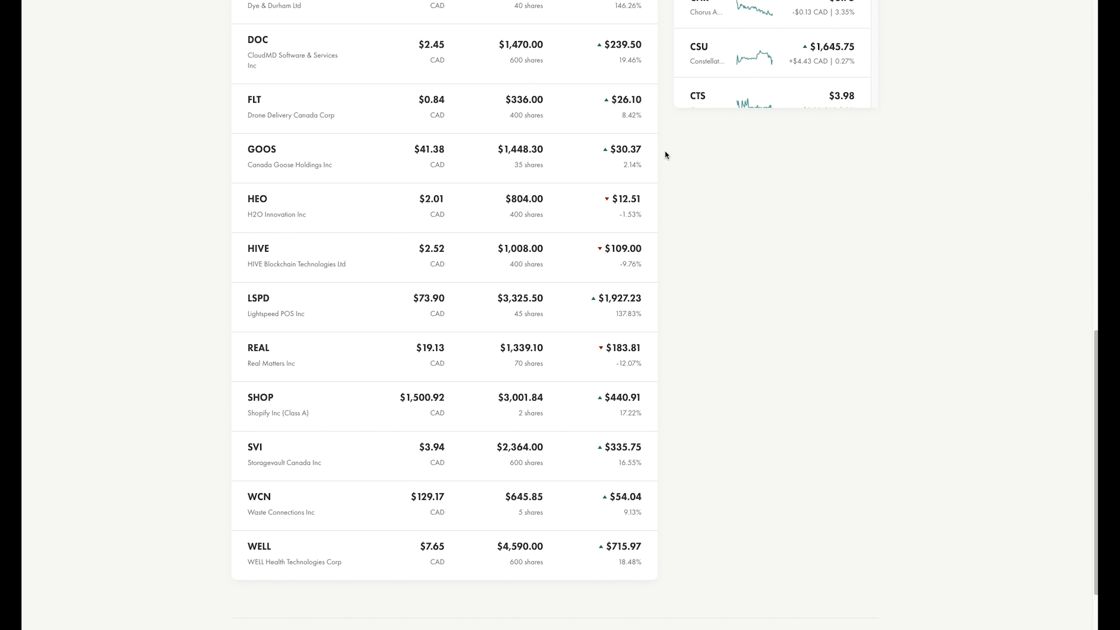
scroll("up", 3)
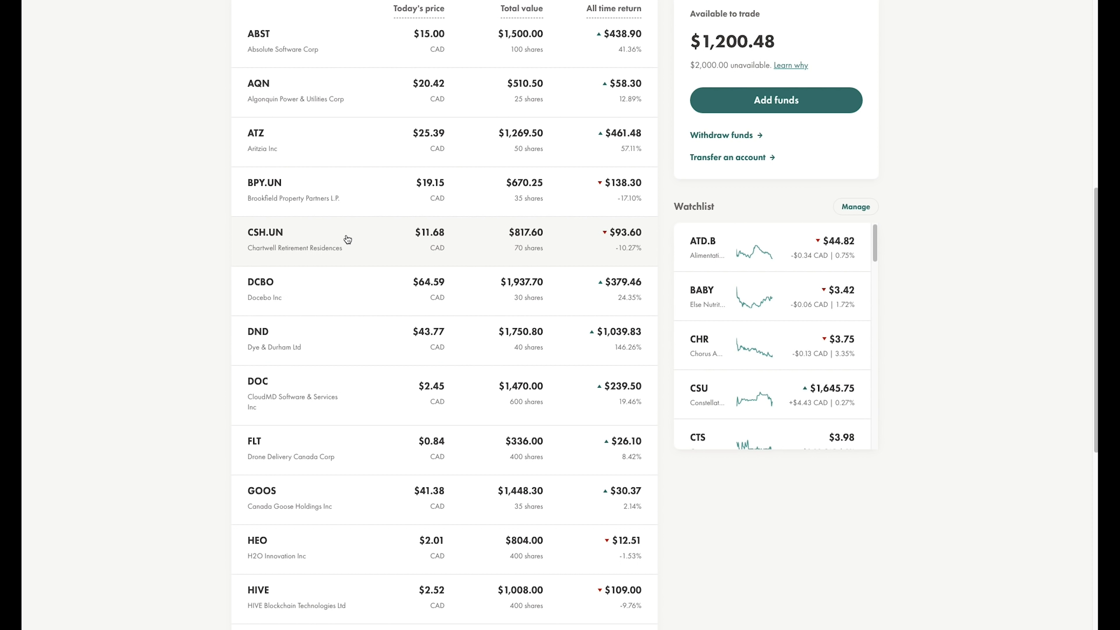
mouse_move(337, 238)
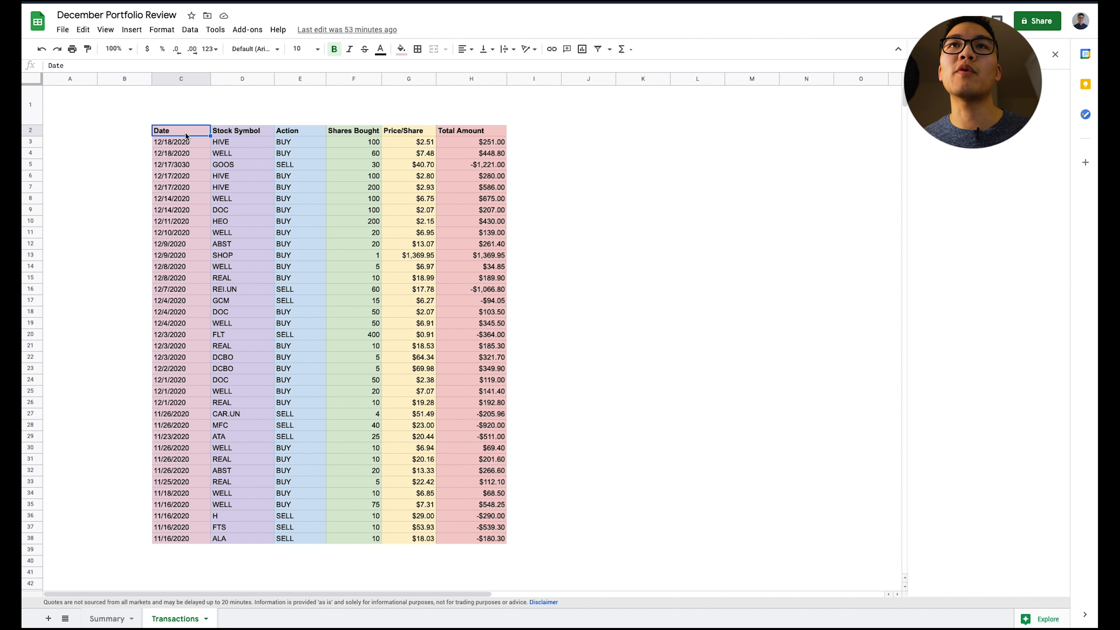
mouse_move(253, 144)
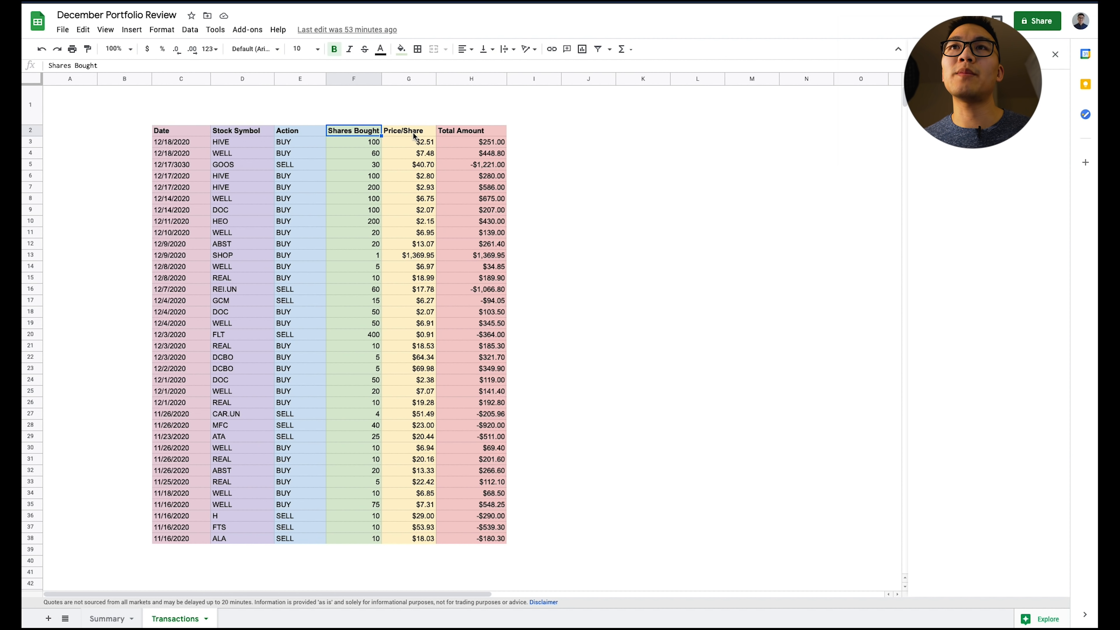
left_click(471, 130)
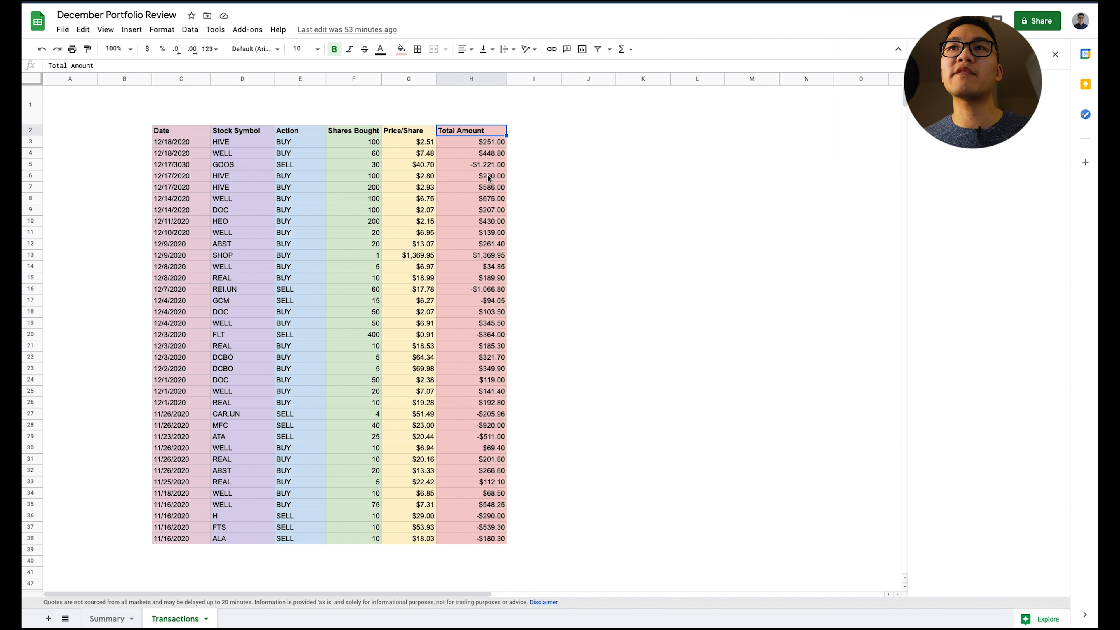
left_click(180, 130)
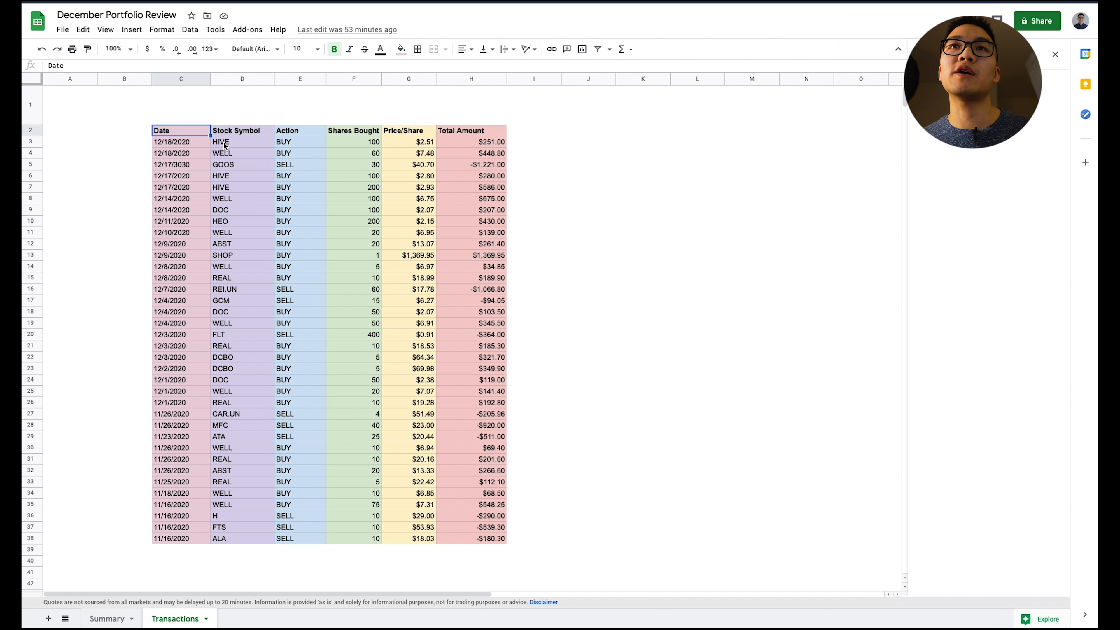
left_click(241, 187)
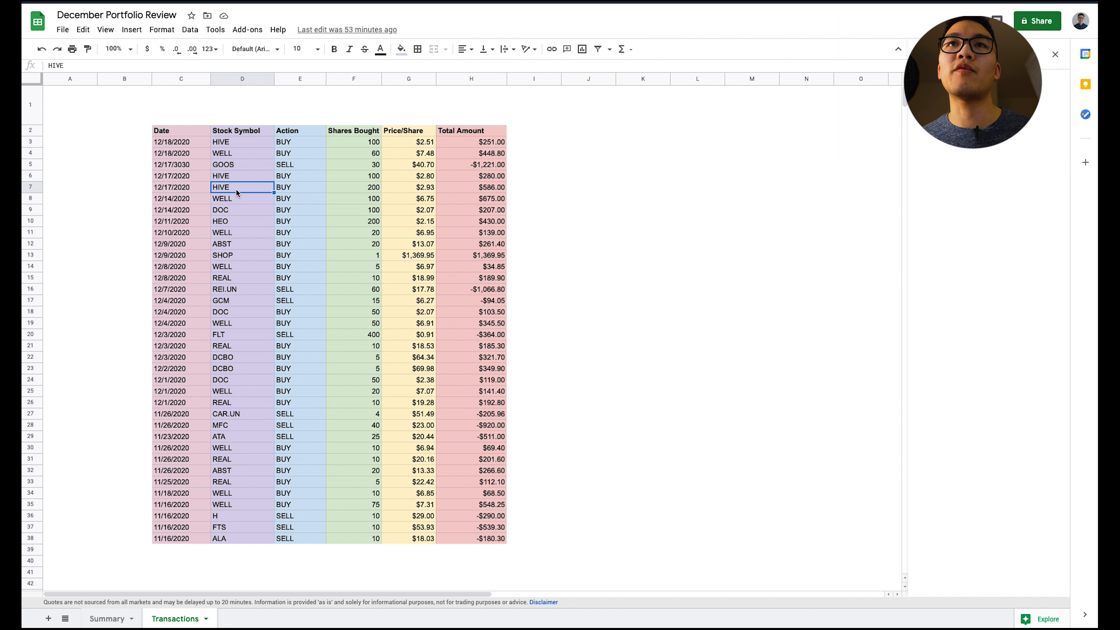
mouse_move(285, 186)
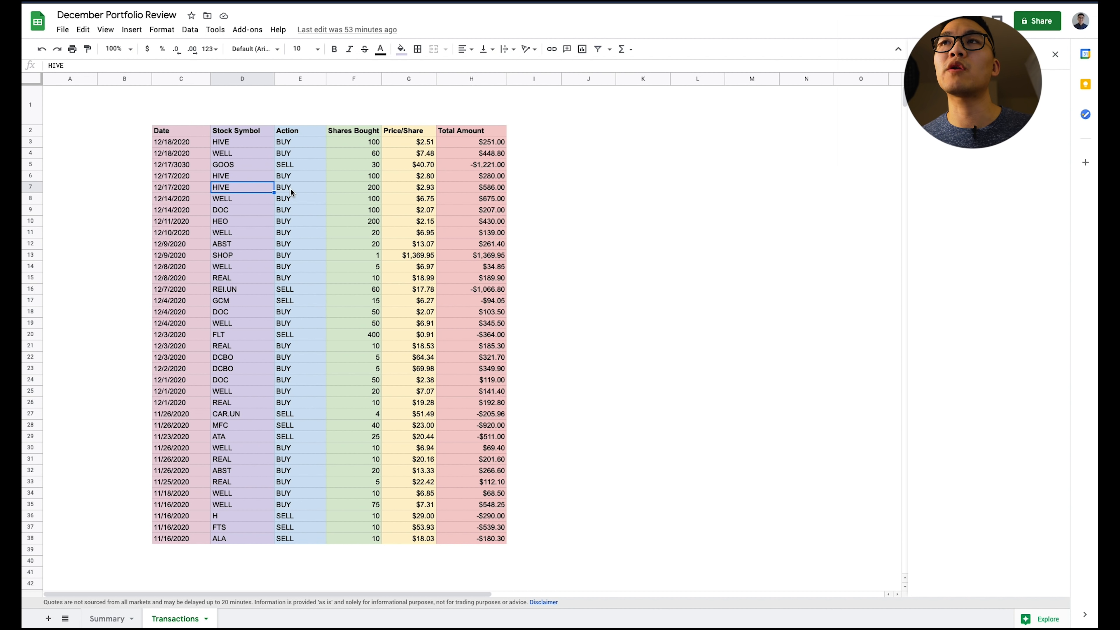
left_click(241, 141)
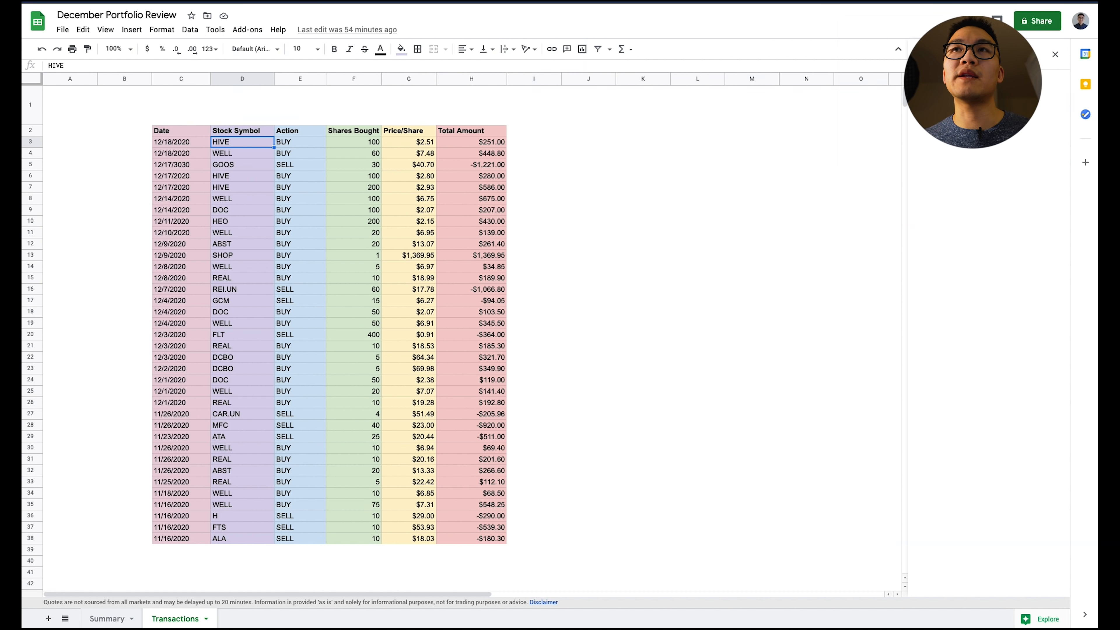
mouse_move(537, 137)
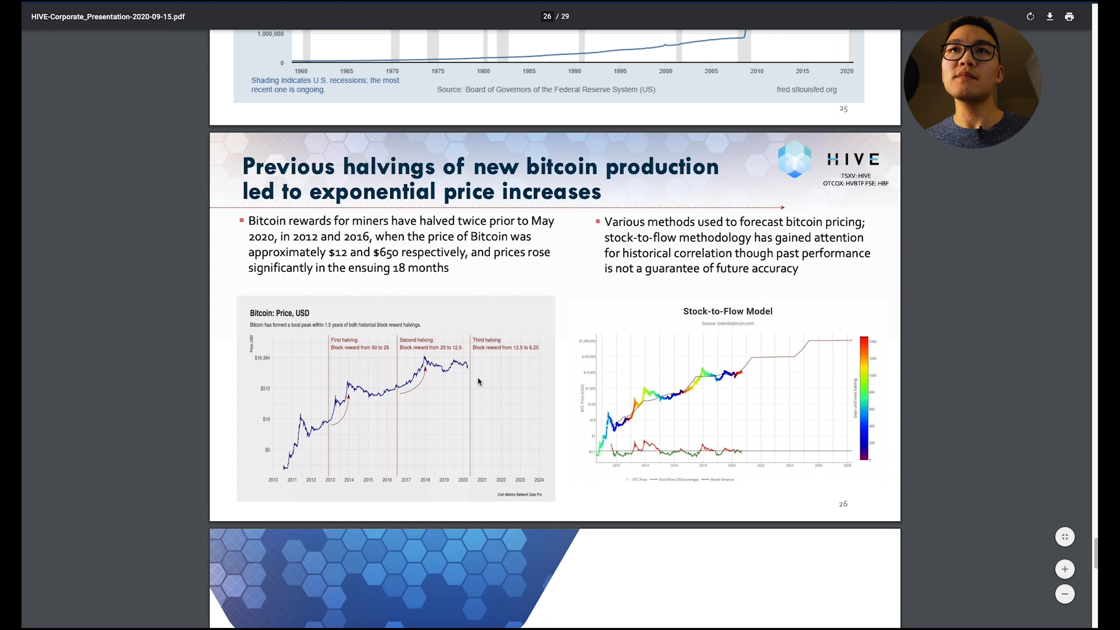
- Review the bitcoin halvings slide, dismiss the context menu, and move to the CoinMarketCap Bitcoin page
scroll("down", 3)
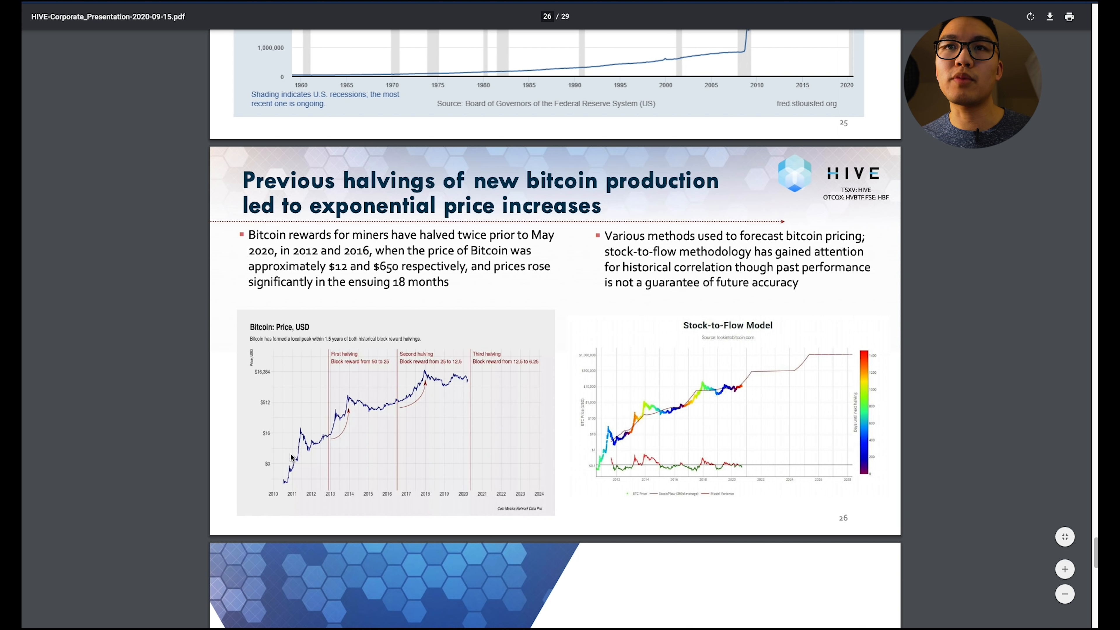
mouse_move(462, 381)
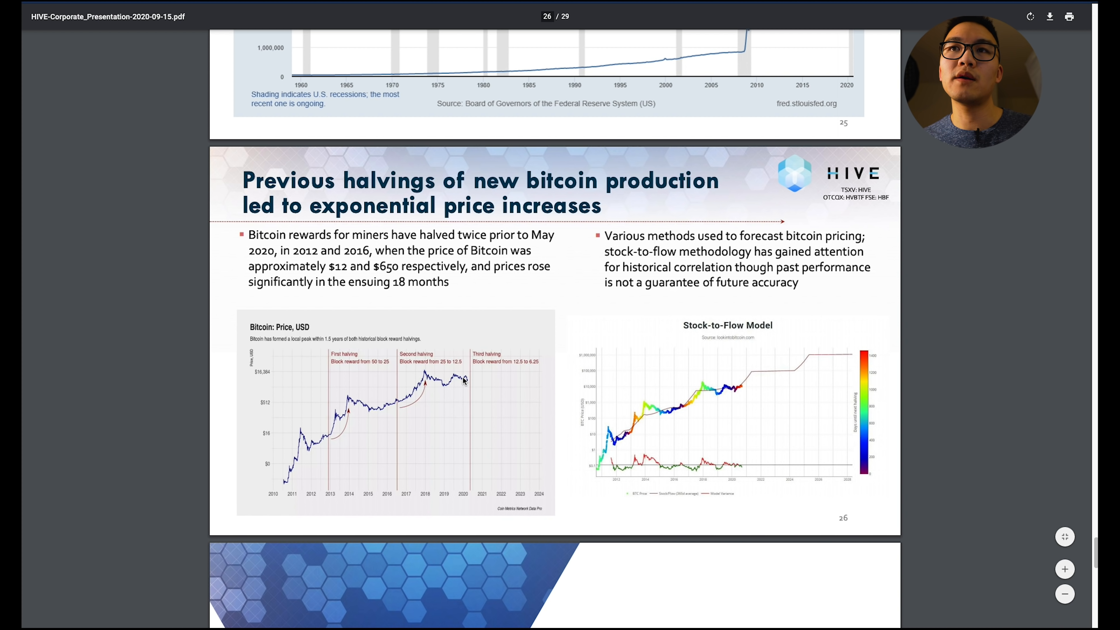
mouse_move(277, 494)
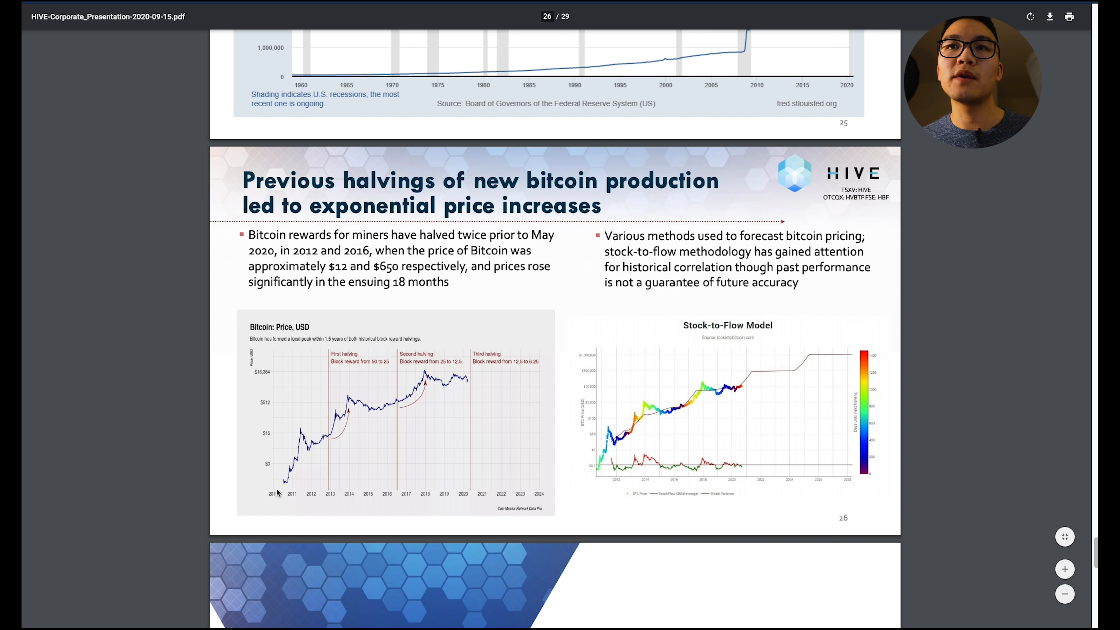
mouse_move(283, 486)
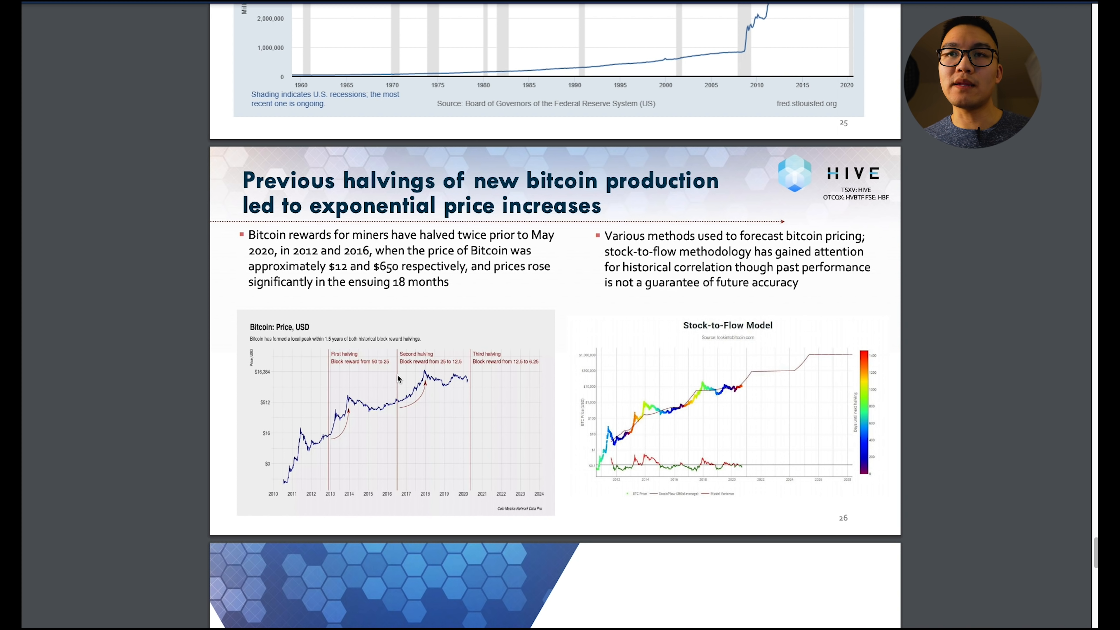
mouse_move(537, 363)
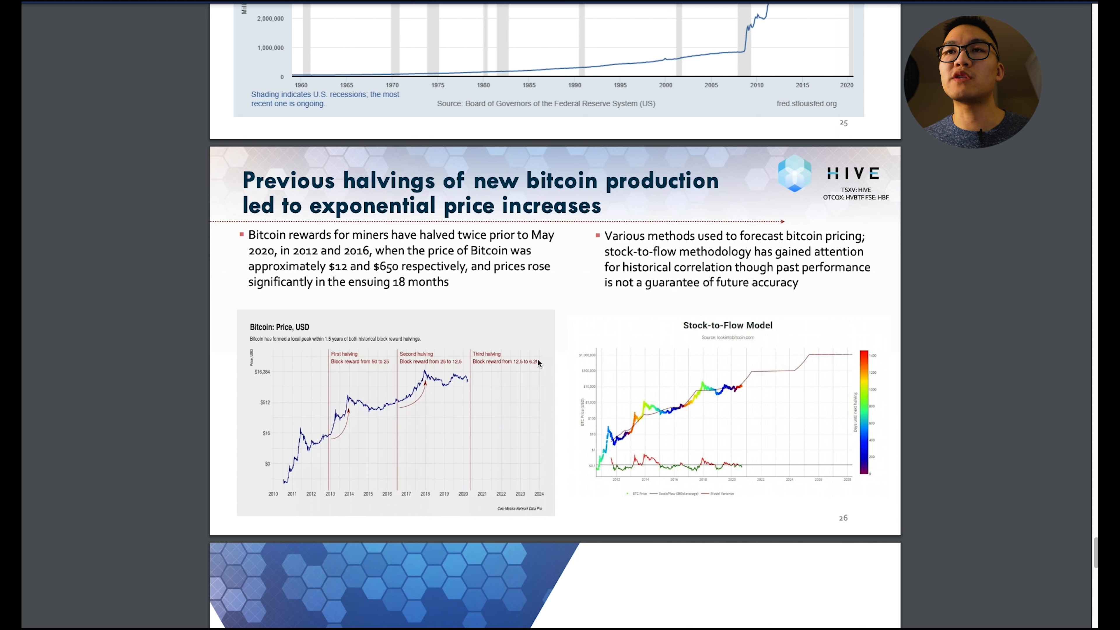
mouse_move(328, 442)
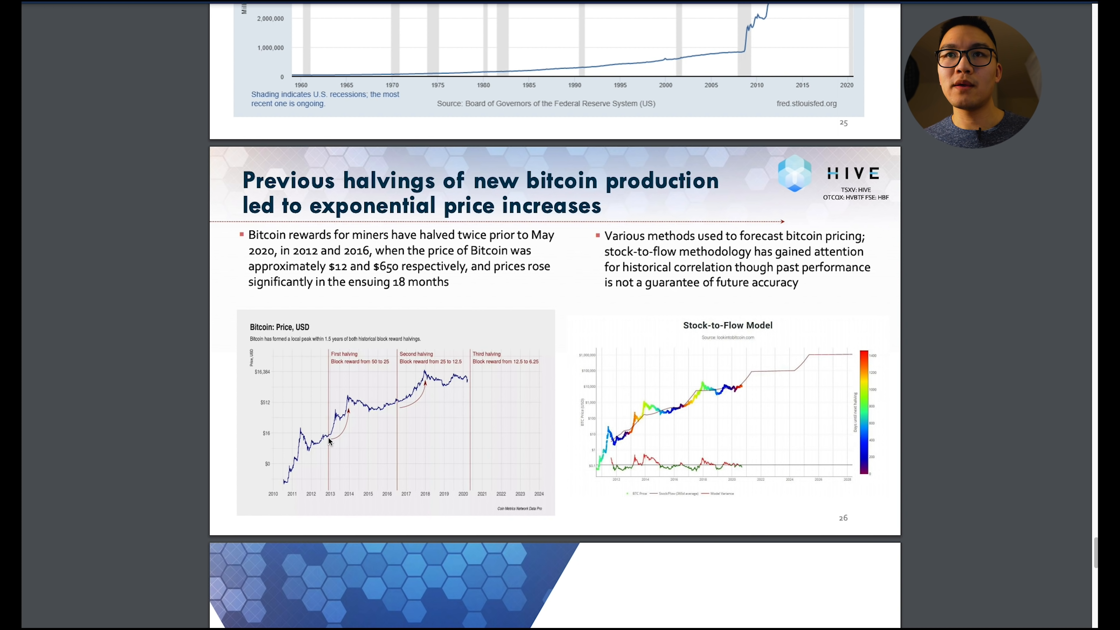
mouse_move(329, 438)
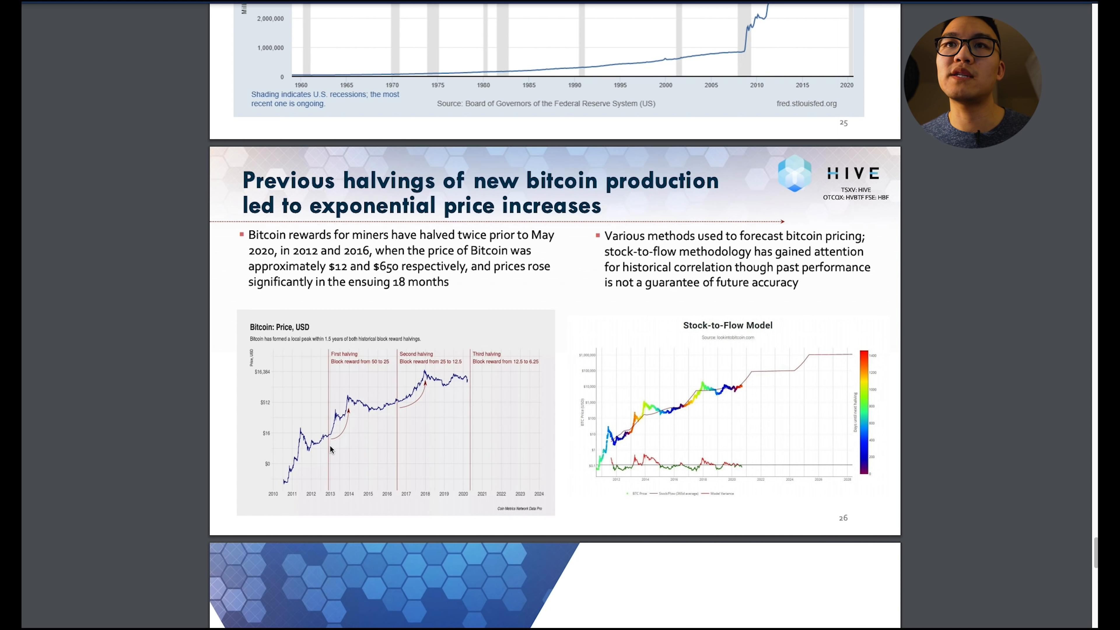
mouse_move(302, 430)
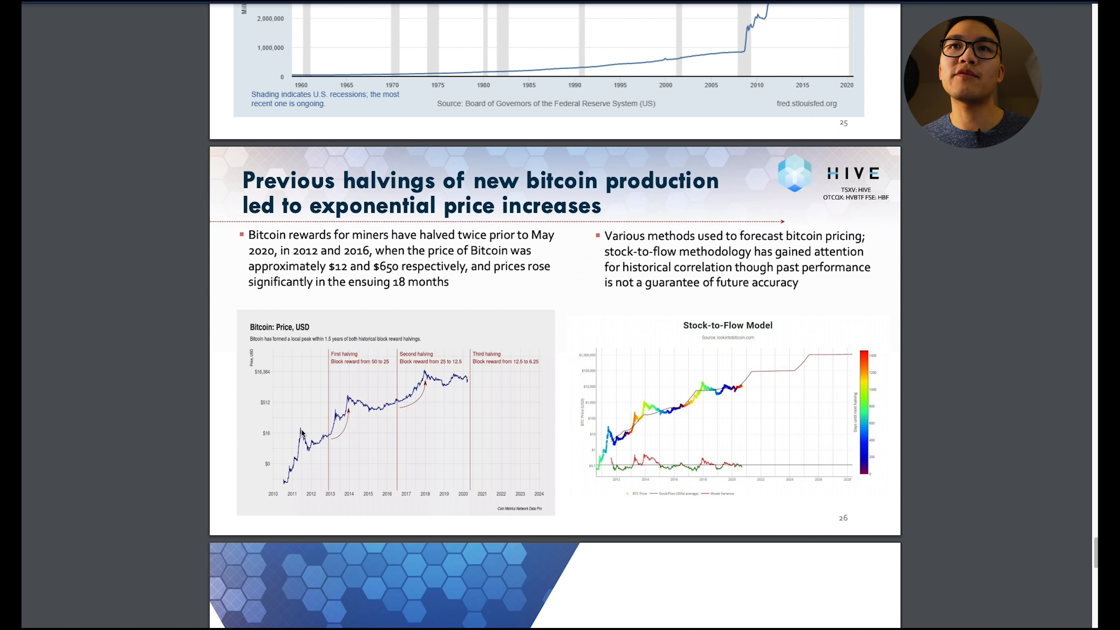
mouse_move(355, 400)
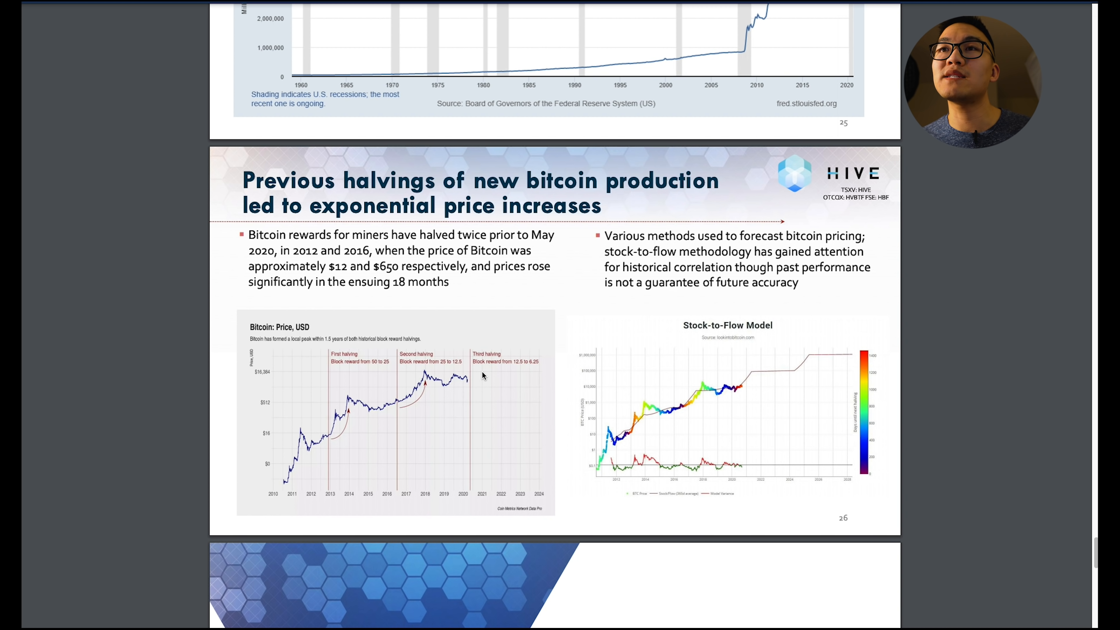
right_click(423, 373)
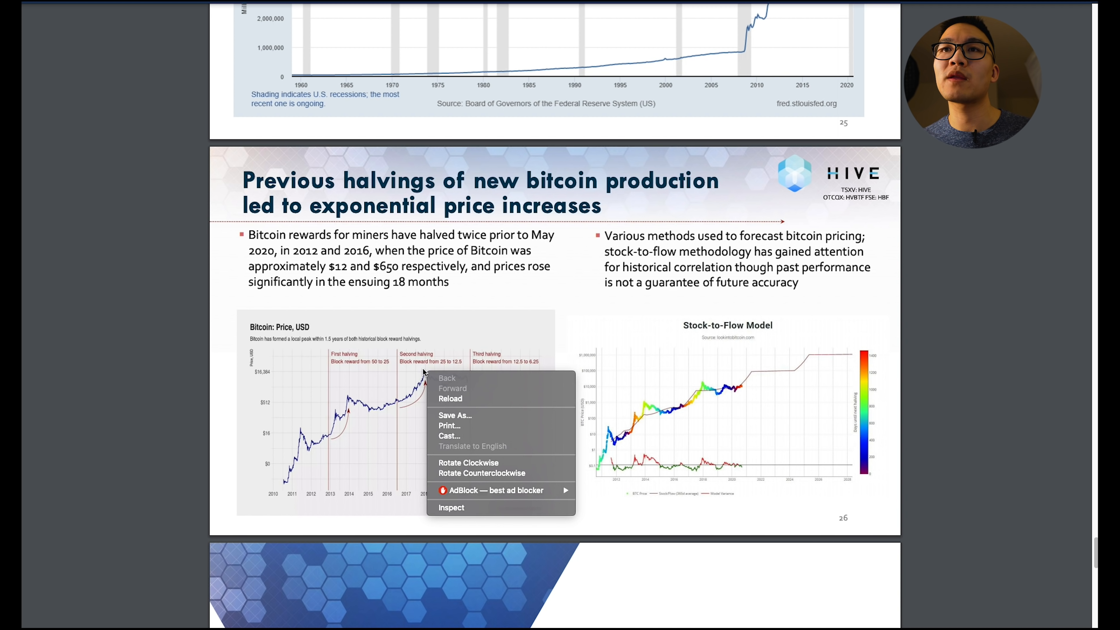
left_click(475, 375)
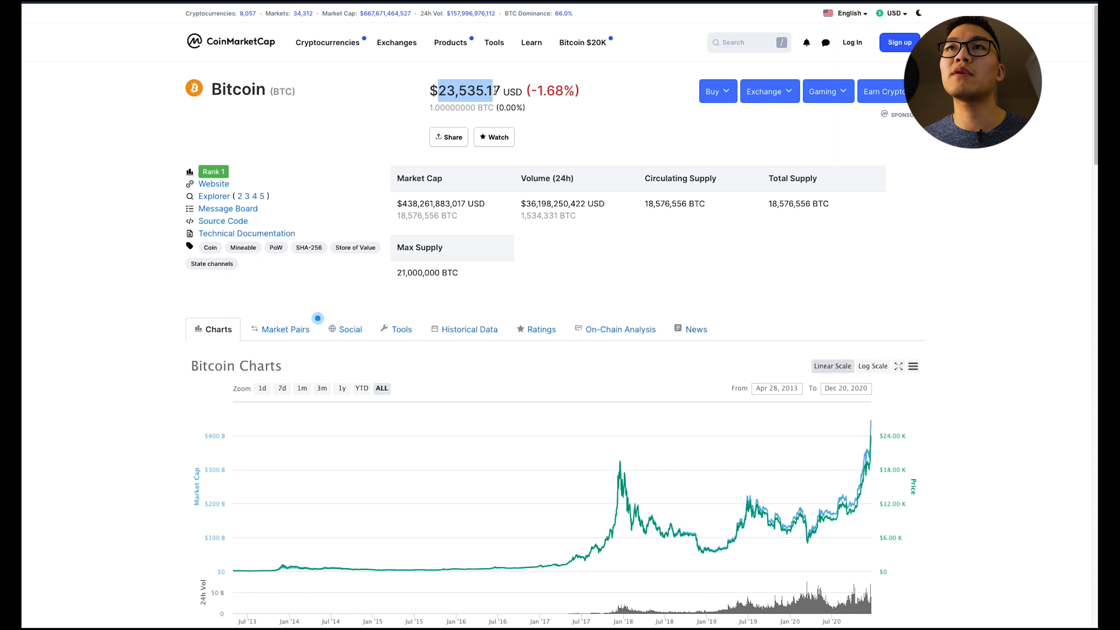
- Return to the HIVE presentation PDF on its page 26 bitcoin halvings slide
left_click(301, 388)
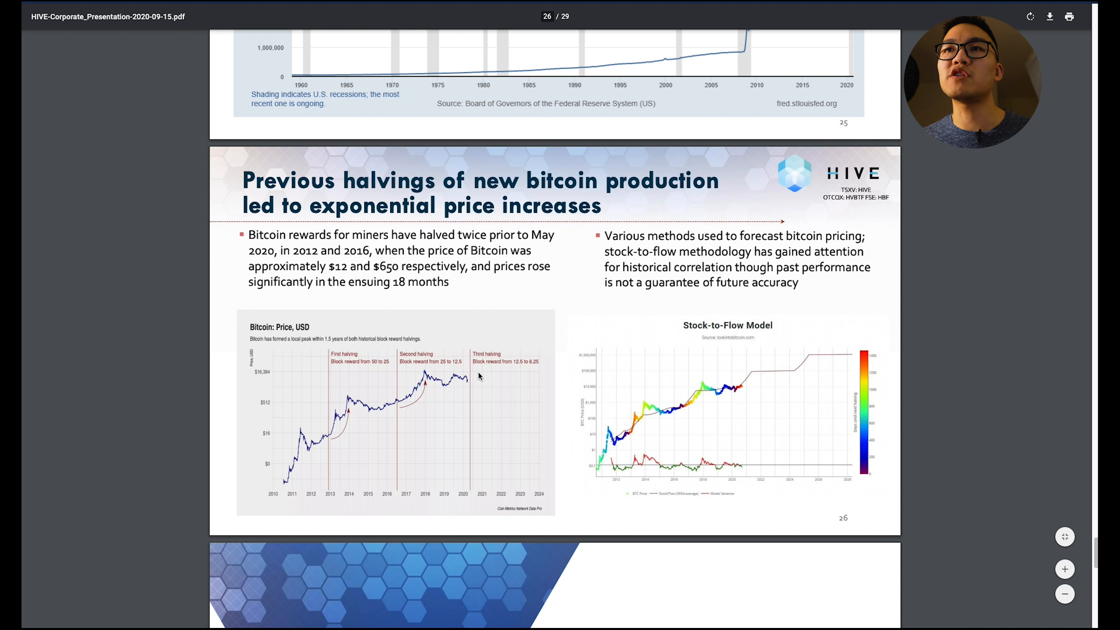
mouse_move(497, 366)
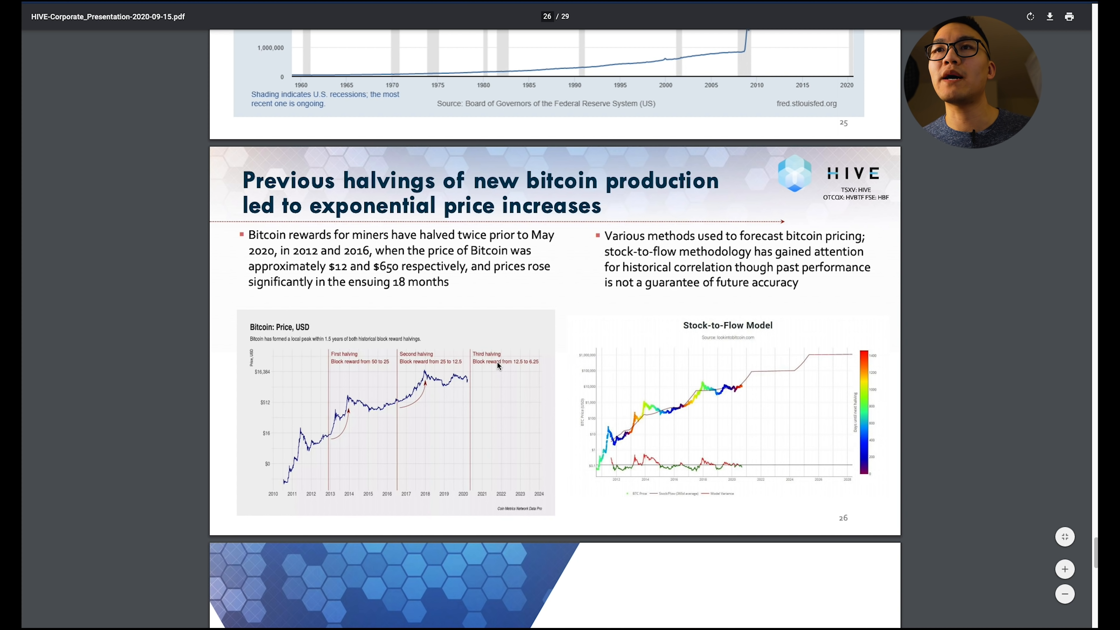
mouse_move(350, 400)
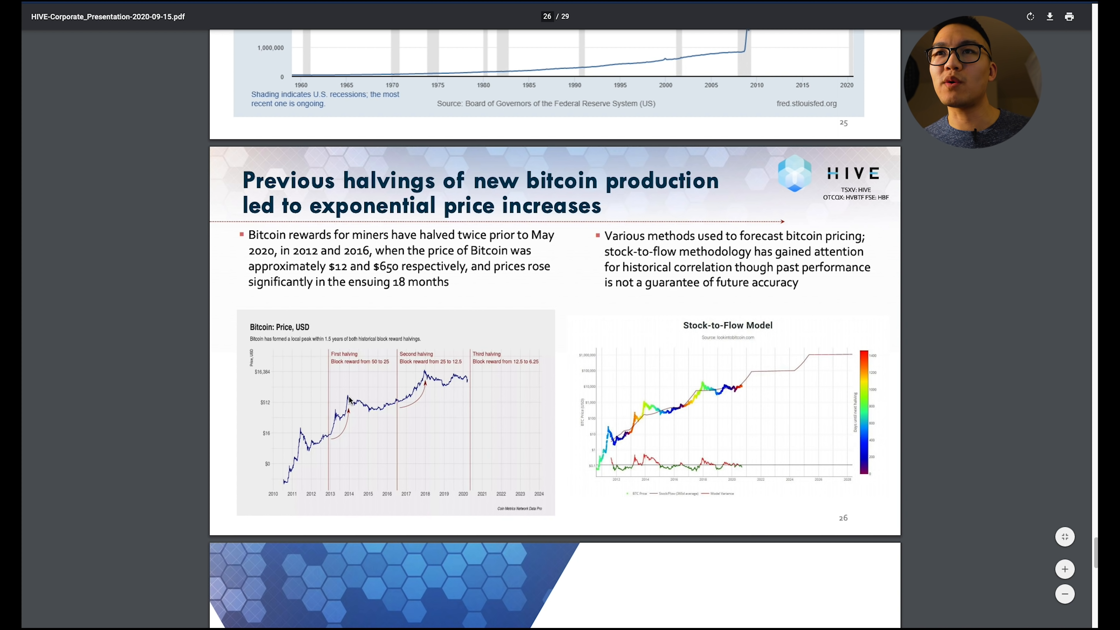
mouse_move(286, 478)
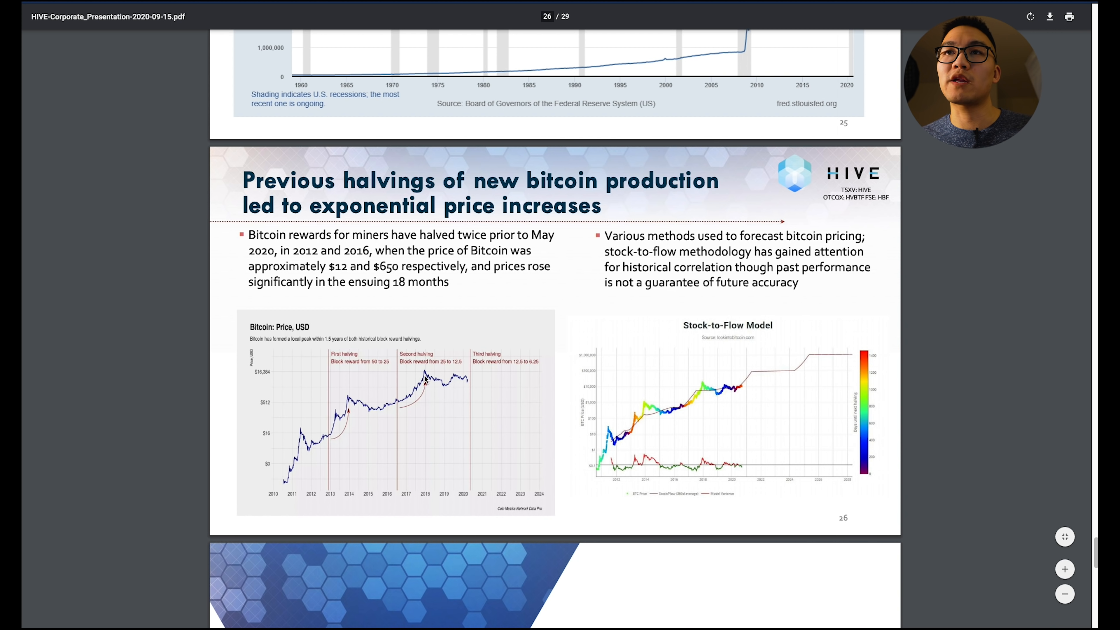
mouse_move(471, 386)
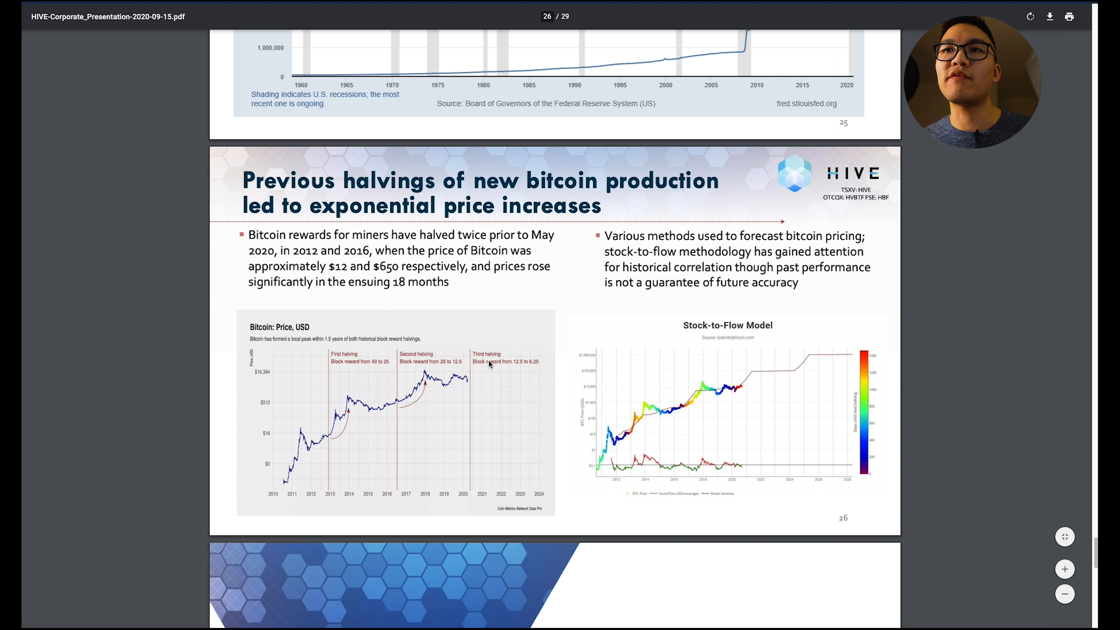
mouse_move(425, 375)
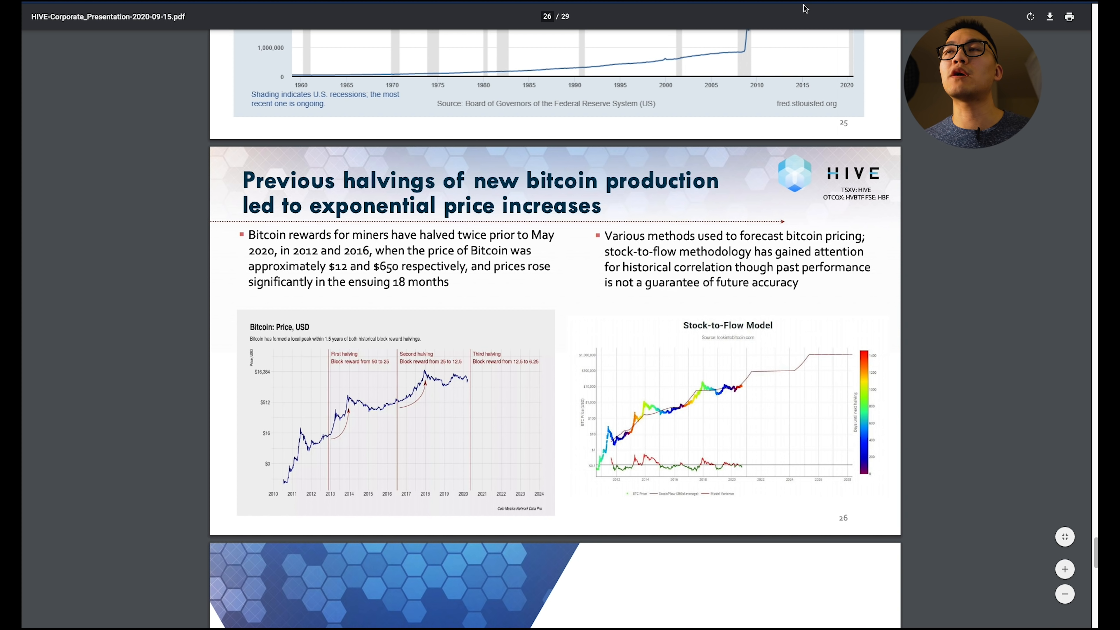
mouse_move(486, 363)
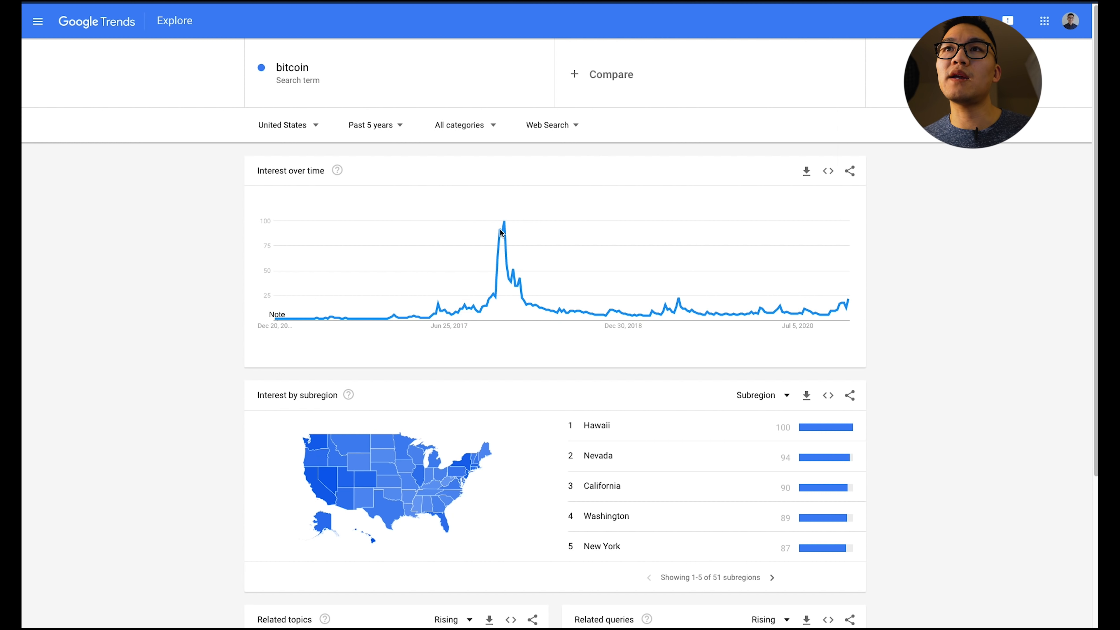
mouse_move(503, 242)
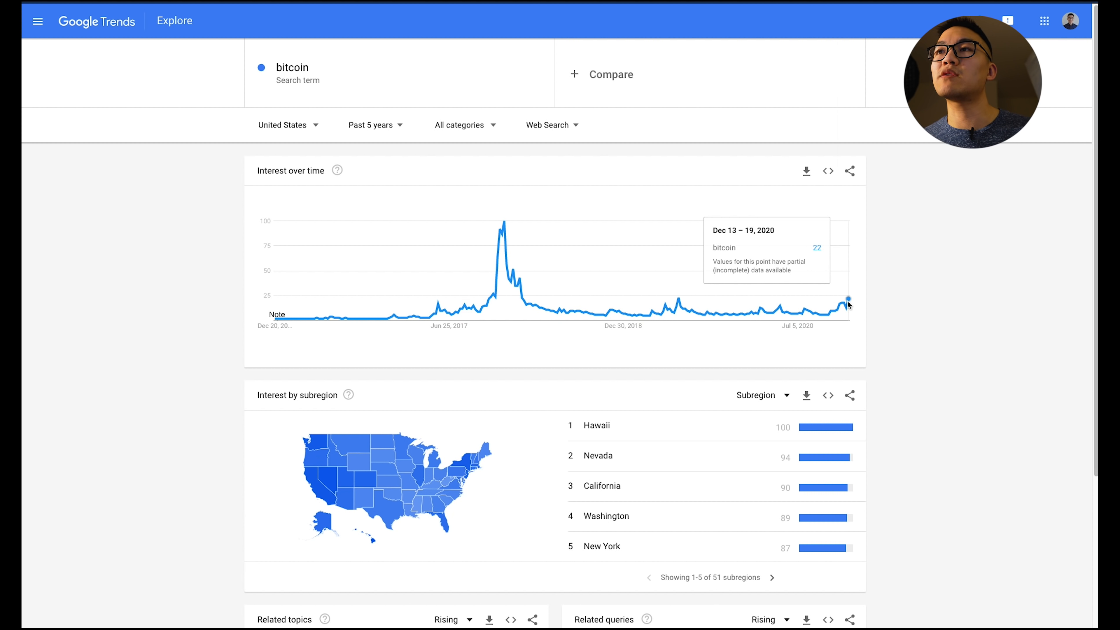
mouse_move(846, 305)
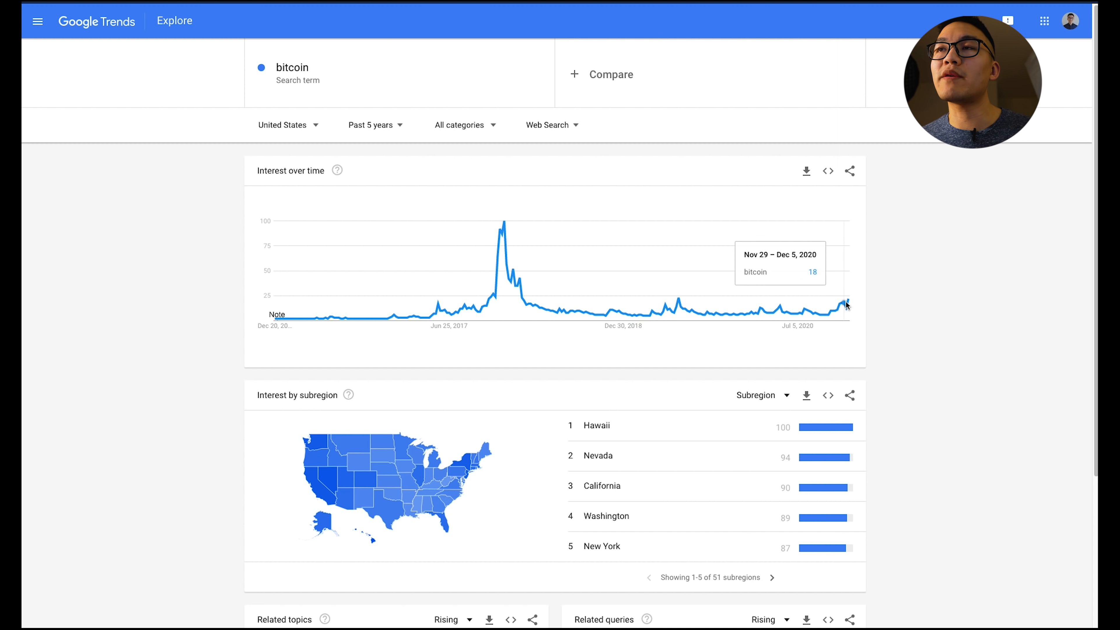
mouse_move(849, 302)
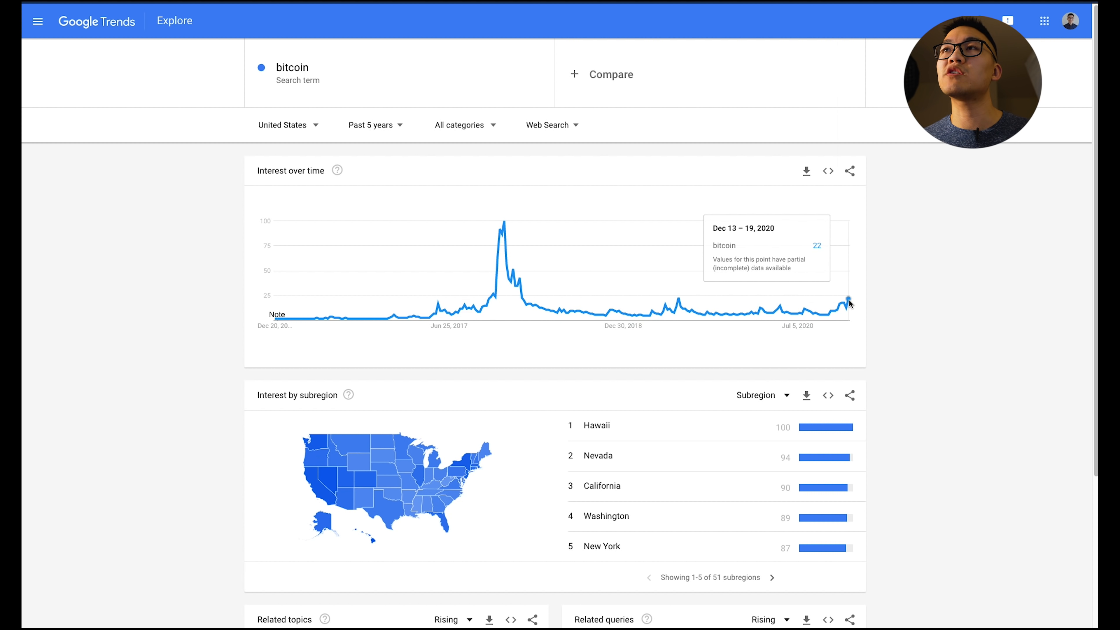
mouse_move(907, 49)
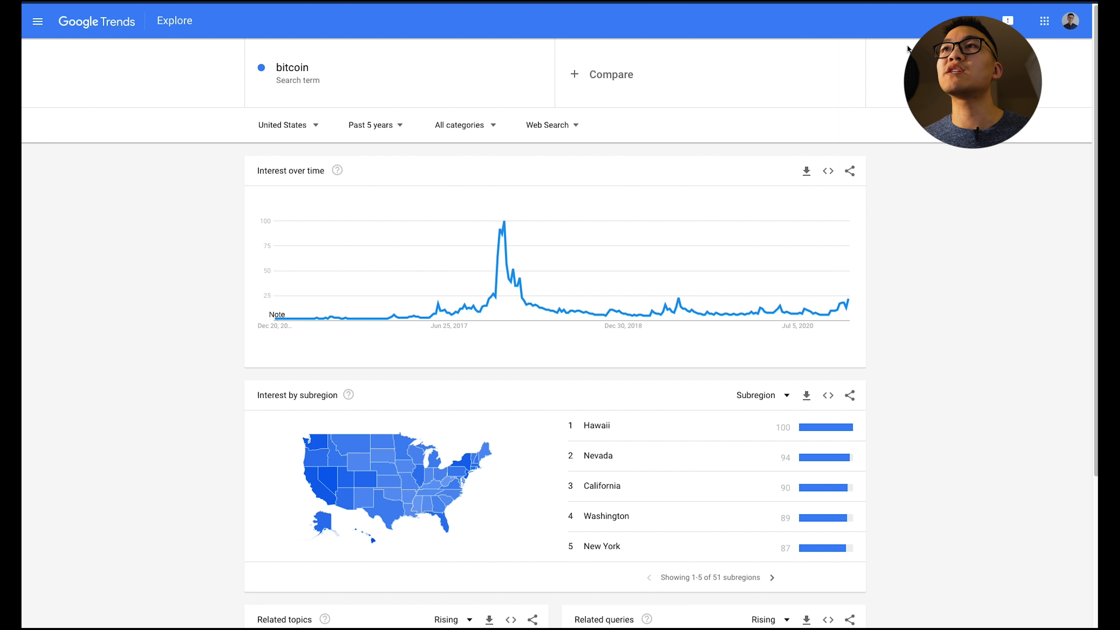
- Narrow the bitcoin trend range from Past 5 years to Past 12 months, then Past 90 days
left_click(374, 125)
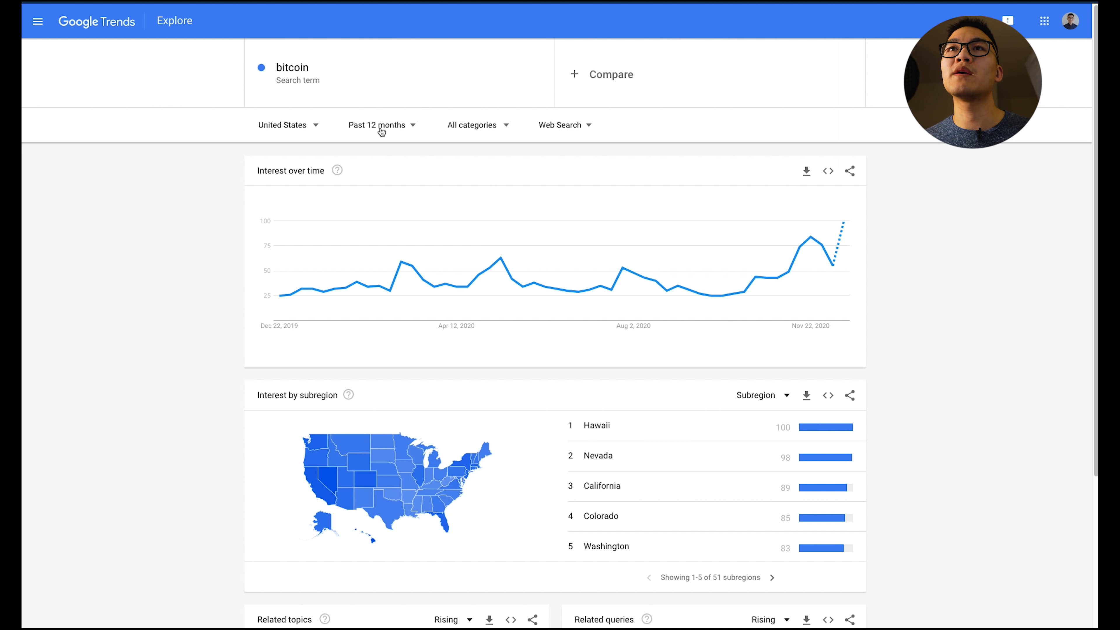
mouse_move(289, 298)
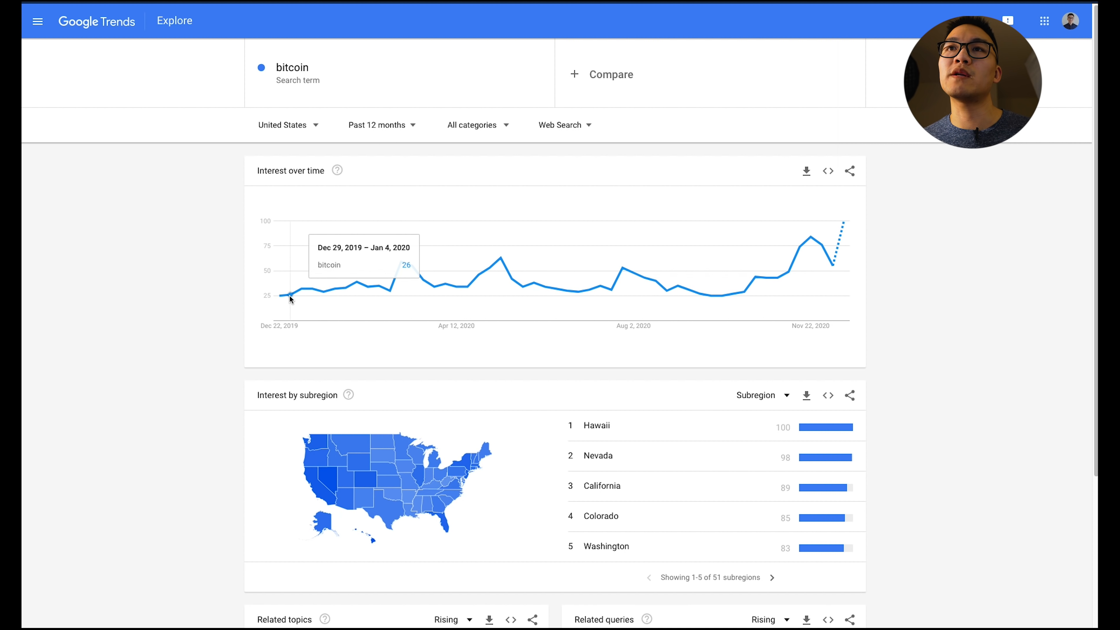
mouse_move(692, 283)
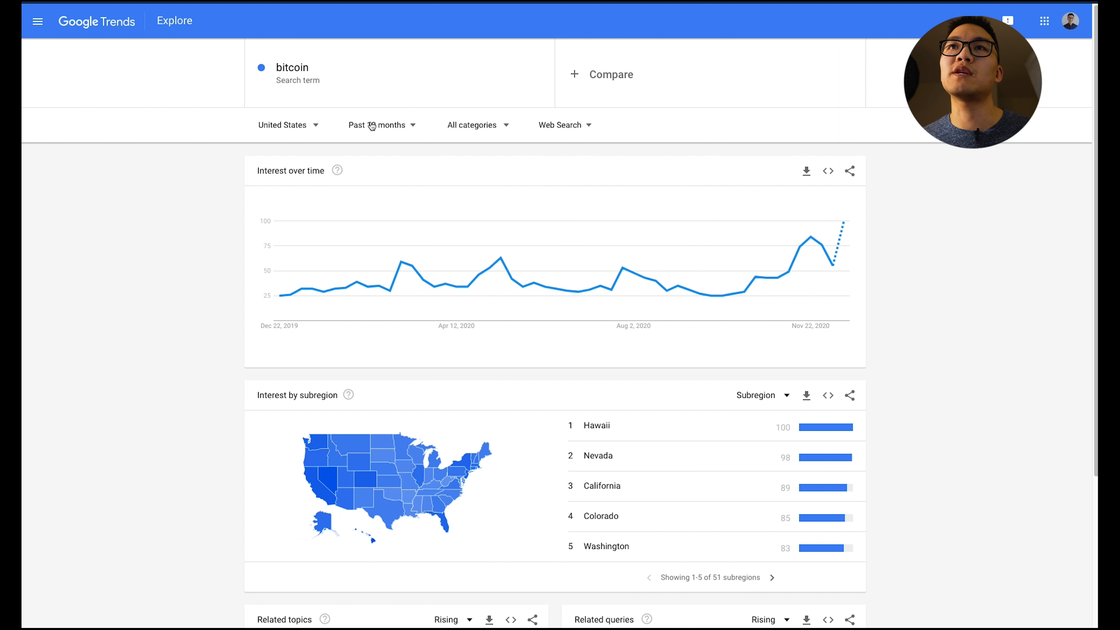
left_click(377, 124)
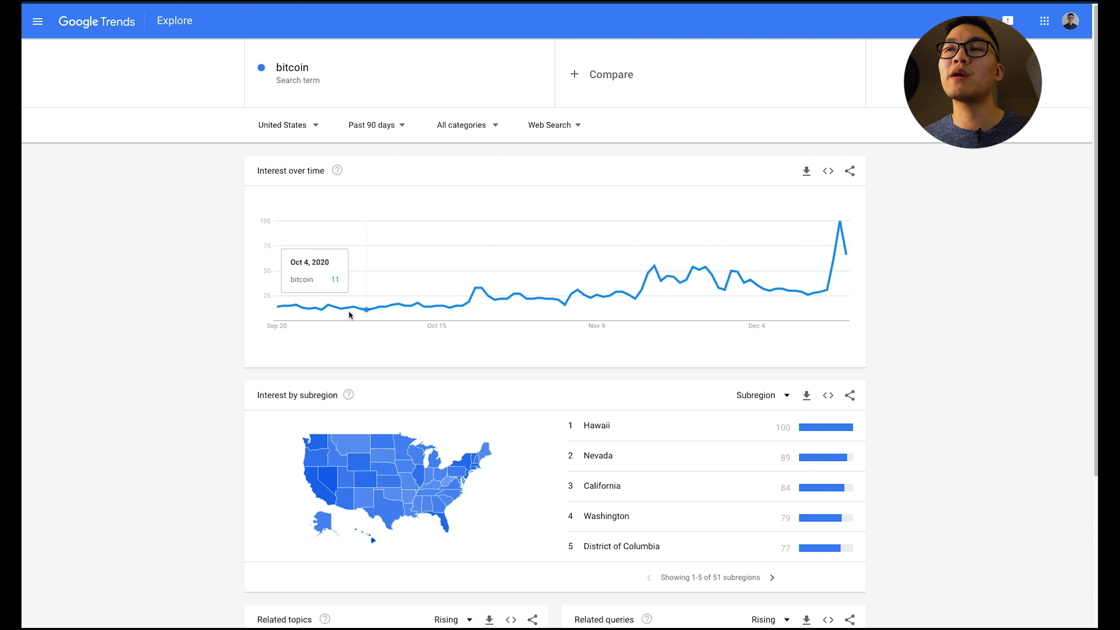
mouse_move(843, 224)
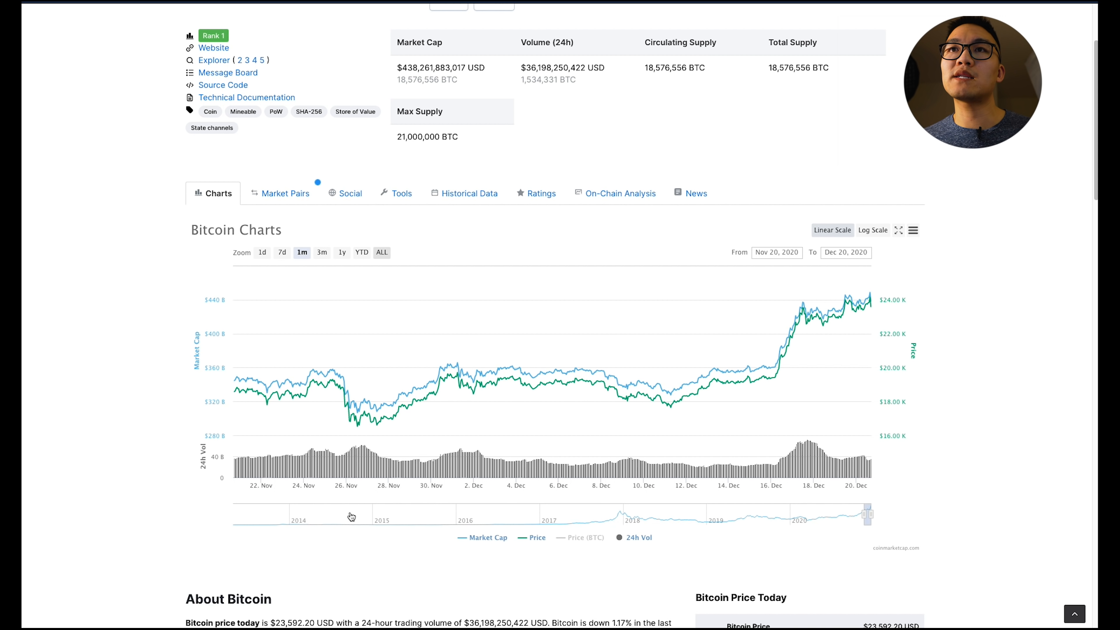
- Show Bitcoin's all-time chart, then narrow it to Dec 8, 2016 through Dec 20, 2020
left_click(381, 252)
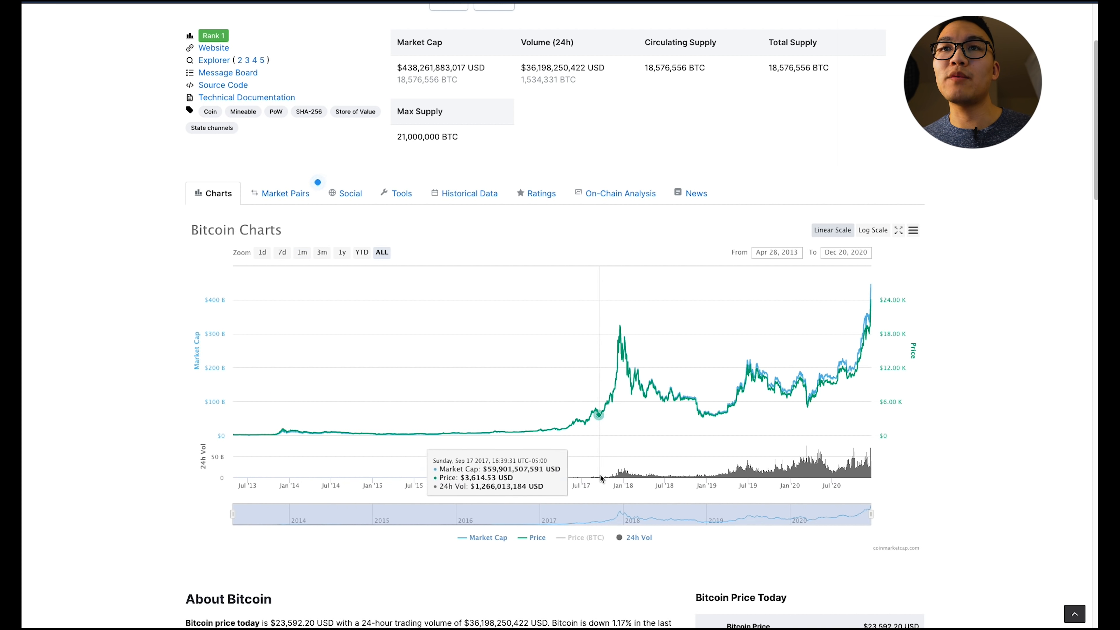
left_click_drag(232, 512, 560, 513)
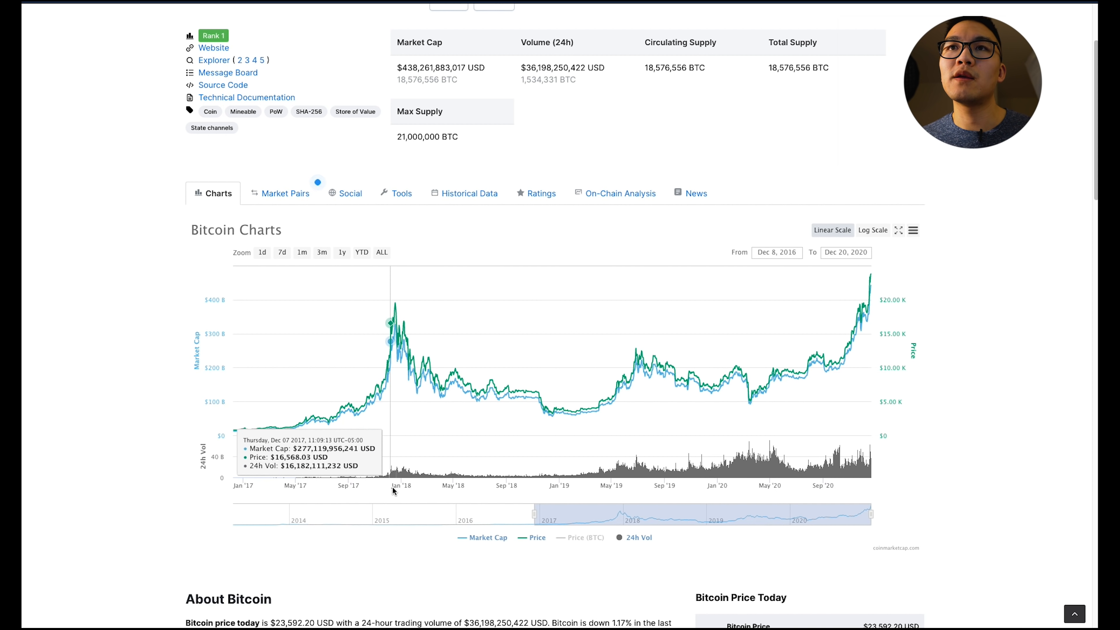
mouse_move(870, 477)
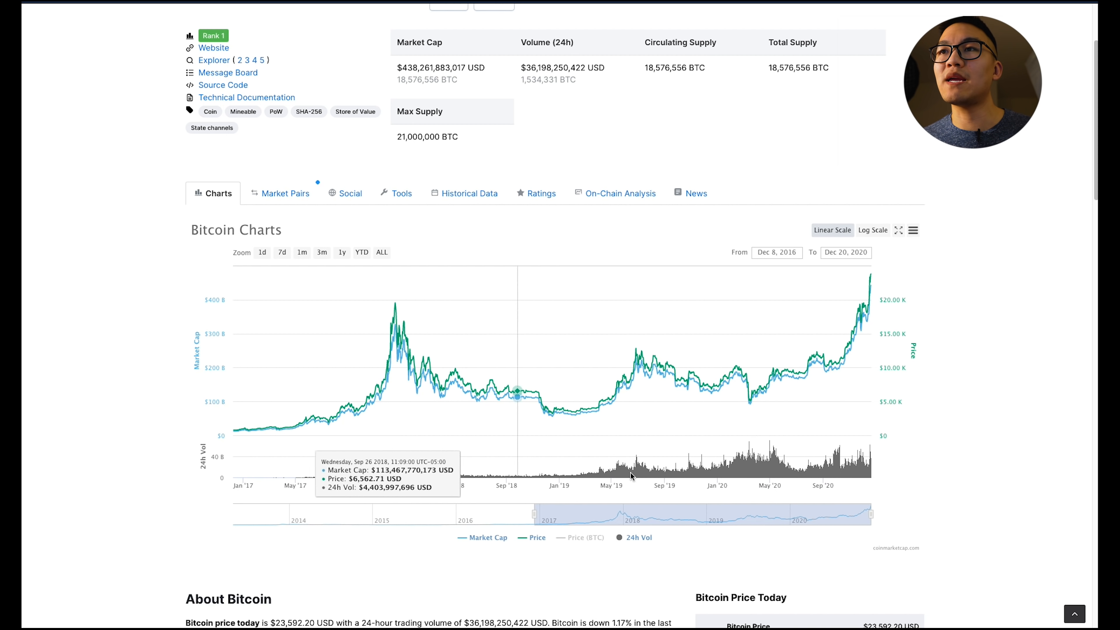
mouse_move(607, 475)
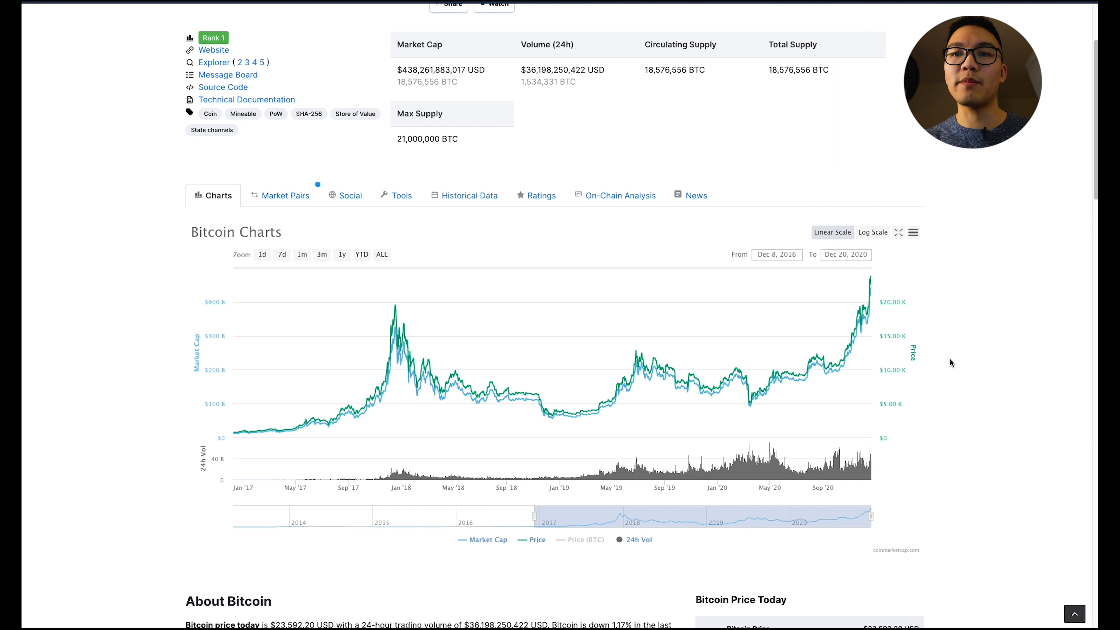
mouse_move(893, 357)
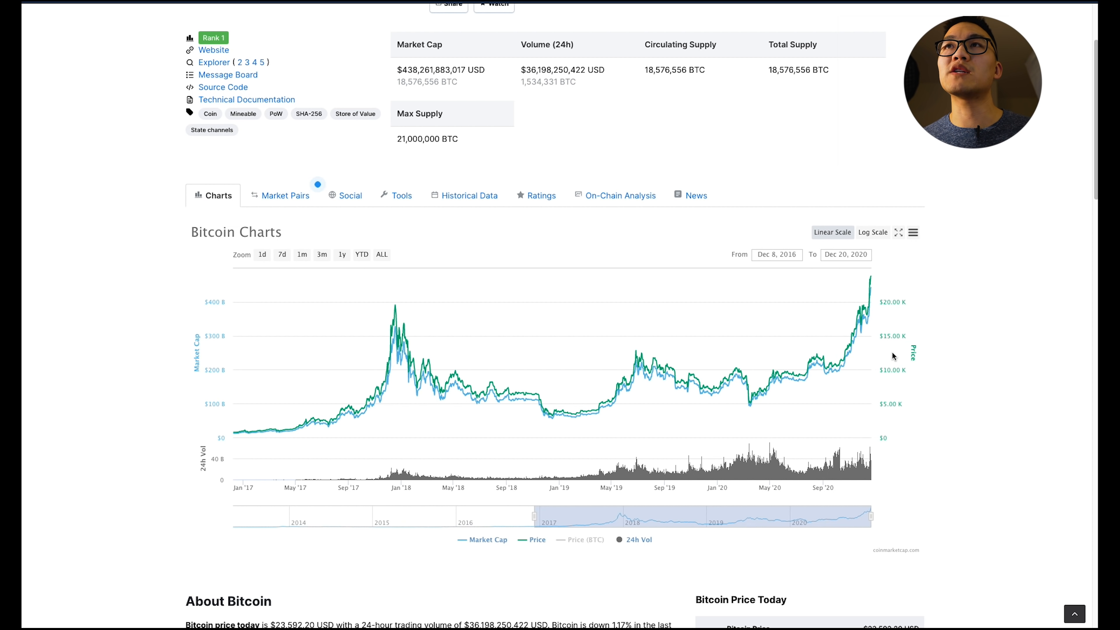
mouse_move(868, 418)
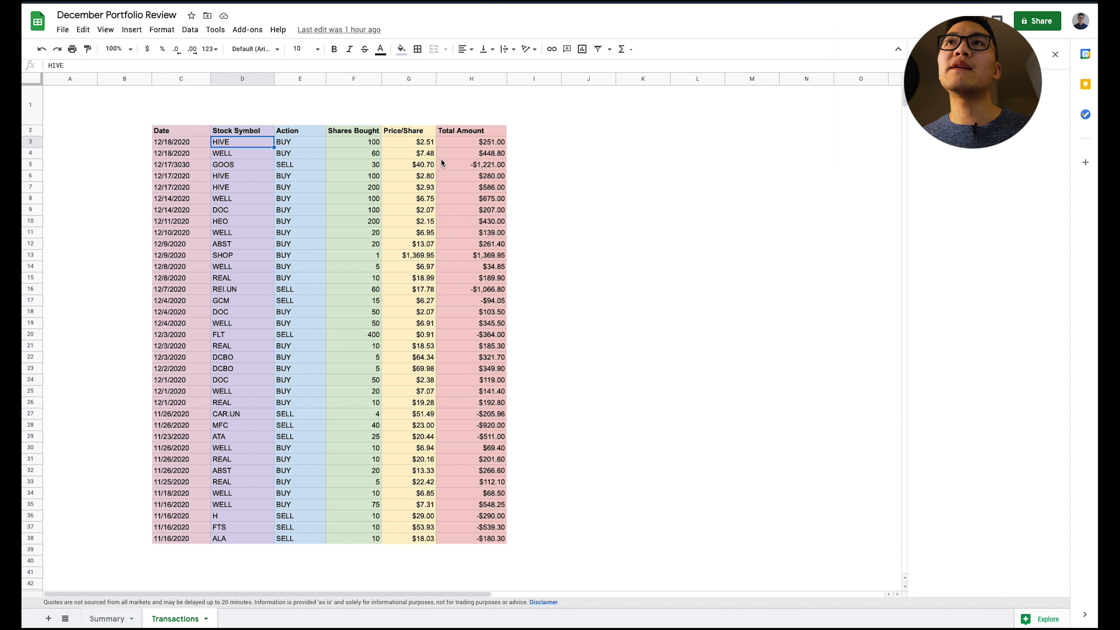
- Switch to the Summary sheet and select the WELL symbol row
left_click(106, 619)
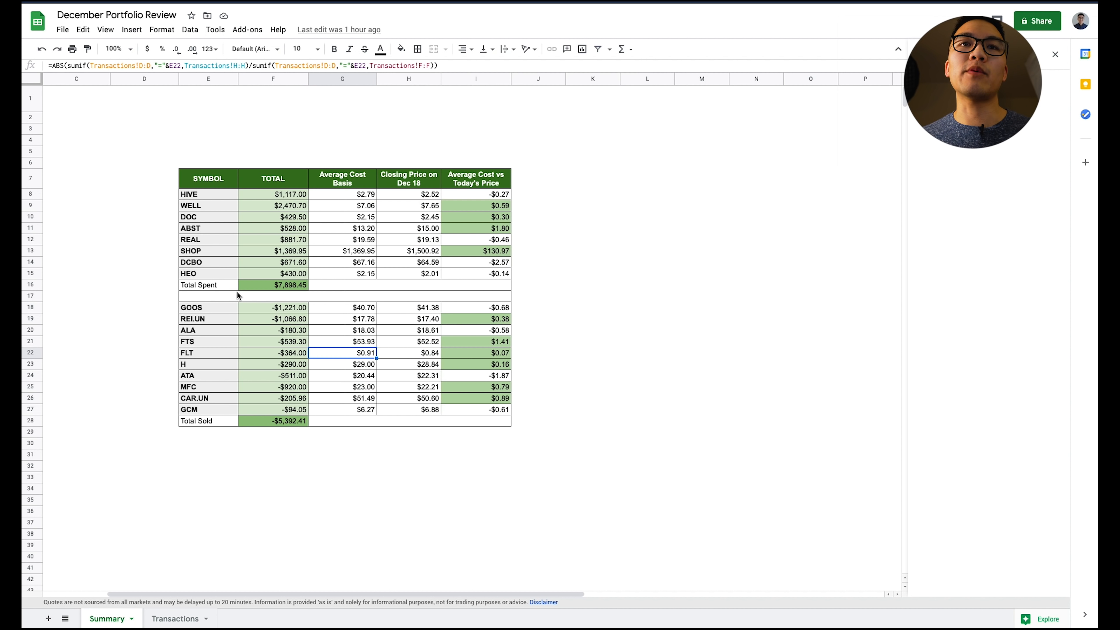
mouse_move(207, 183)
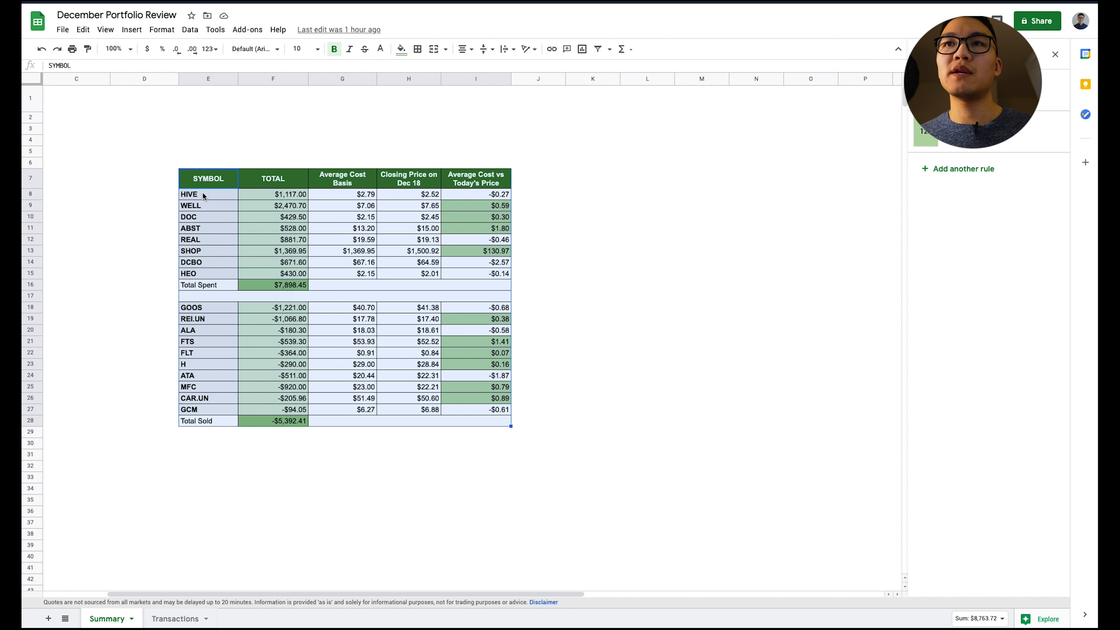
left_click(191, 206)
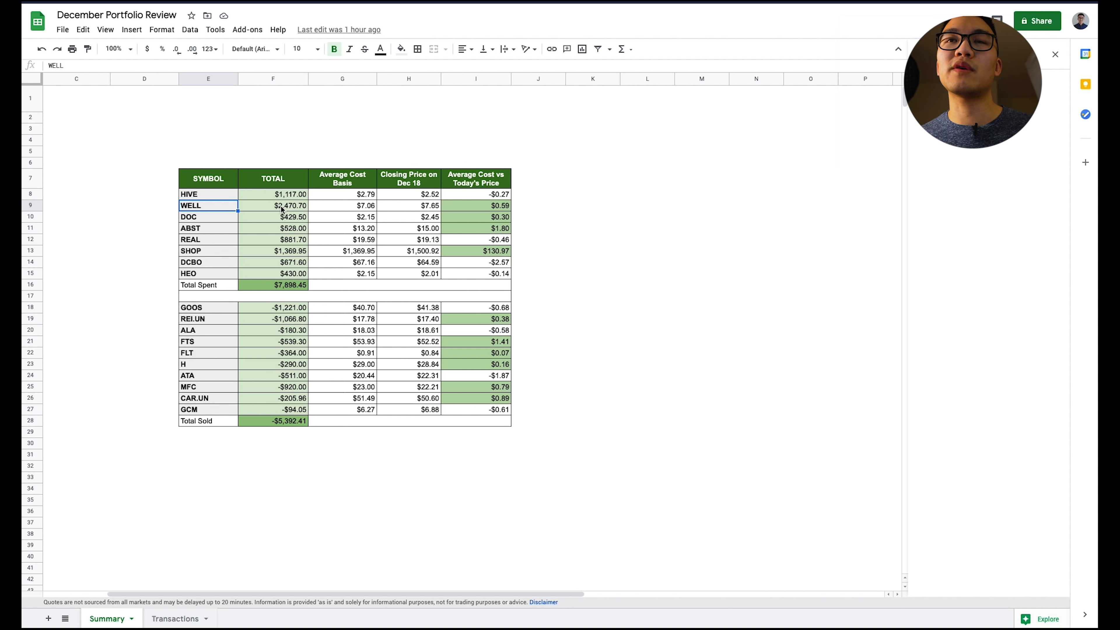
left_click(341, 205)
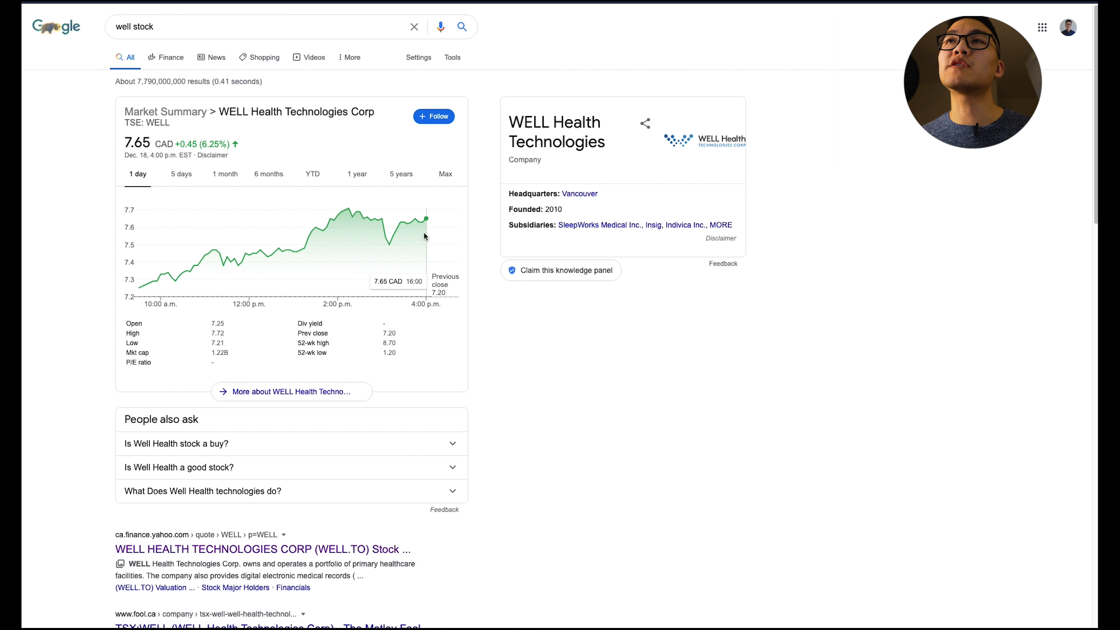
- Check WELL Health's 7.65 CAD closing price on the one-day chart
left_click(181, 174)
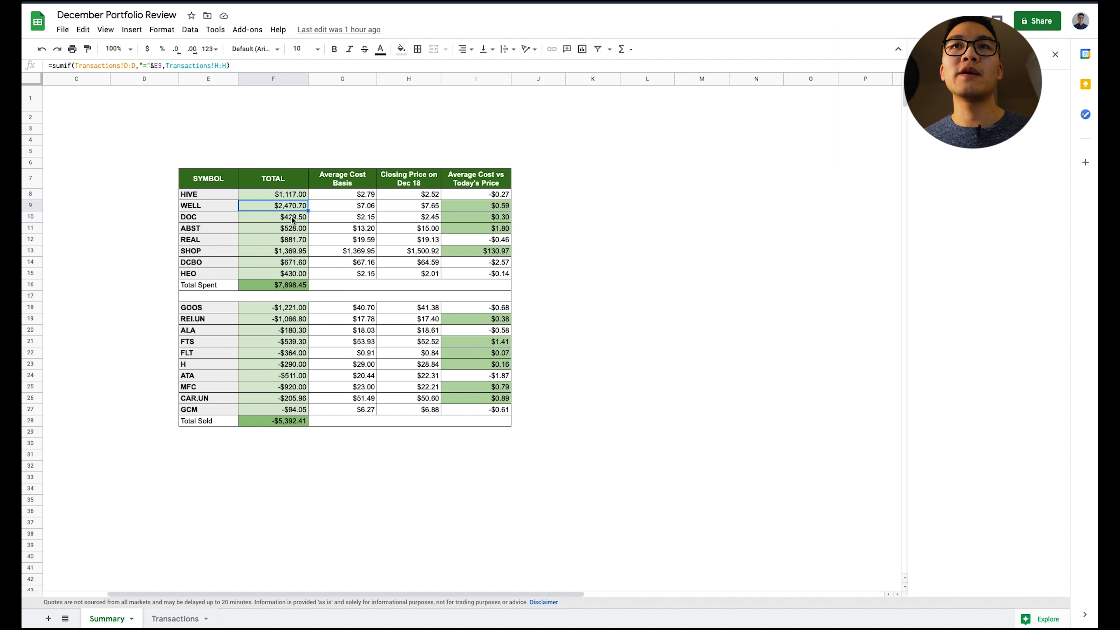
left_click(273, 216)
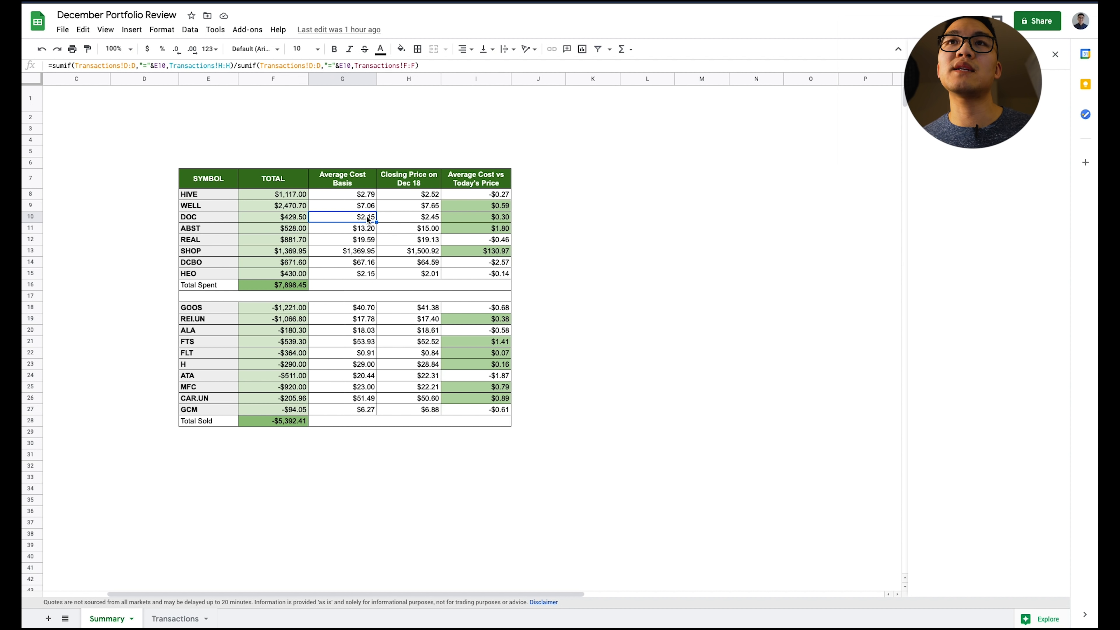
left_click(272, 216)
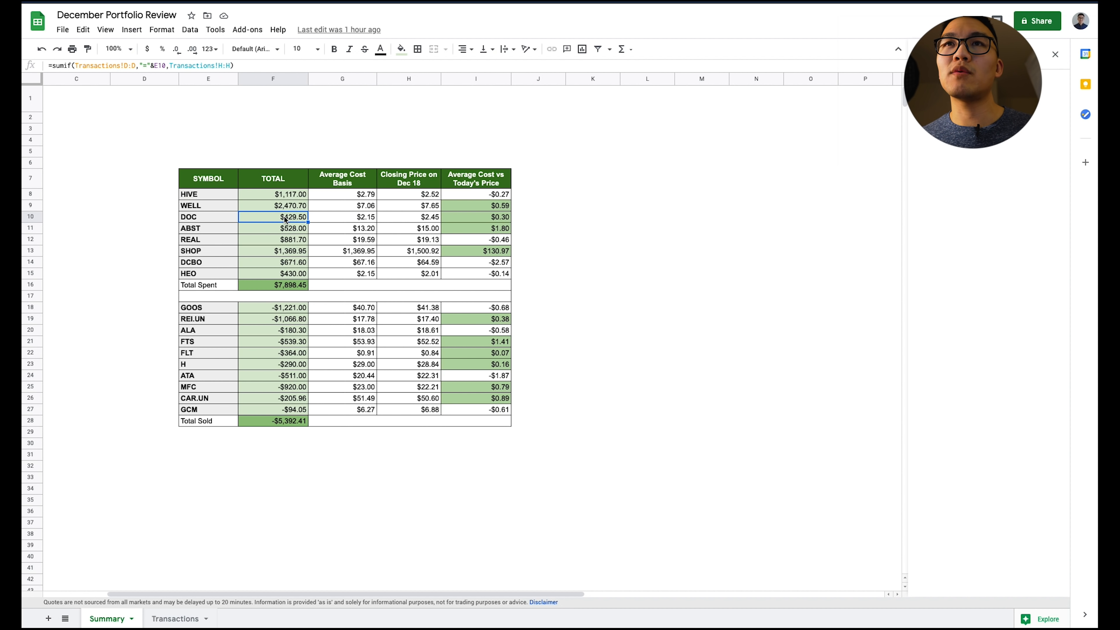
left_click(408, 216)
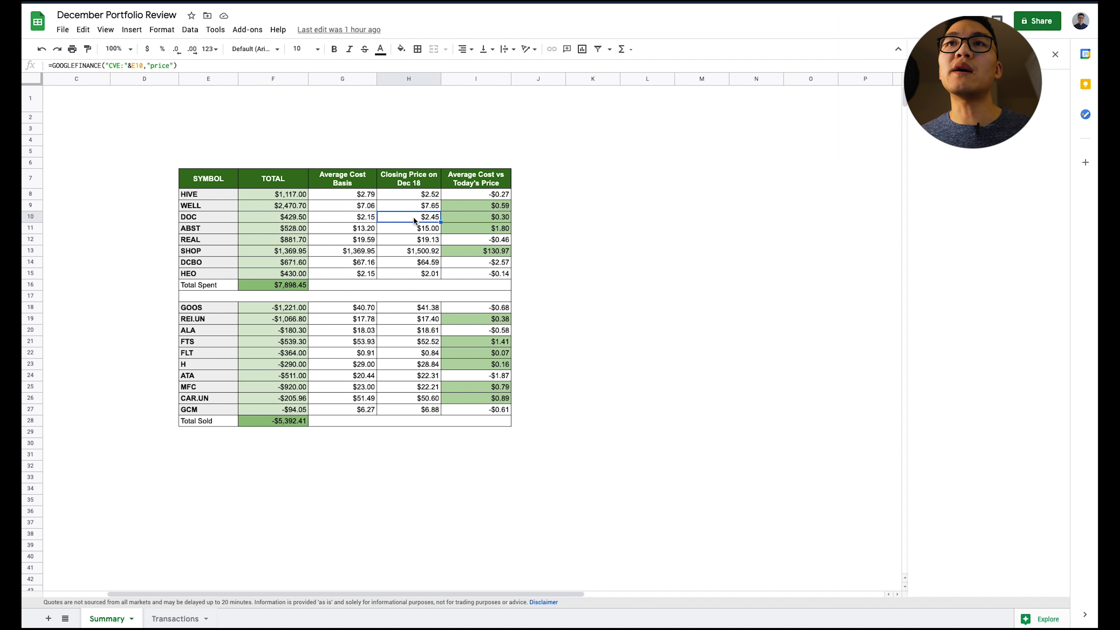
left_click(408, 206)
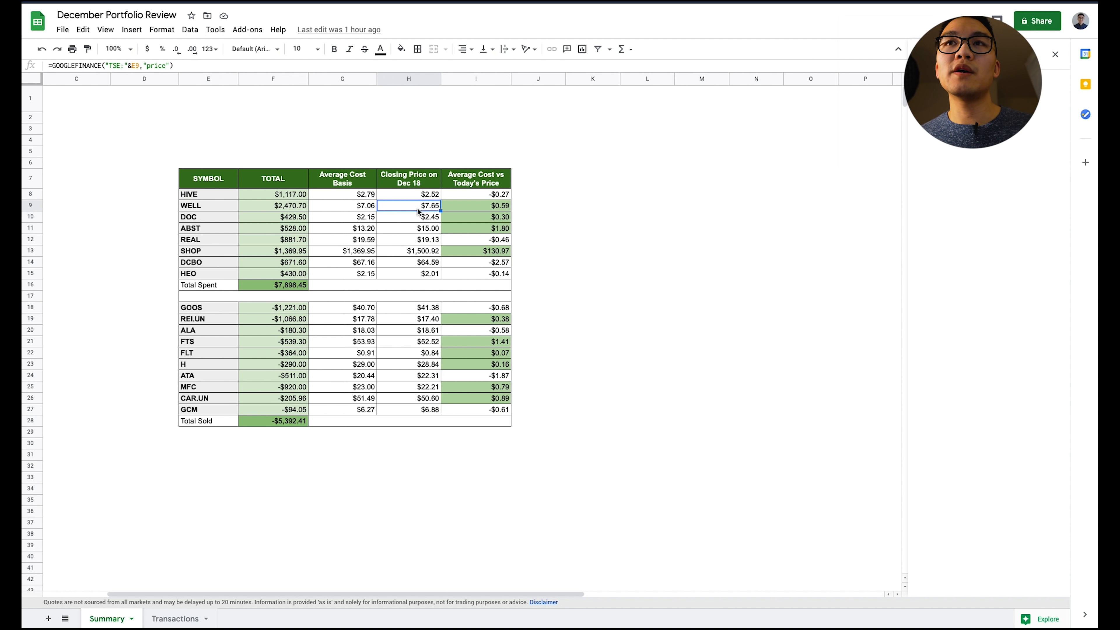
mouse_move(267, 235)
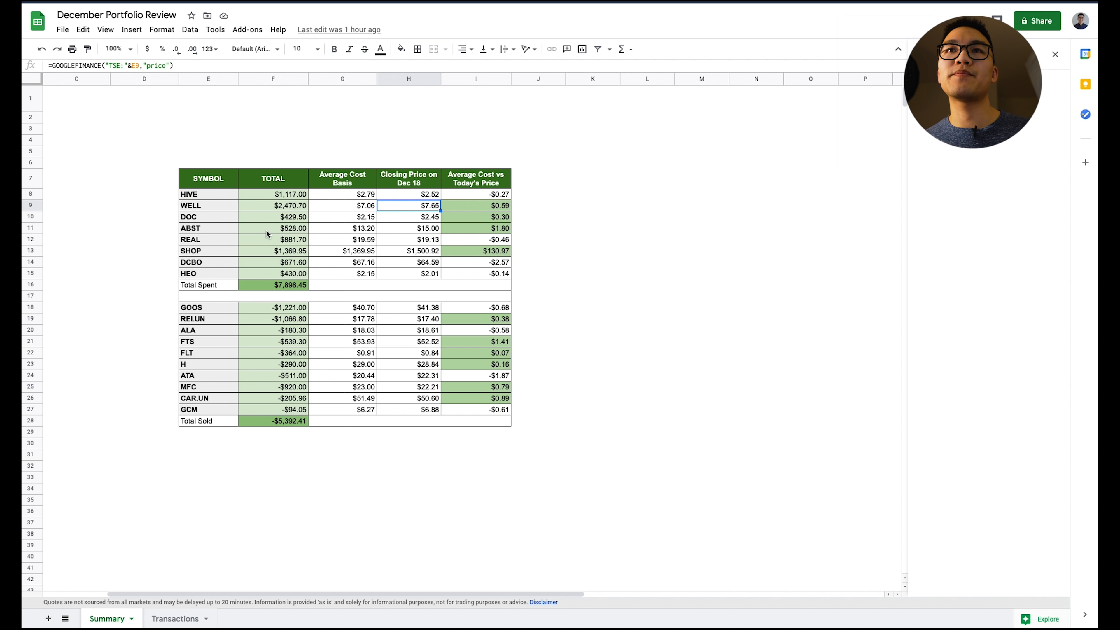
left_click(273, 228)
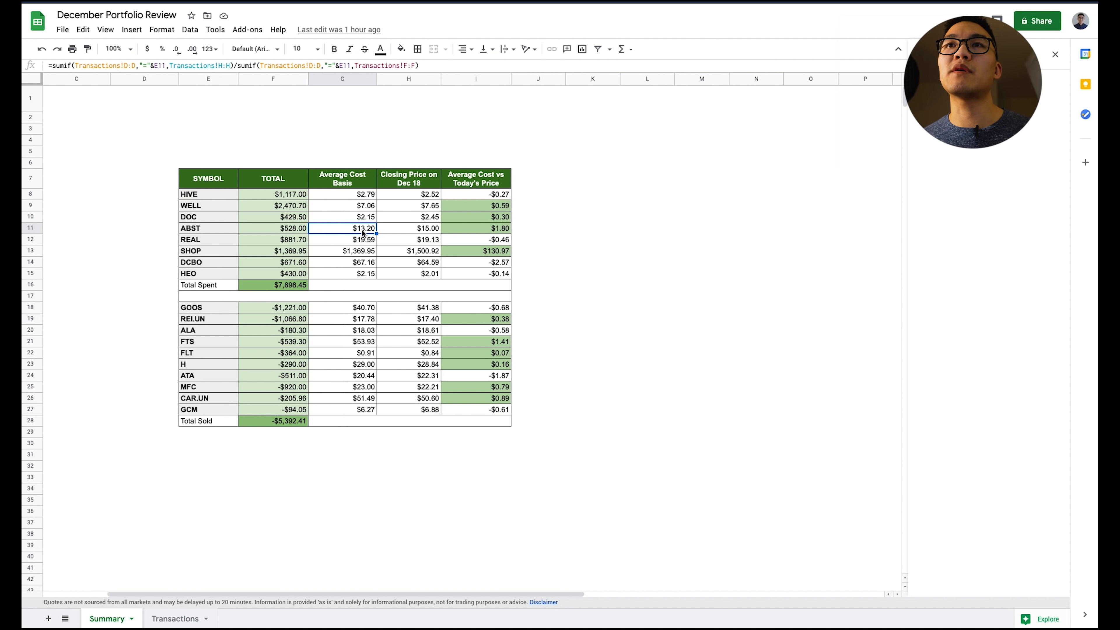
mouse_move(400, 238)
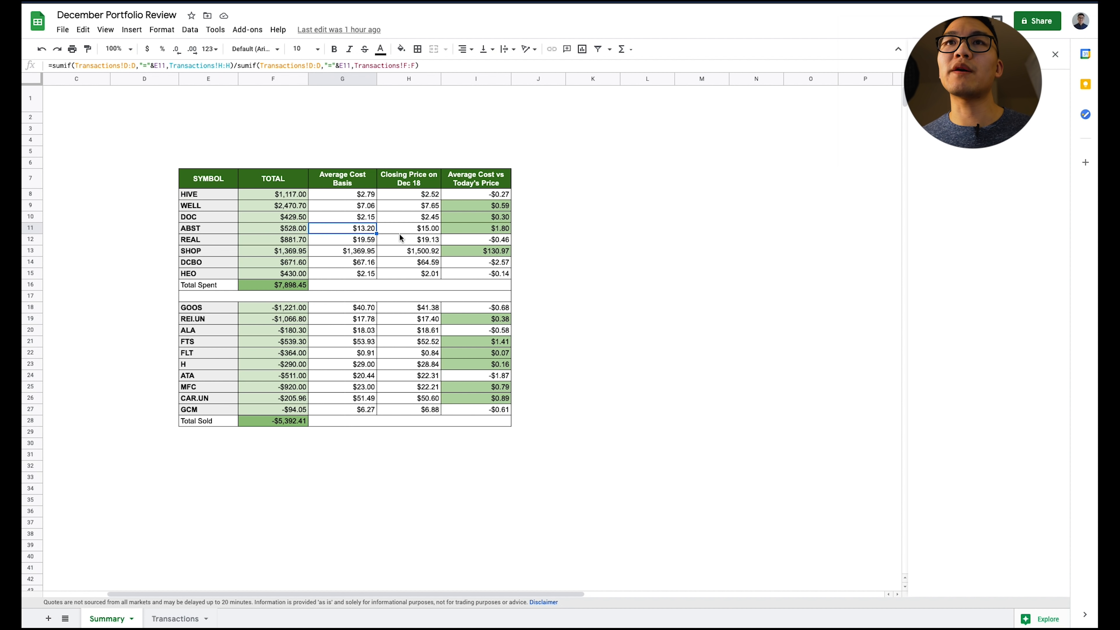
left_click(408, 228)
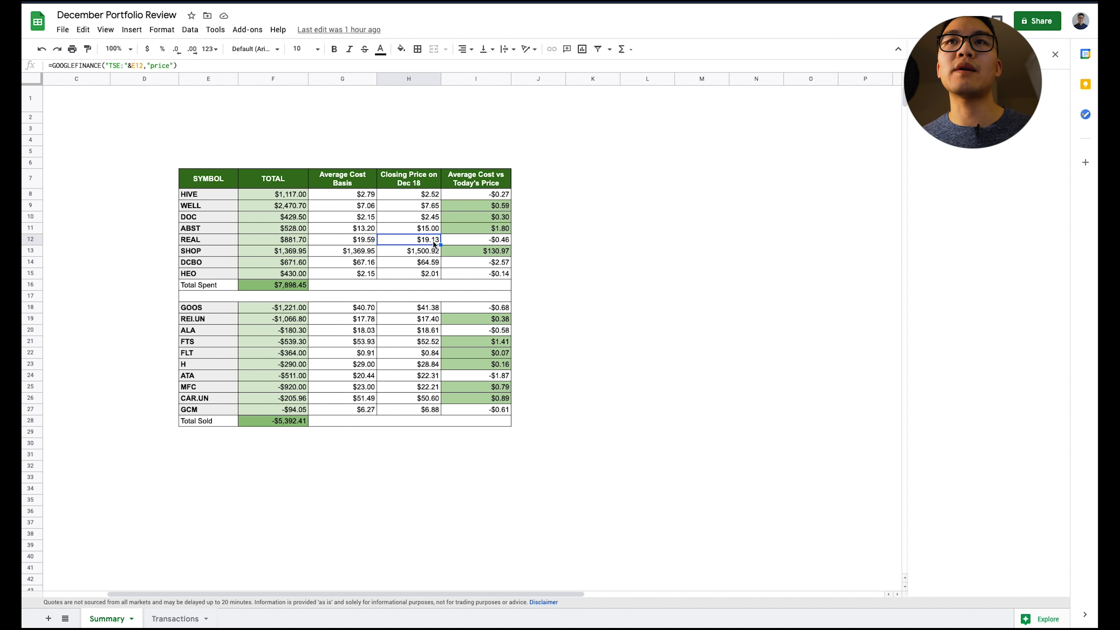
mouse_move(296, 241)
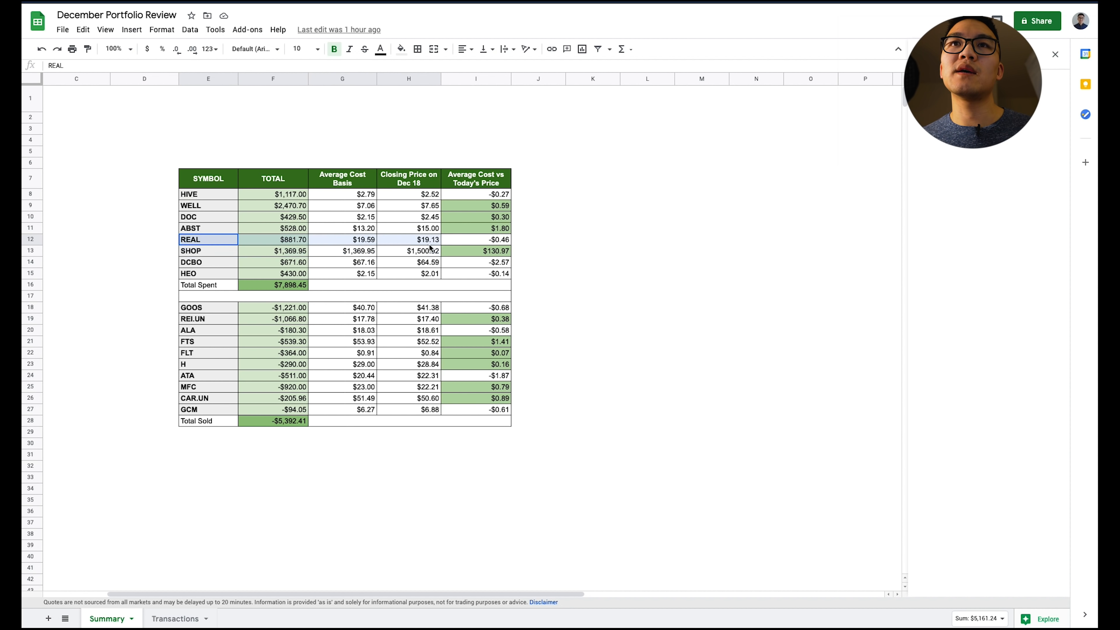
left_click(476, 239)
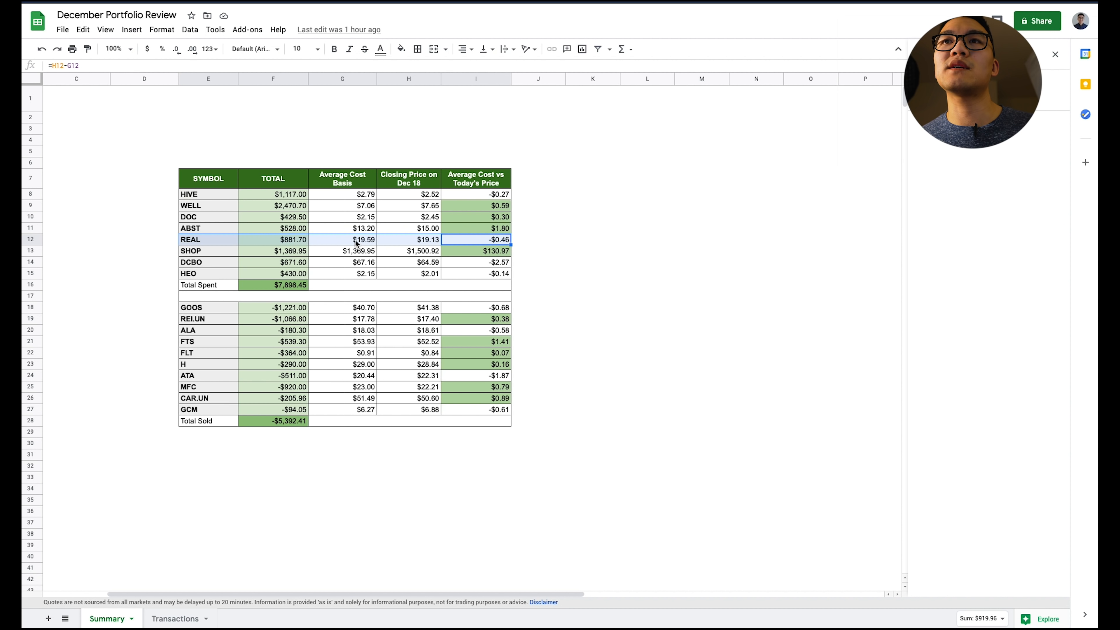
left_click(342, 239)
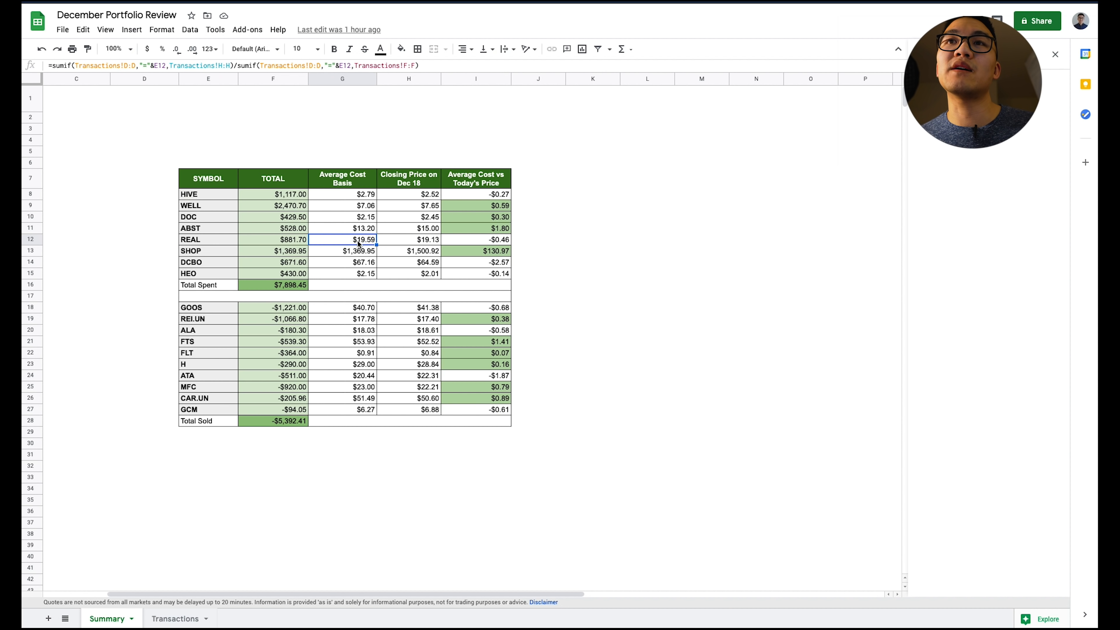
mouse_move(331, 261)
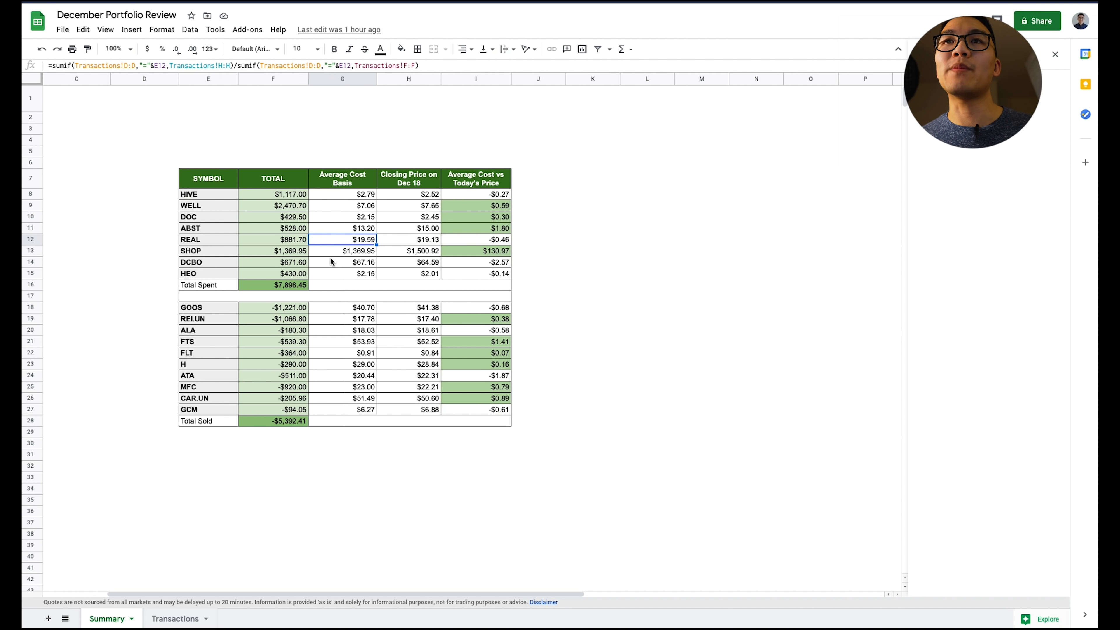
left_click(273, 251)
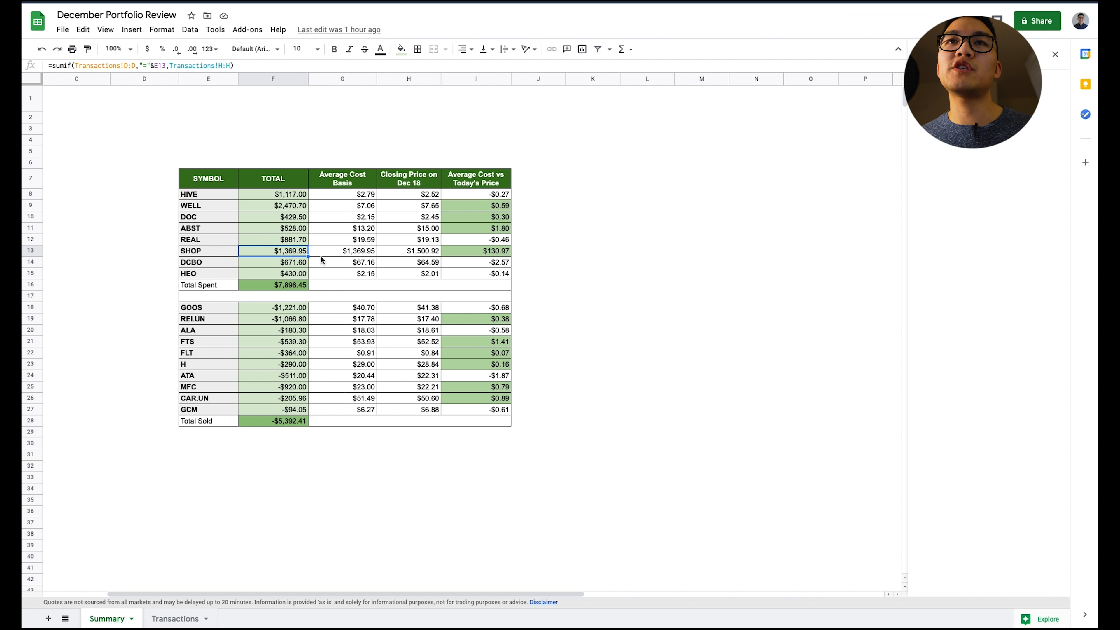
mouse_move(343, 254)
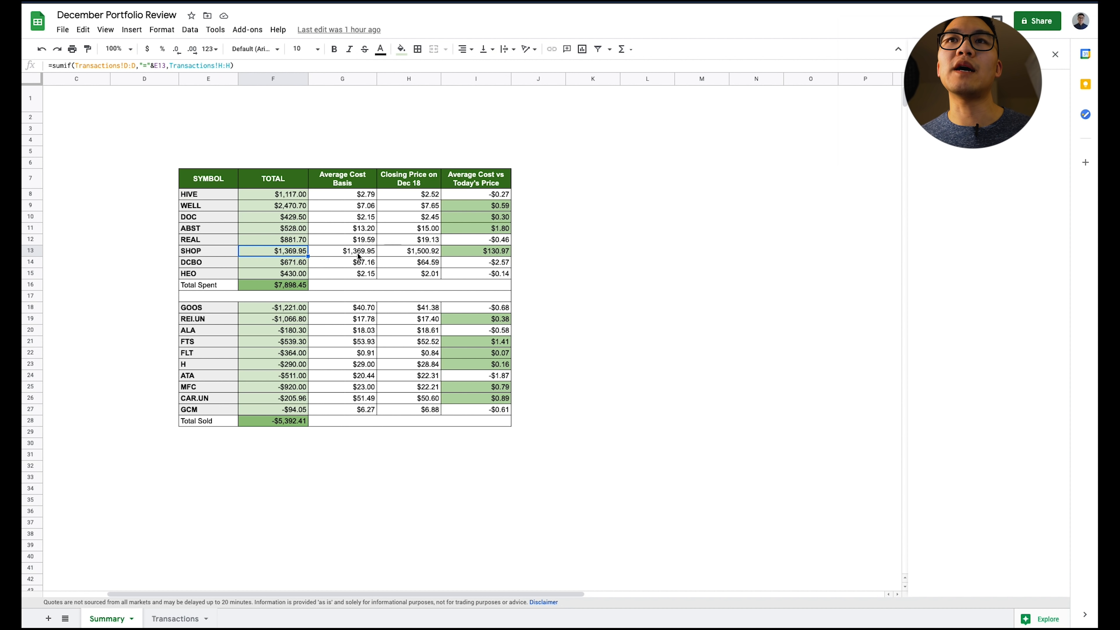
left_click(341, 251)
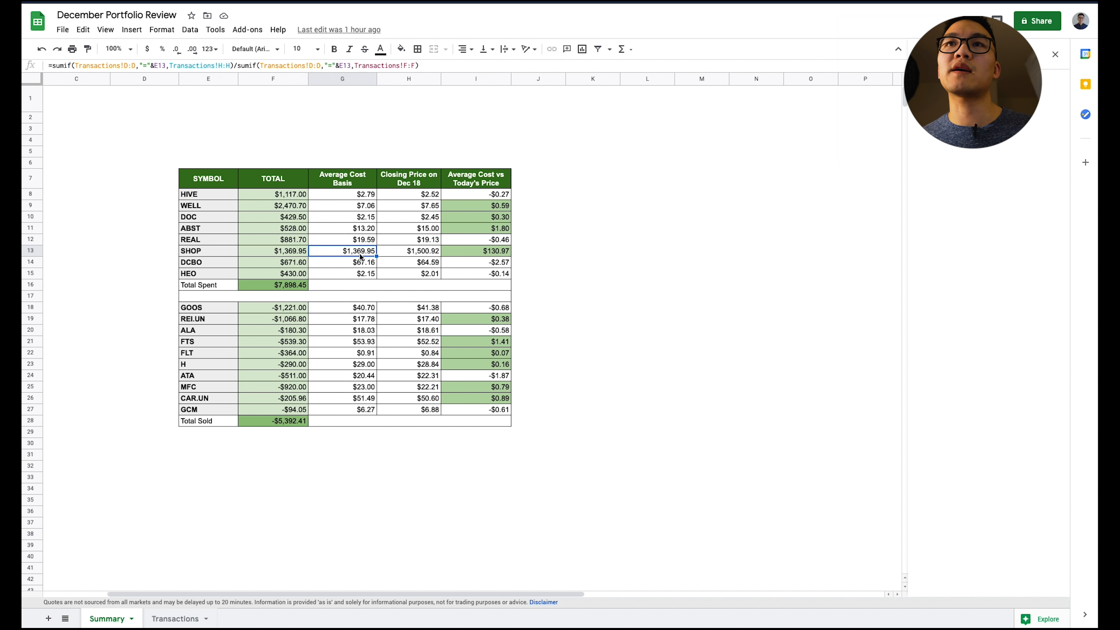
mouse_move(398, 258)
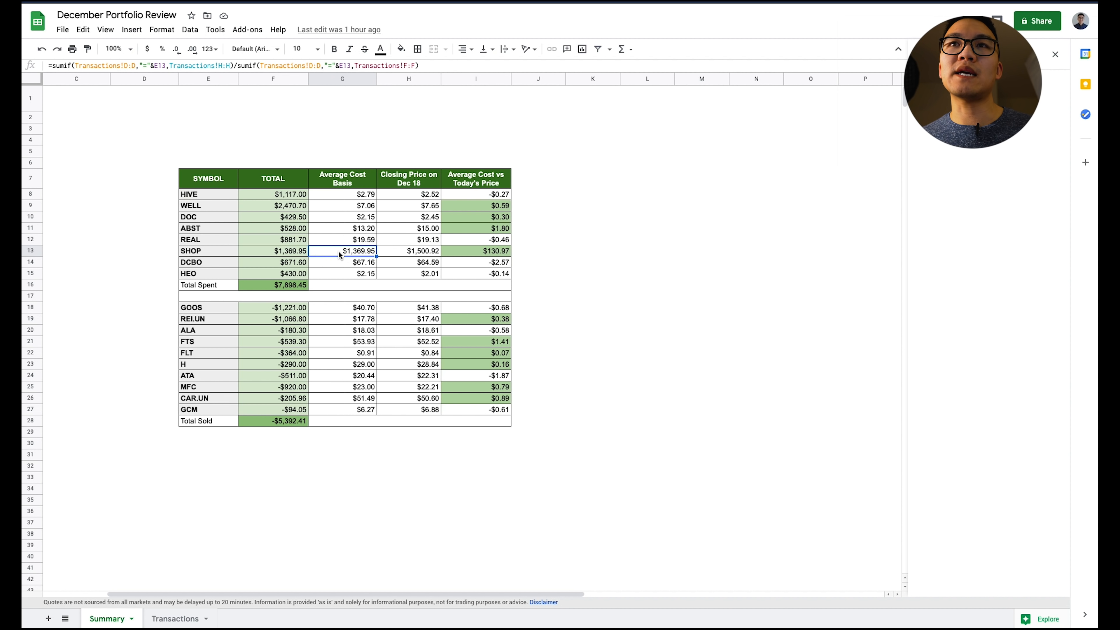
left_click(409, 251)
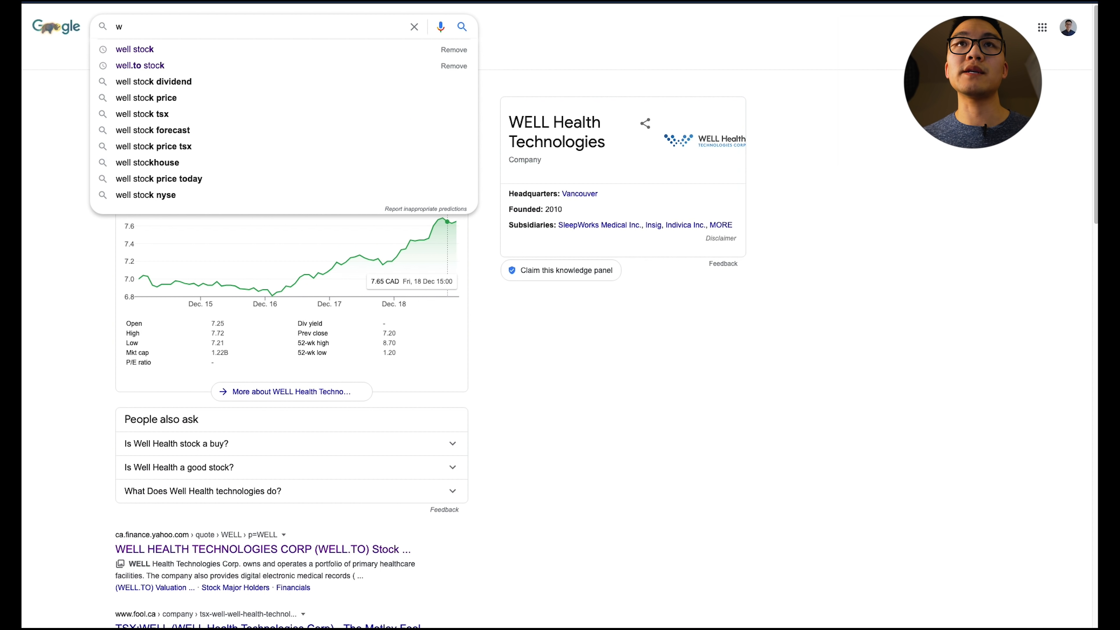
- Search 'shop stock' and show Shopify's one-year price chart at 1,170.96 USD
type("shop stock")
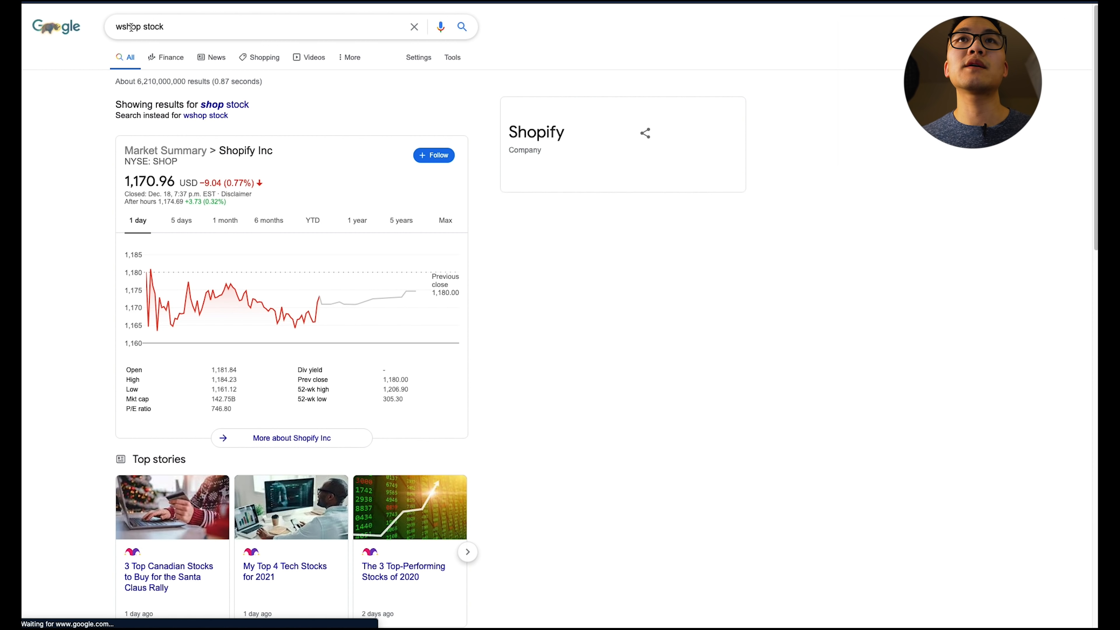
left_click(357, 220)
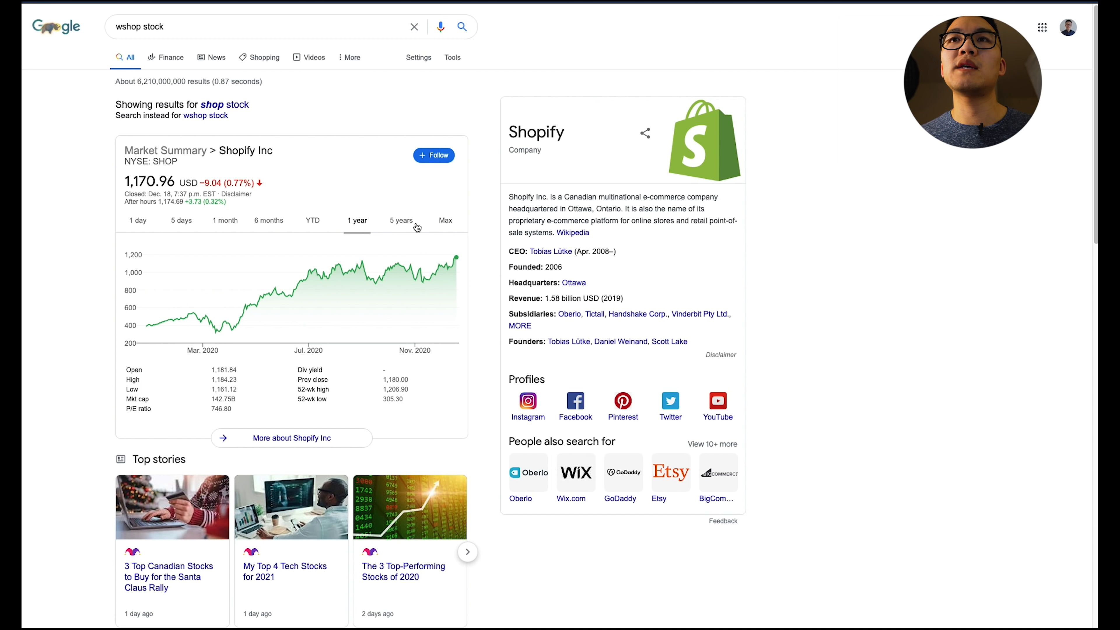
mouse_move(363, 268)
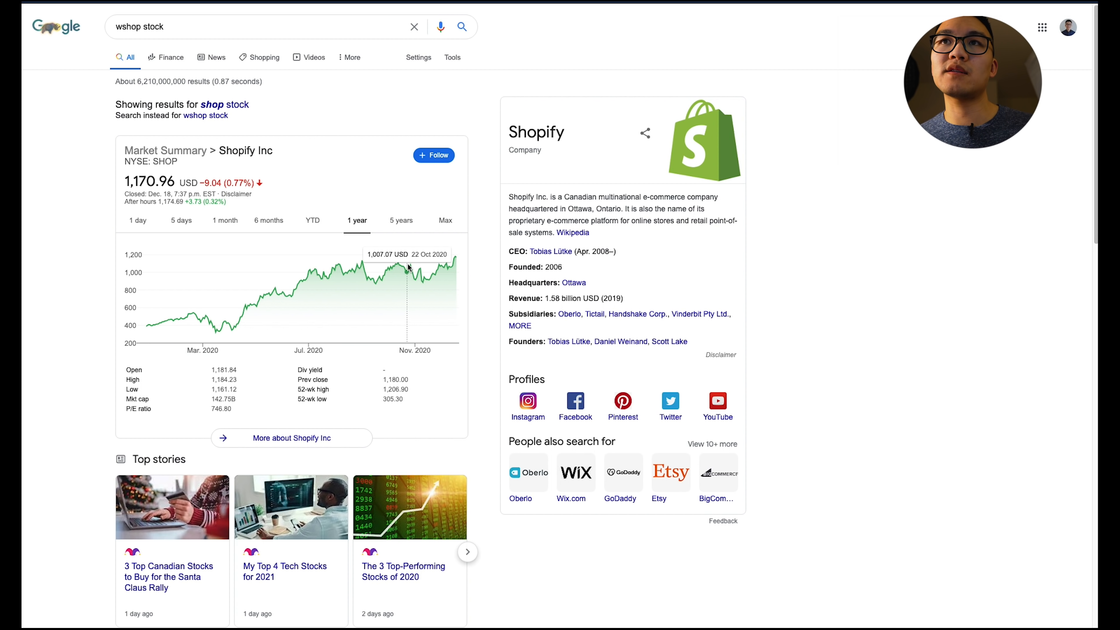
mouse_move(359, 266)
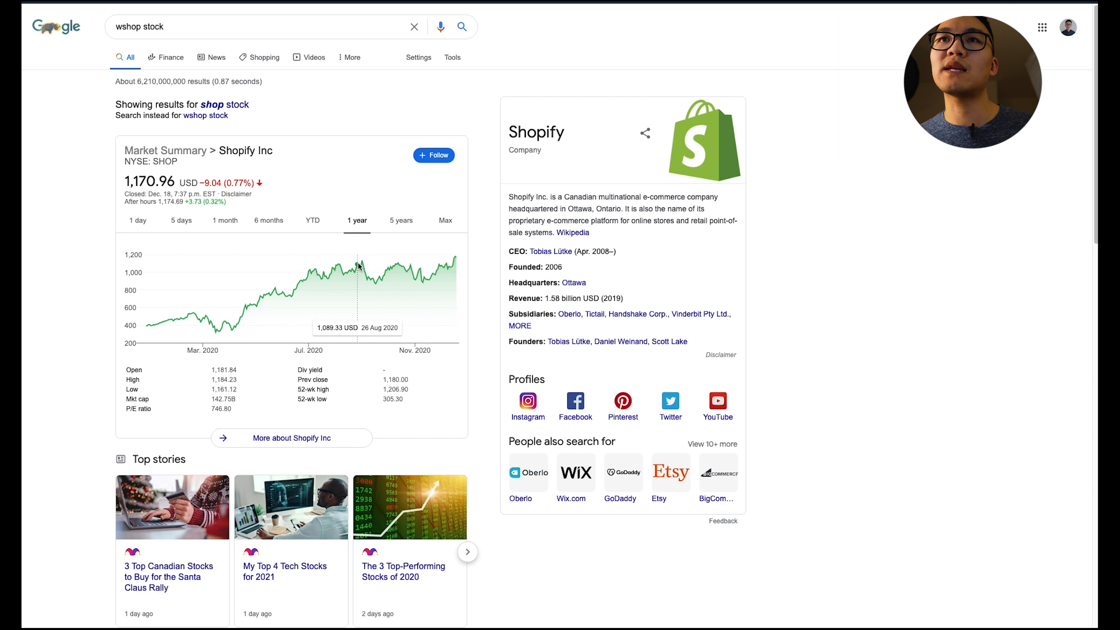
mouse_move(456, 259)
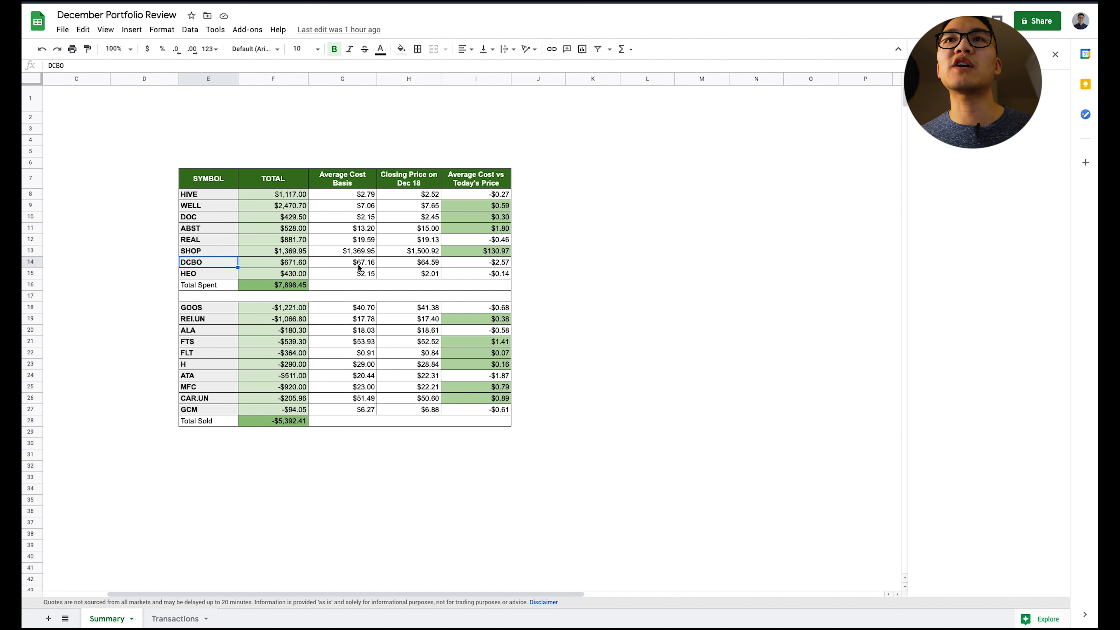
left_click(341, 262)
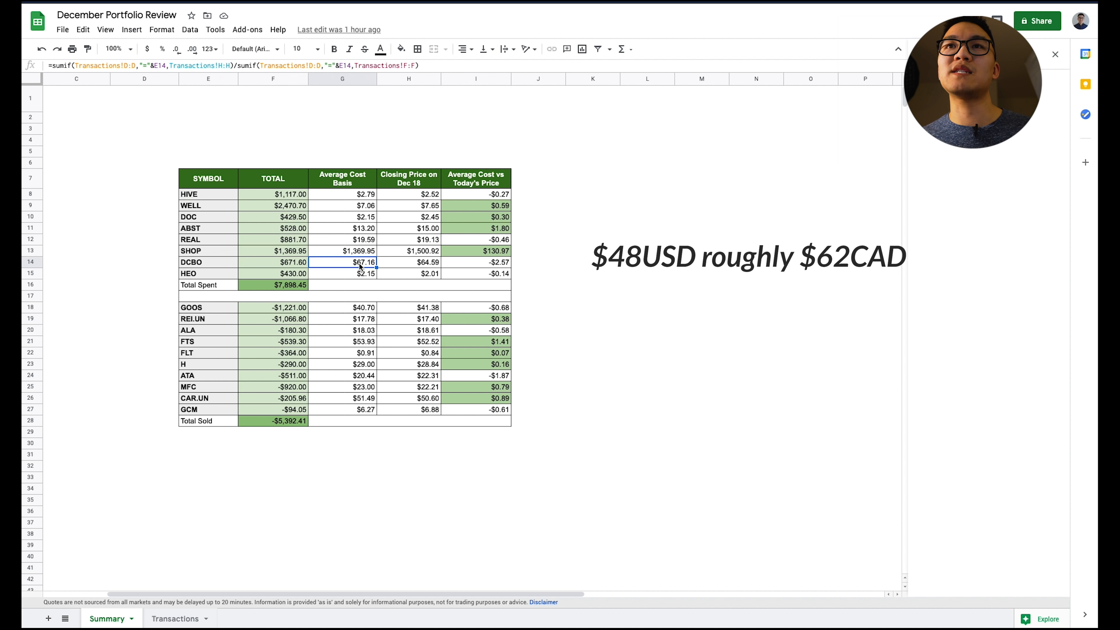
left_click(408, 261)
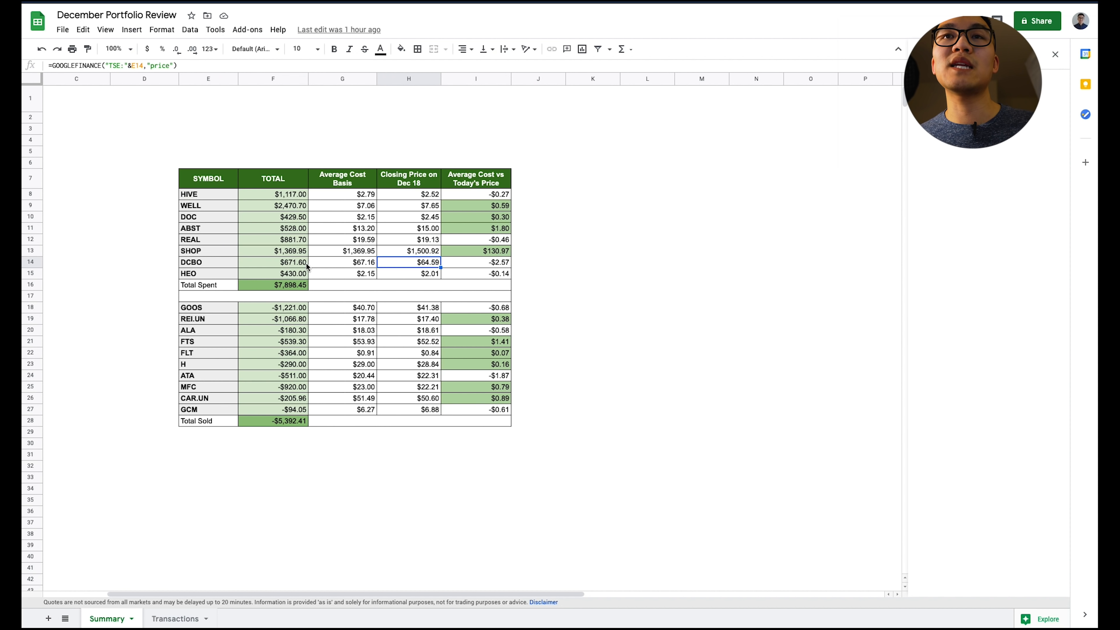
left_click(273, 261)
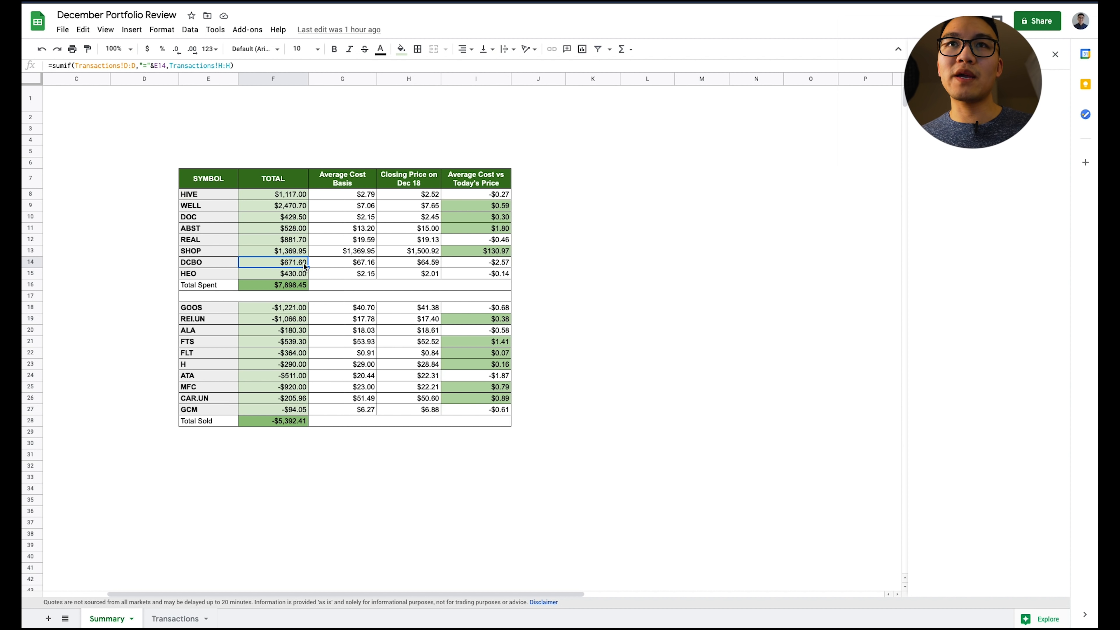
mouse_move(432, 270)
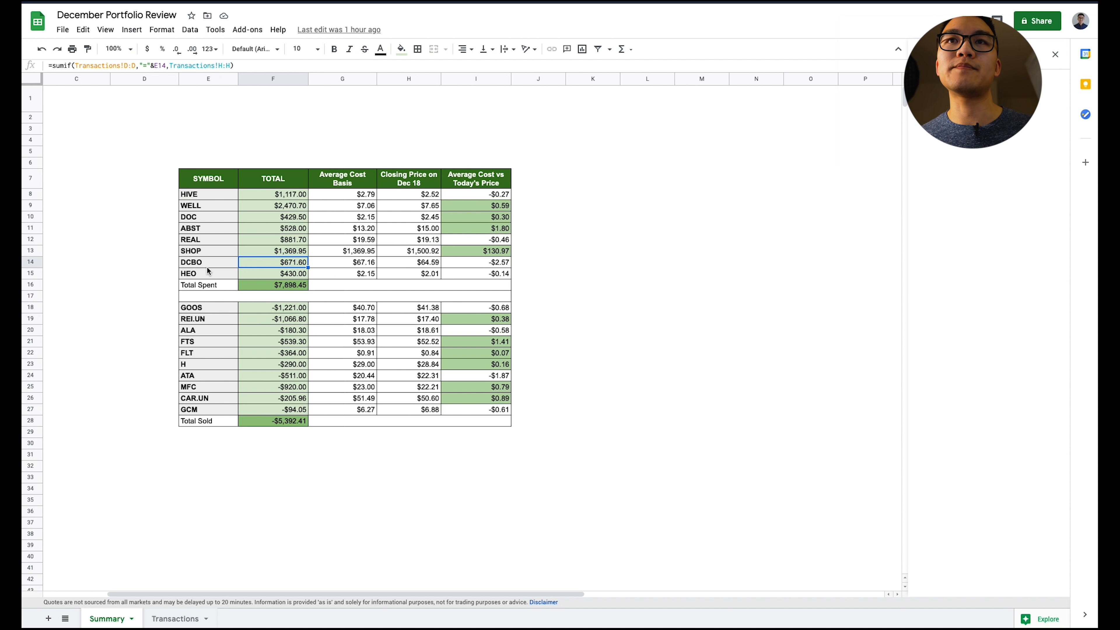
left_click(208, 273)
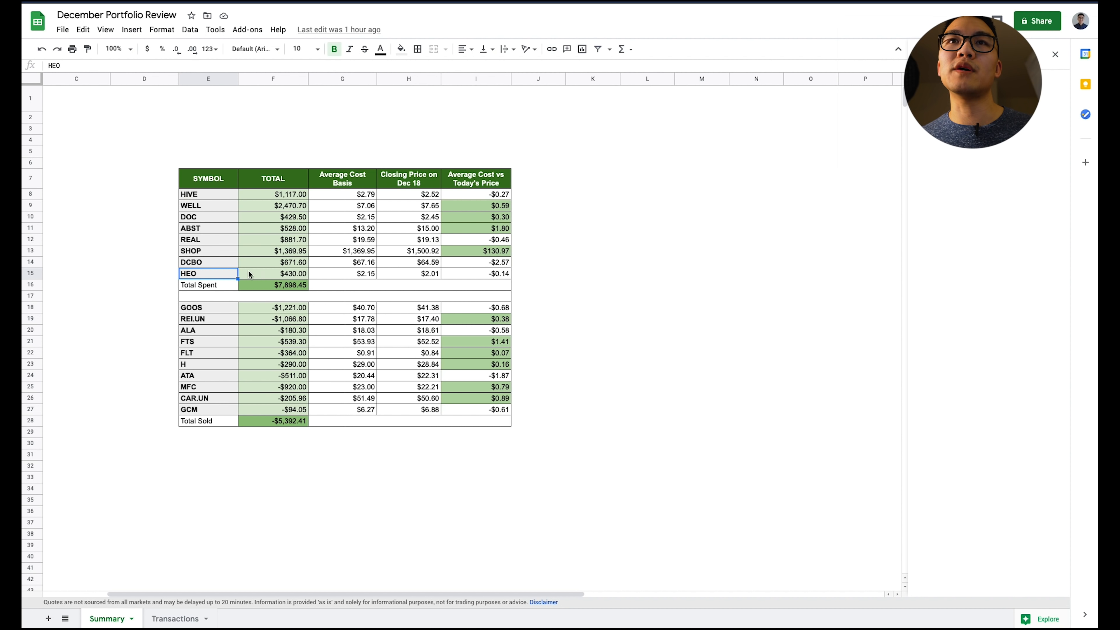
mouse_move(361, 278)
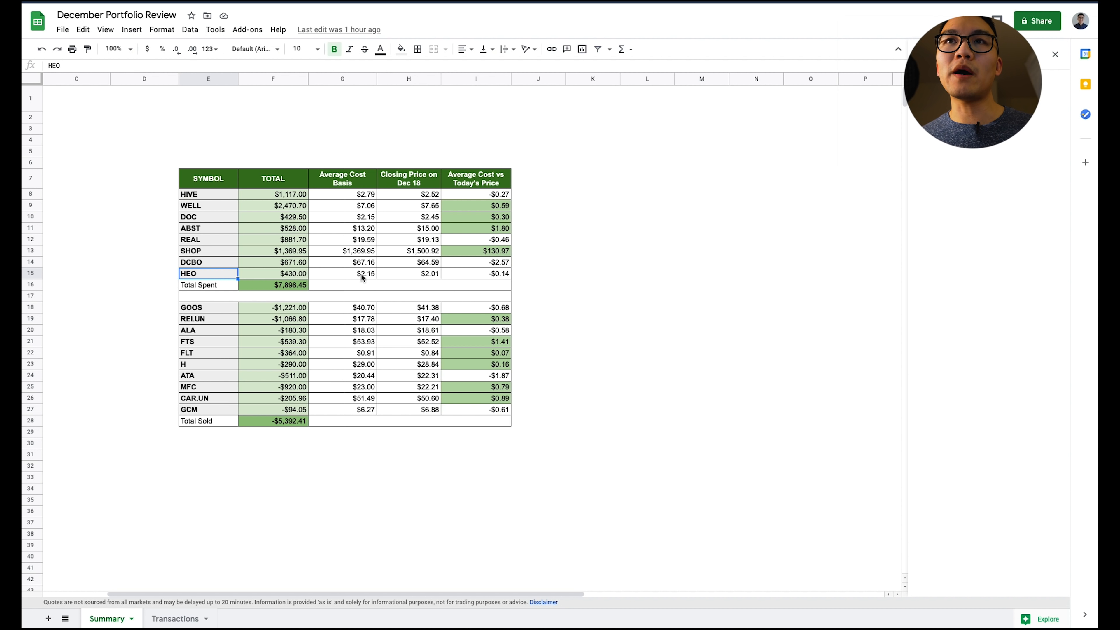
left_click(341, 274)
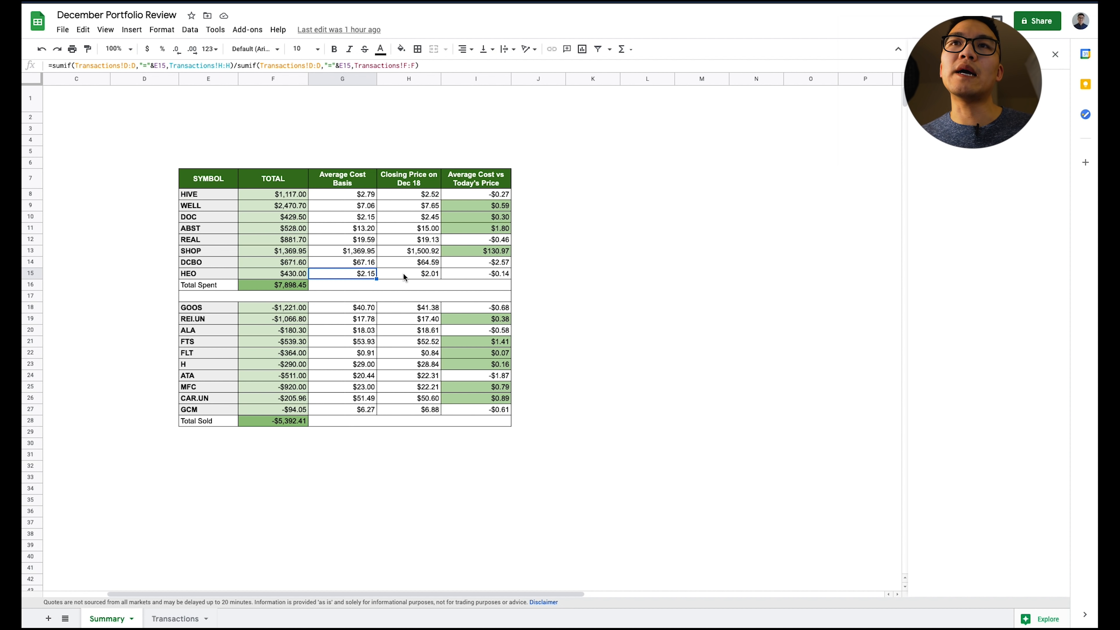
mouse_move(344, 279)
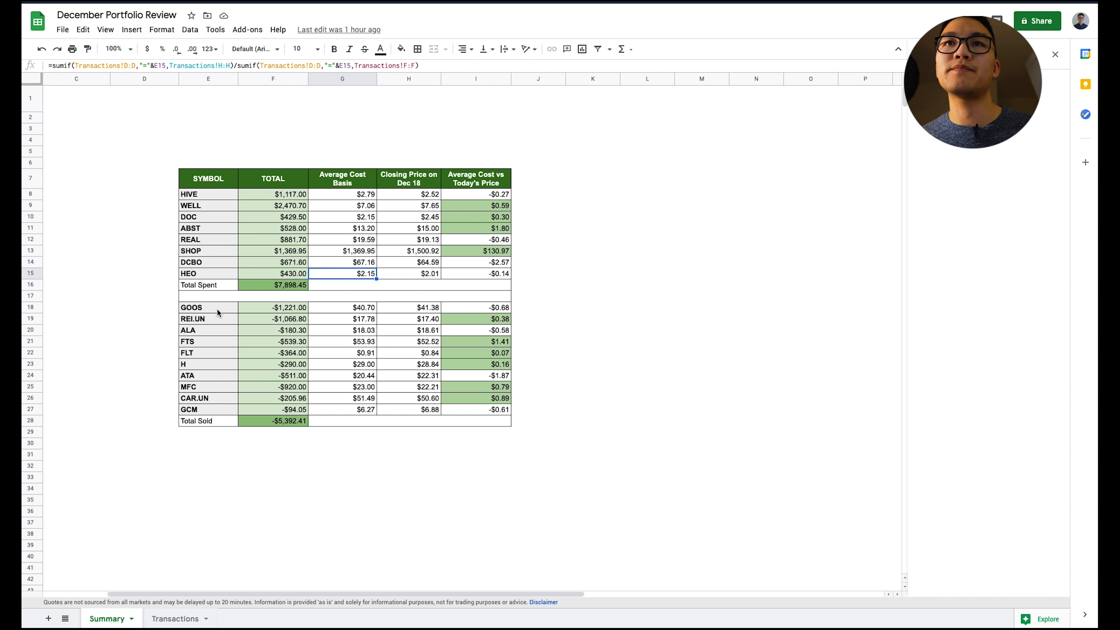
left_click_drag(207, 307, 500, 420)
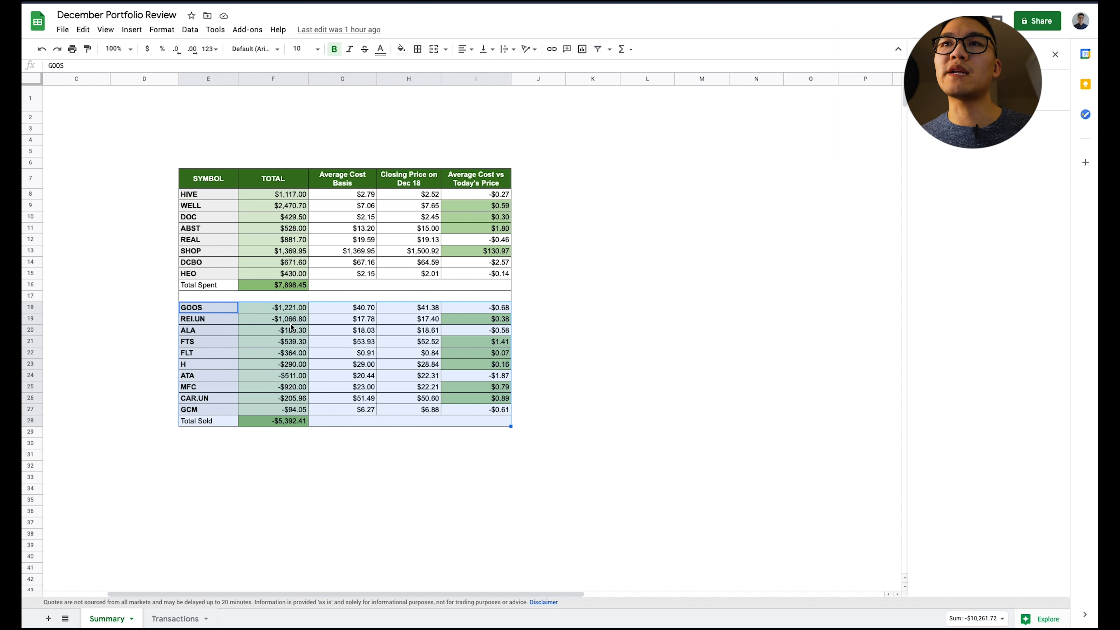
left_click(273, 318)
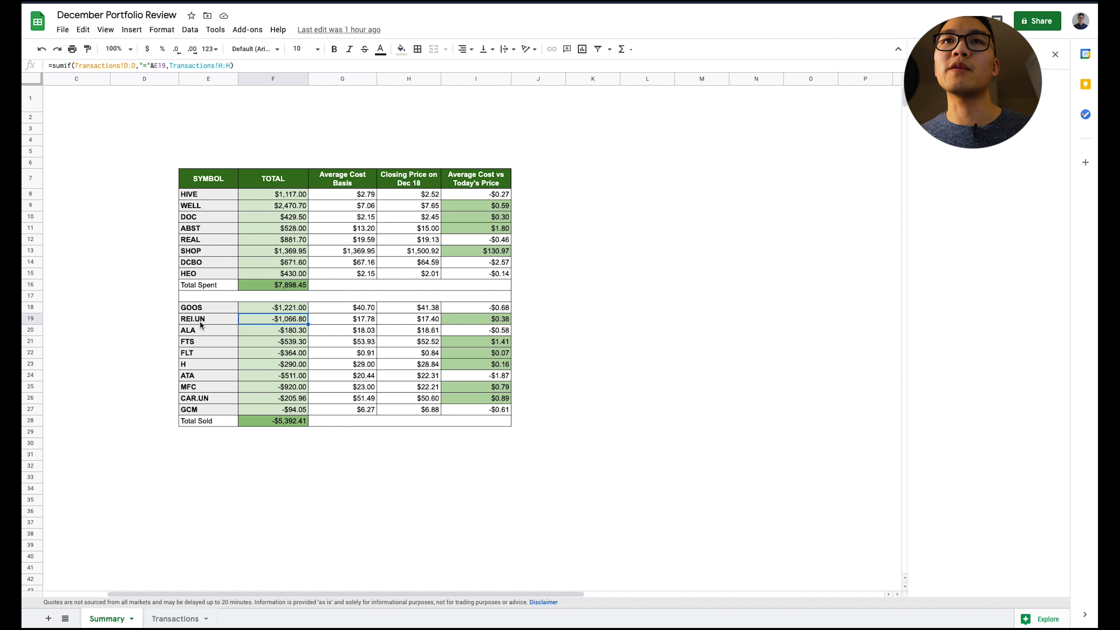
left_click(208, 319)
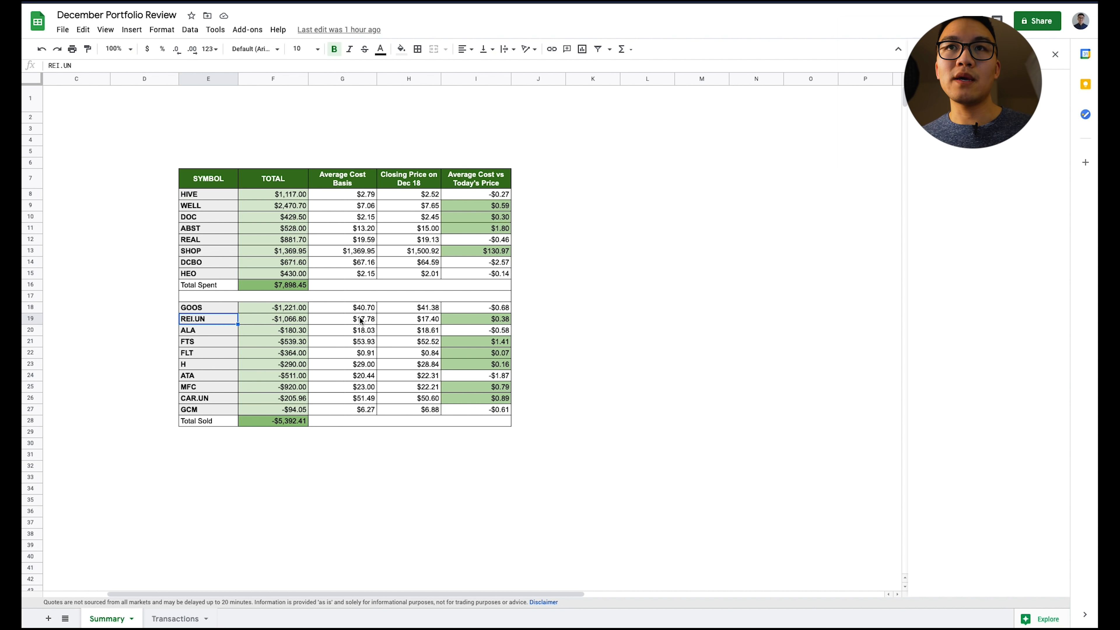
left_click(342, 318)
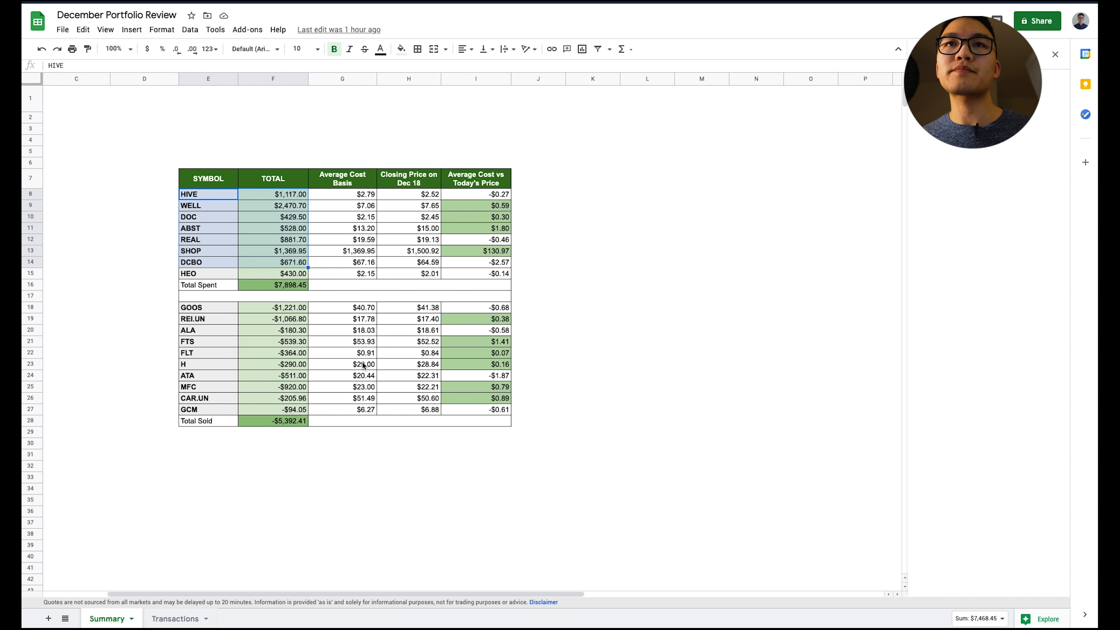
left_click(207, 341)
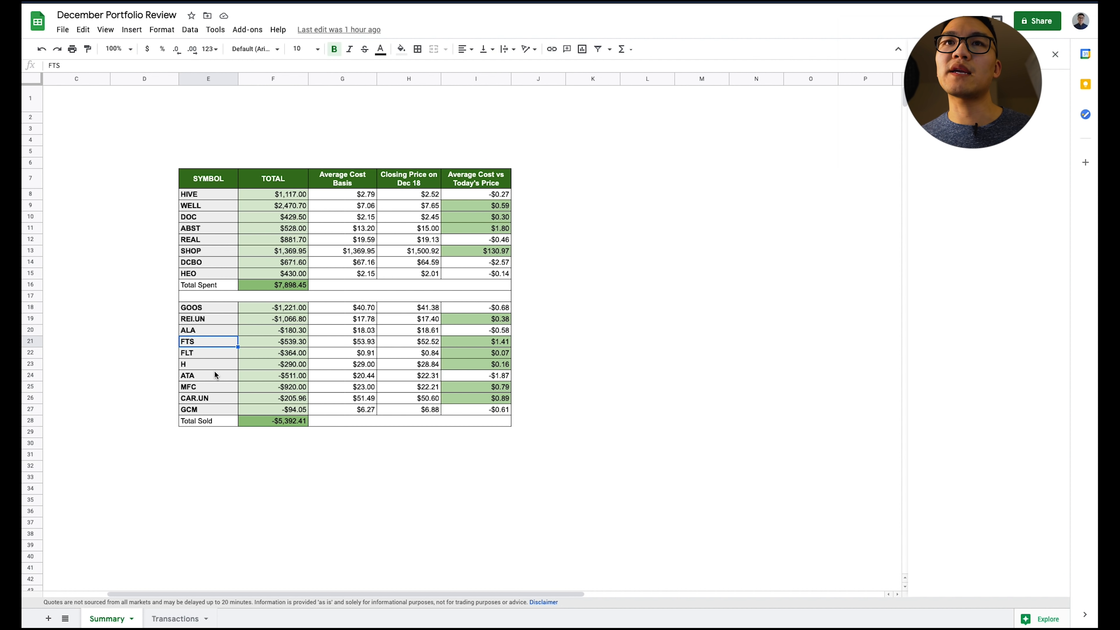
left_click(207, 375)
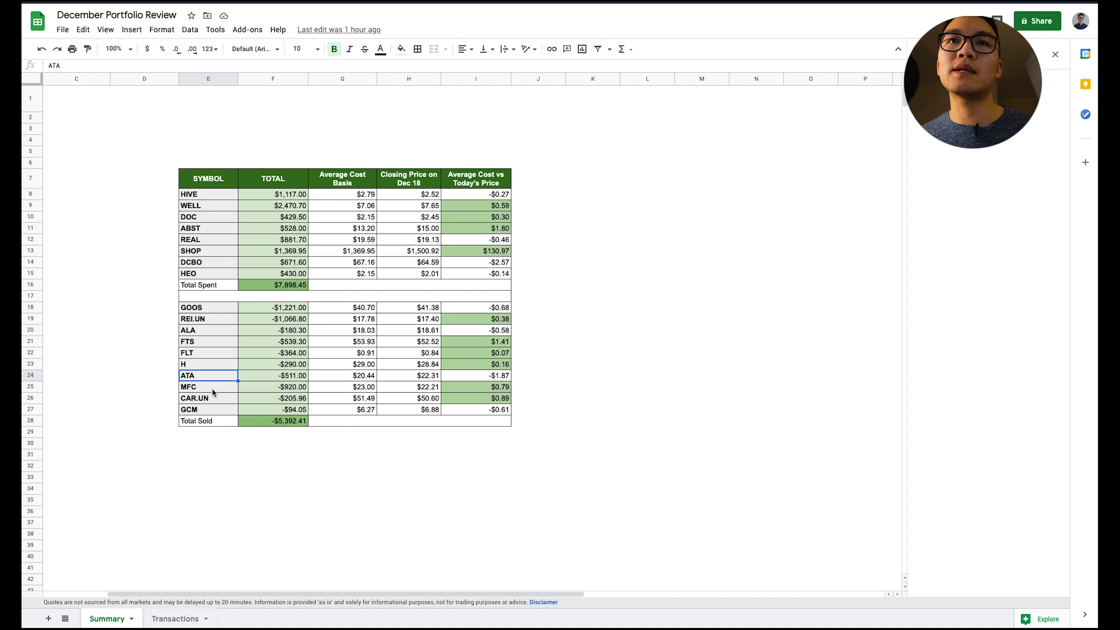
left_click(207, 398)
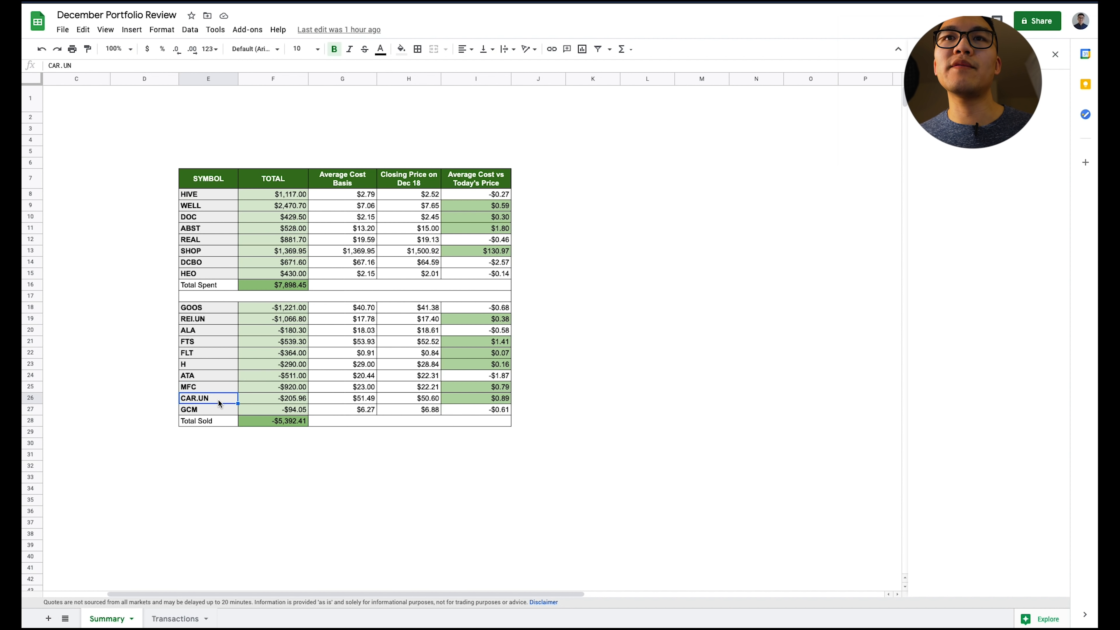
left_click(208, 409)
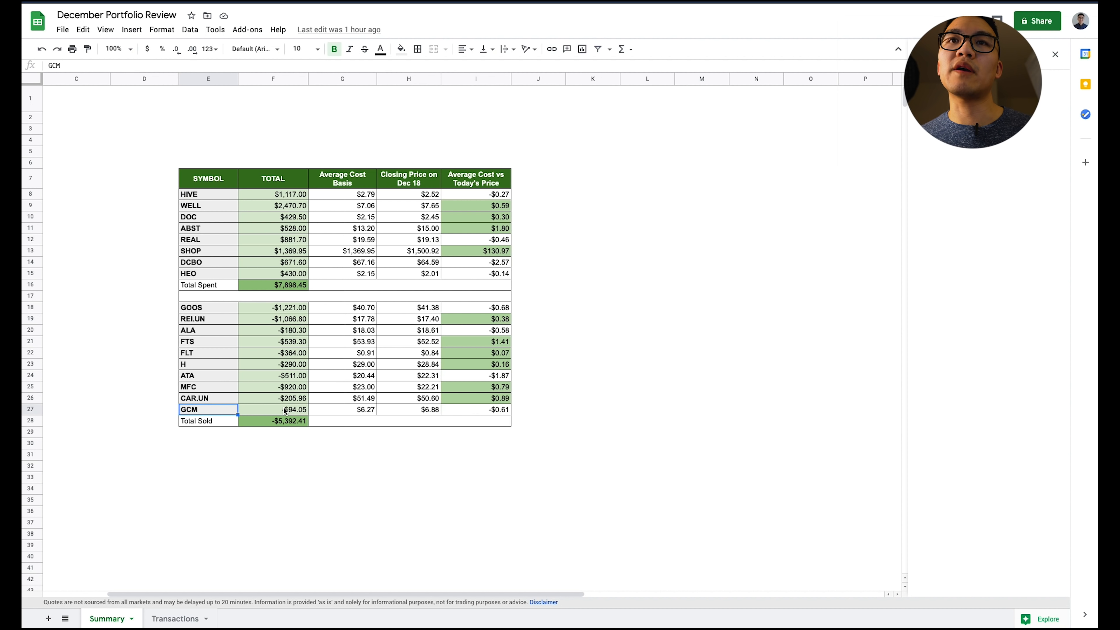
mouse_move(477, 393)
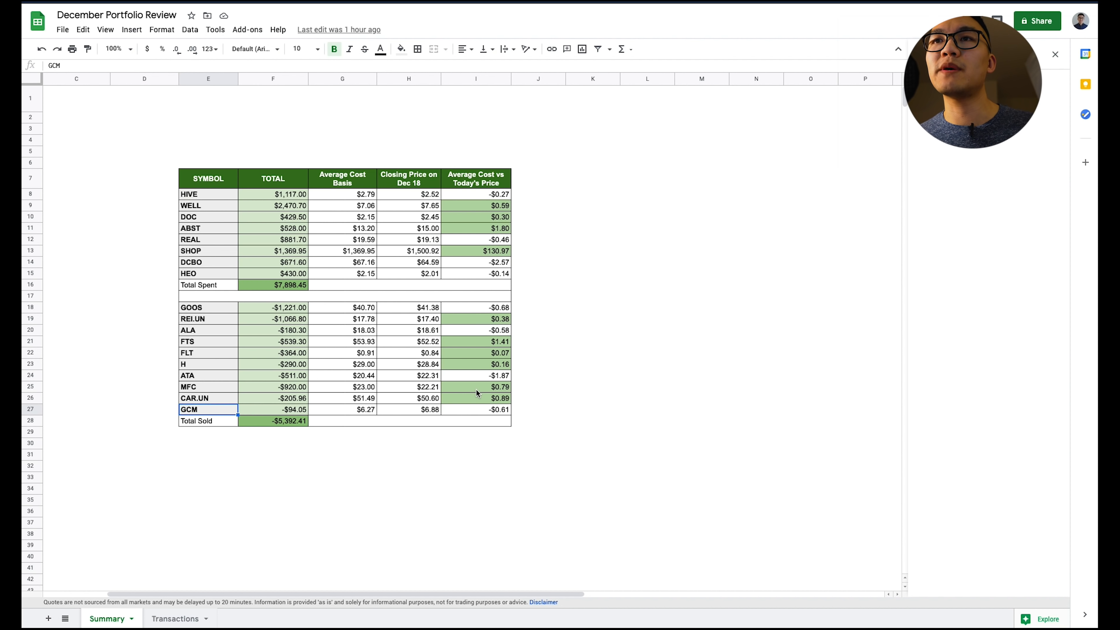
mouse_move(452, 403)
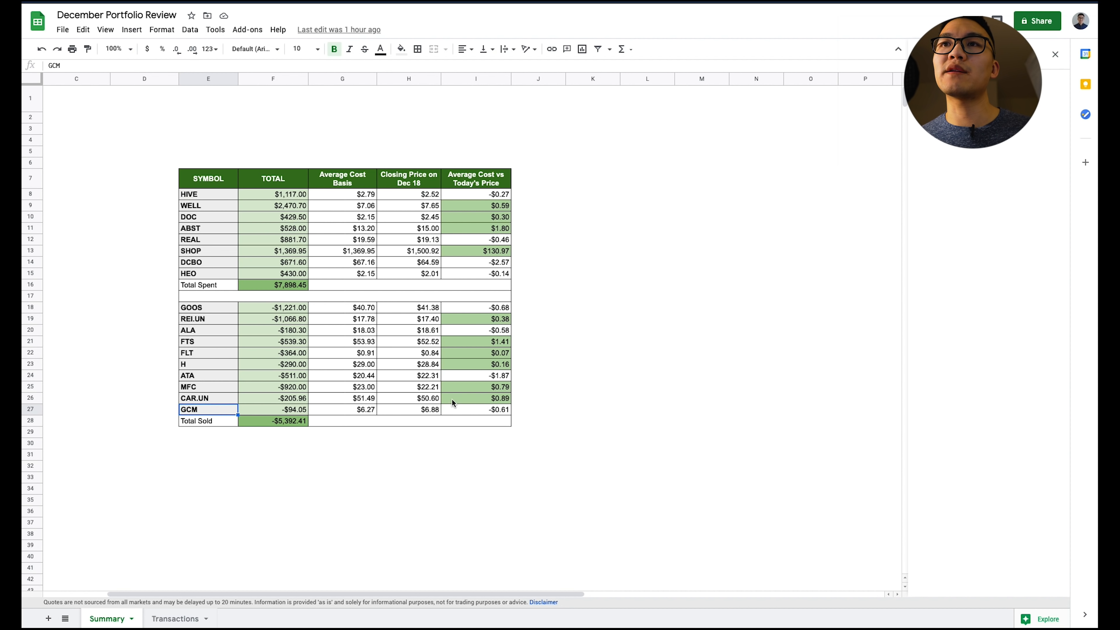
left_click(273, 216)
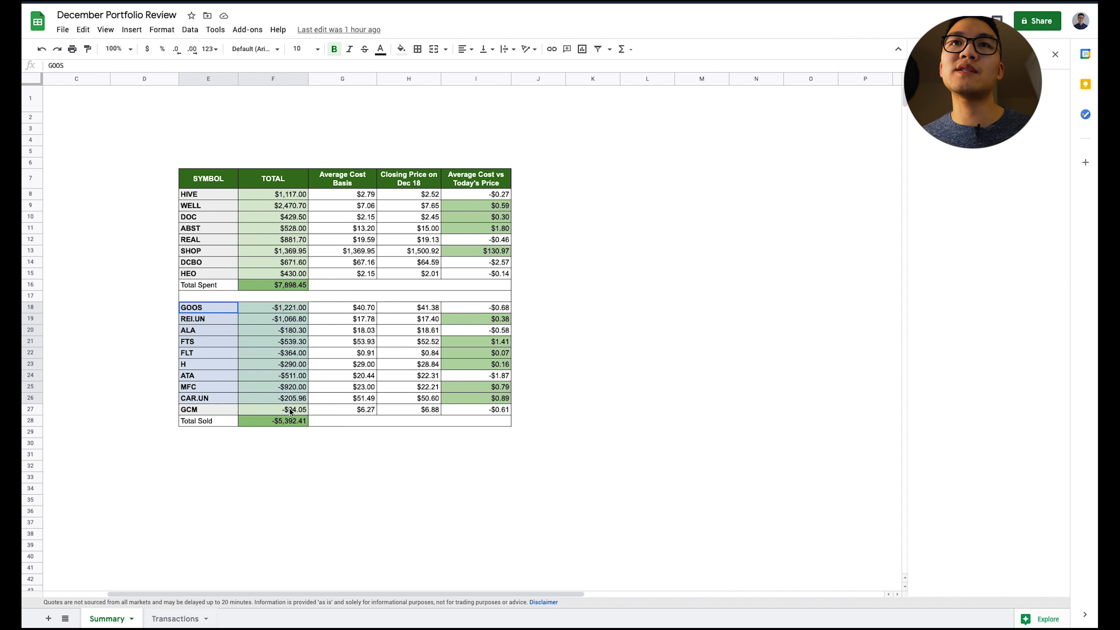
left_click(207, 193)
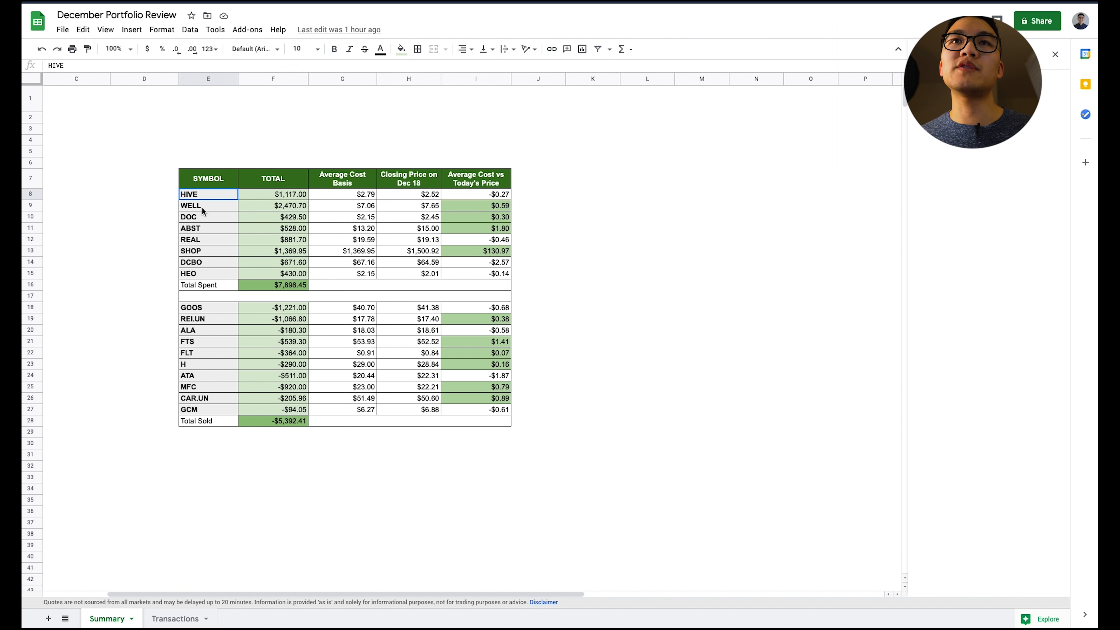
left_click_drag(207, 194, 273, 274)
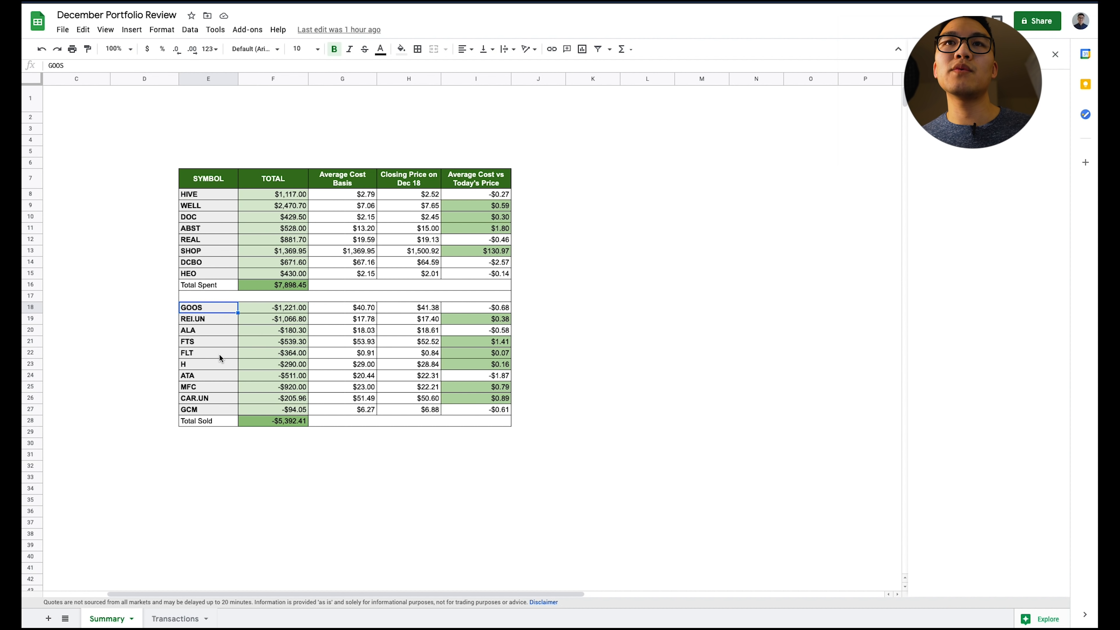
left_click(207, 353)
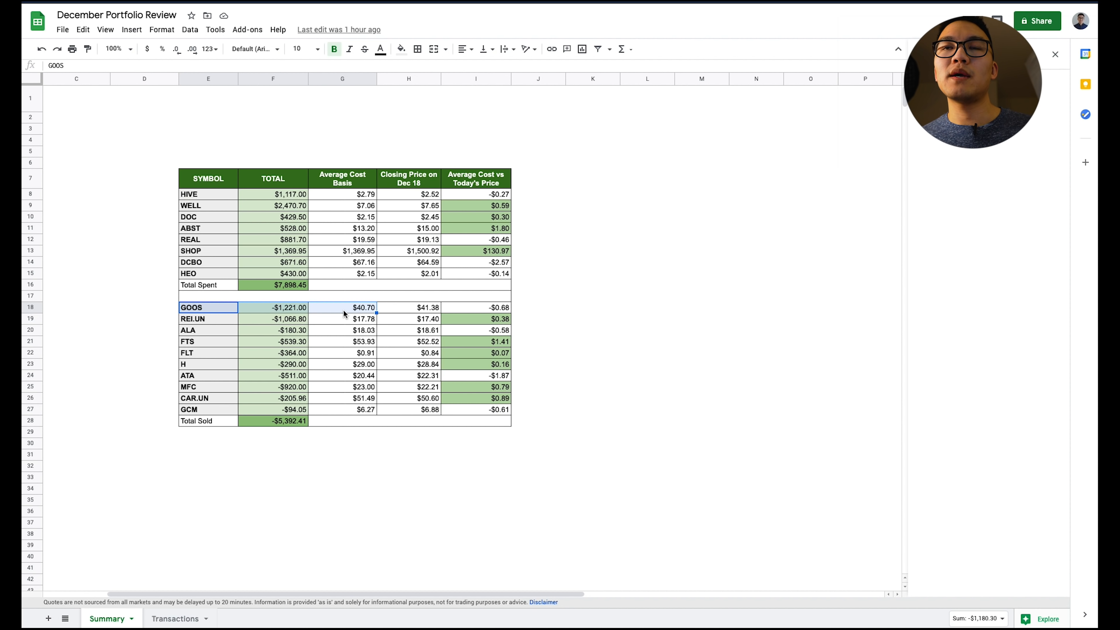
left_click(342, 308)
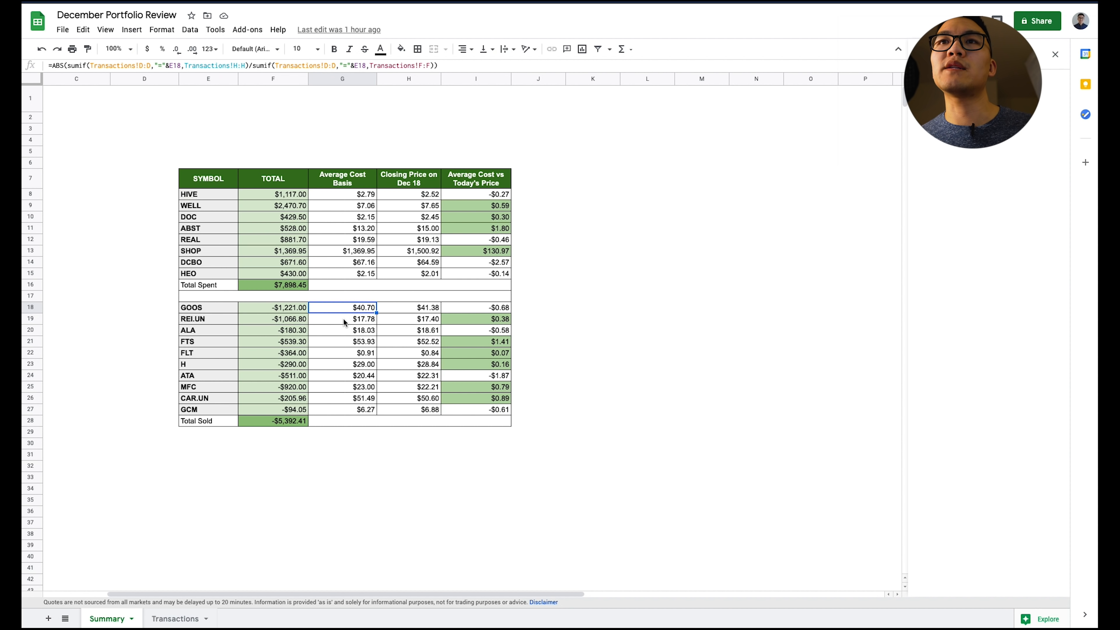
mouse_move(344, 310)
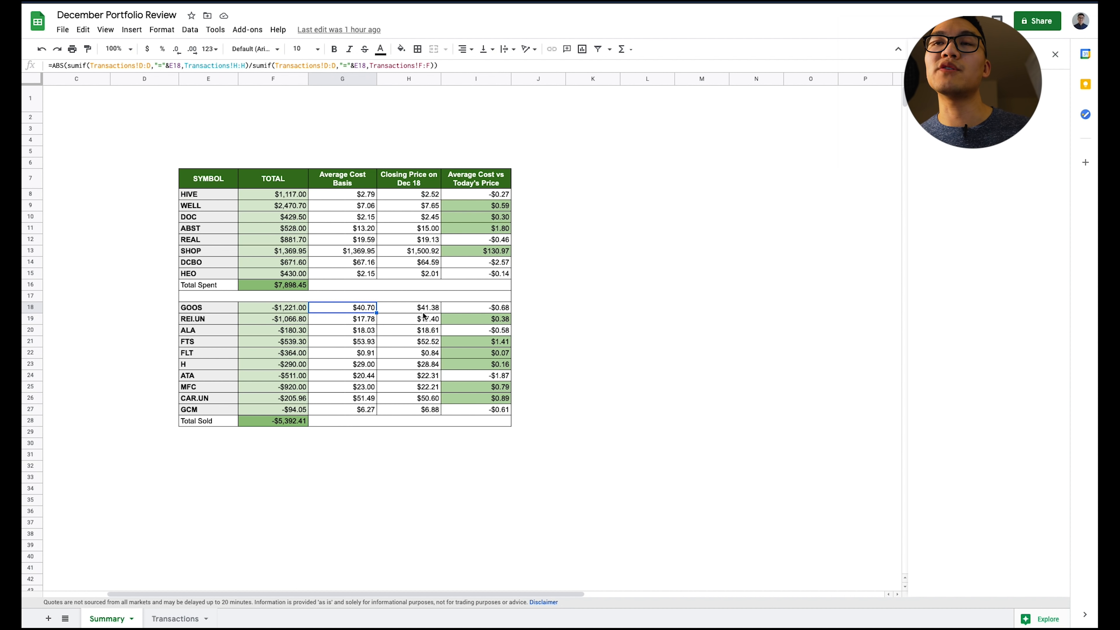
left_click(408, 307)
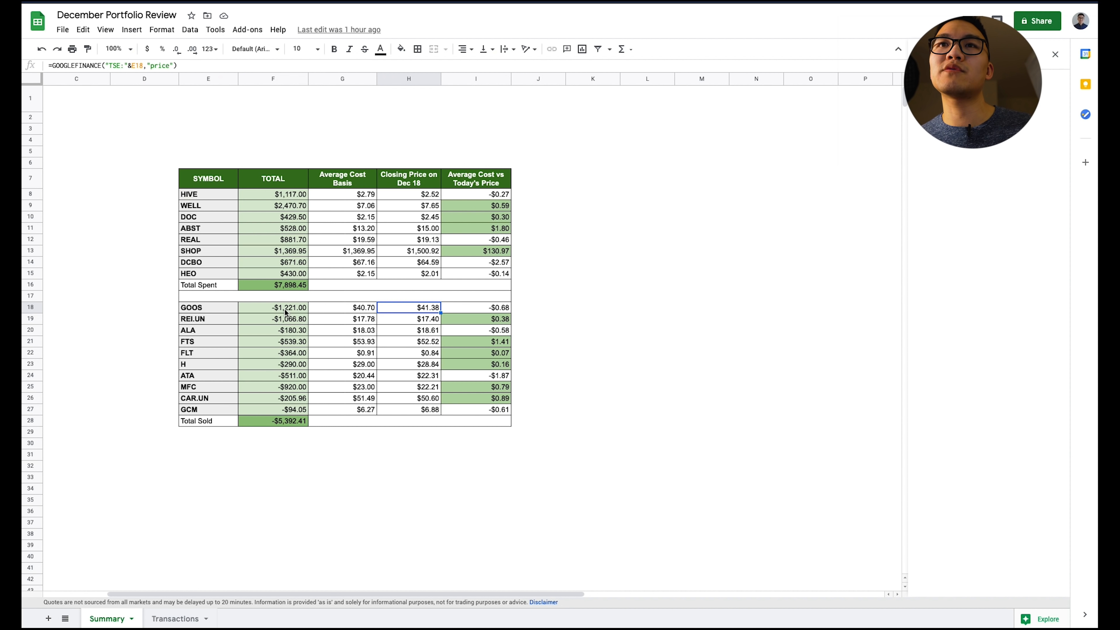
left_click(273, 308)
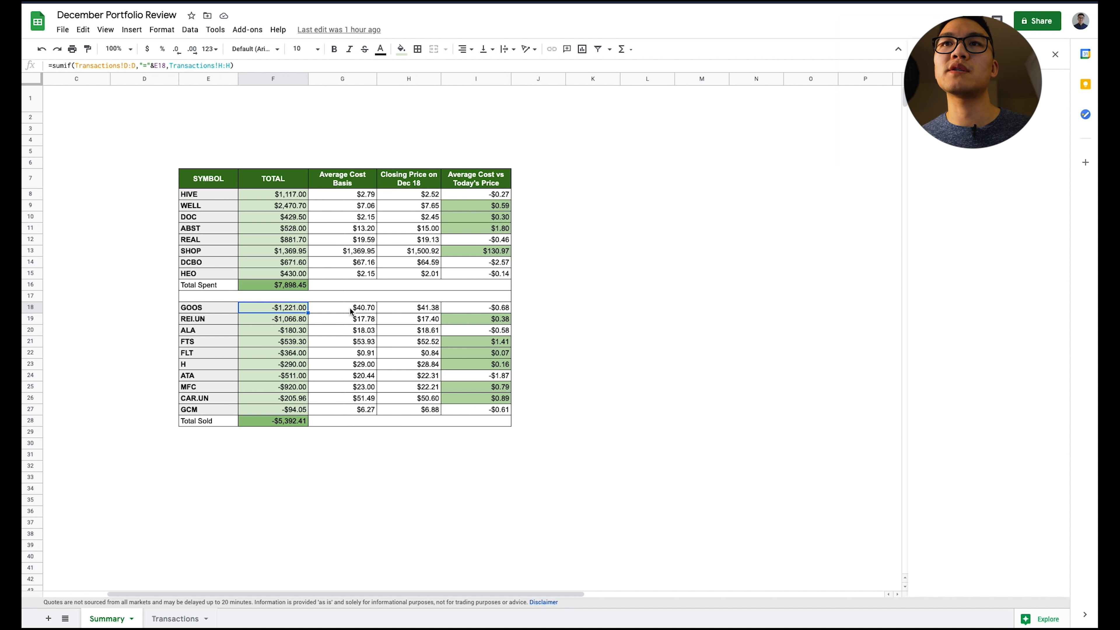
mouse_move(348, 313)
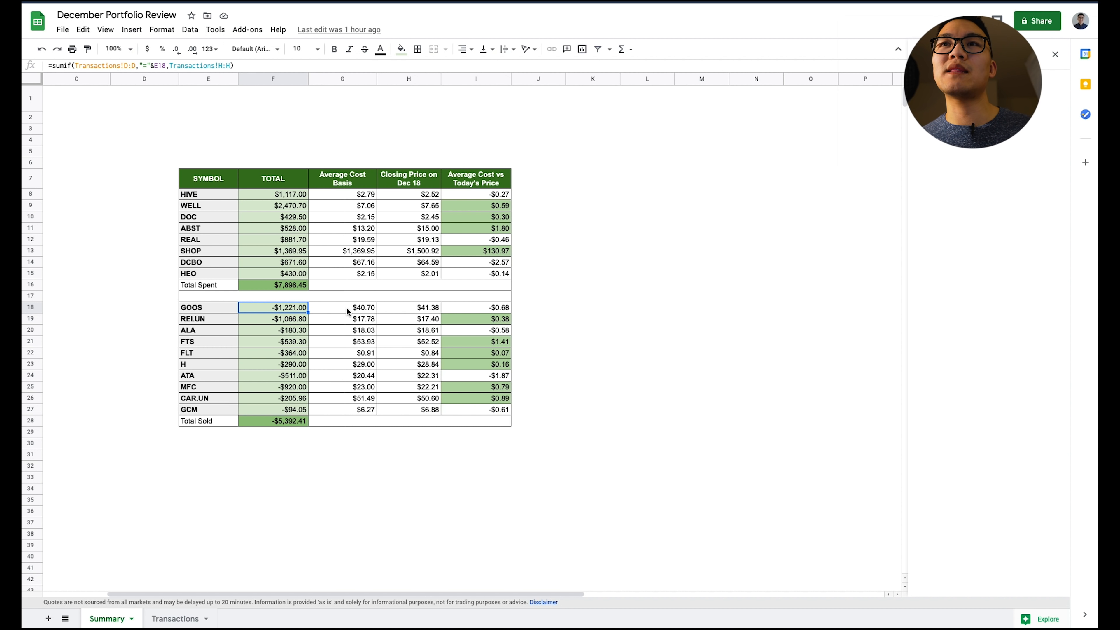
left_click(343, 307)
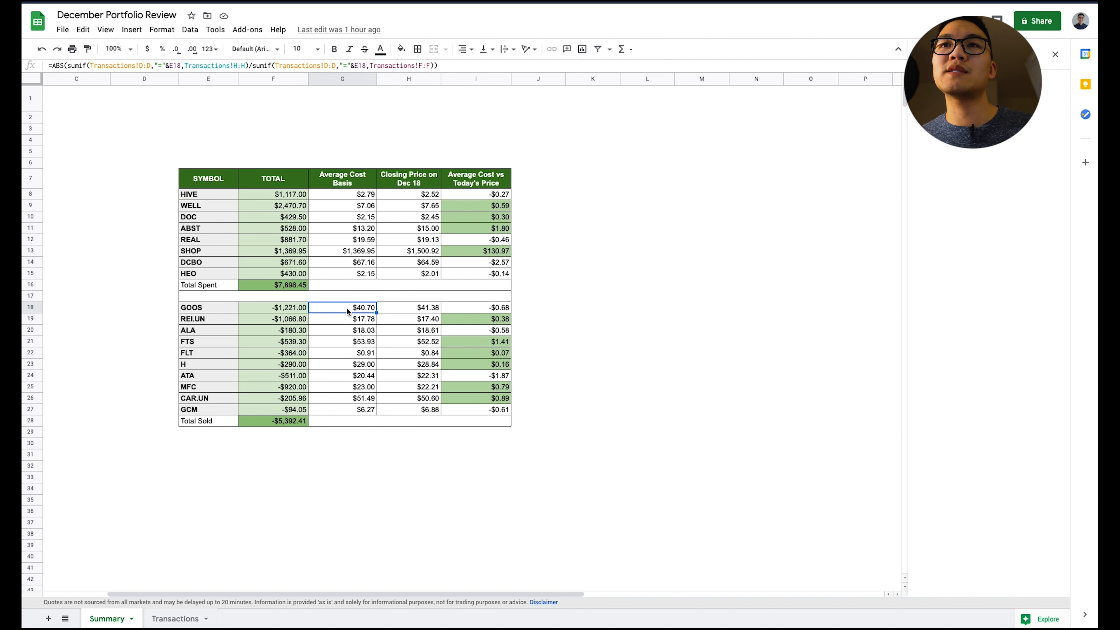
left_click(208, 352)
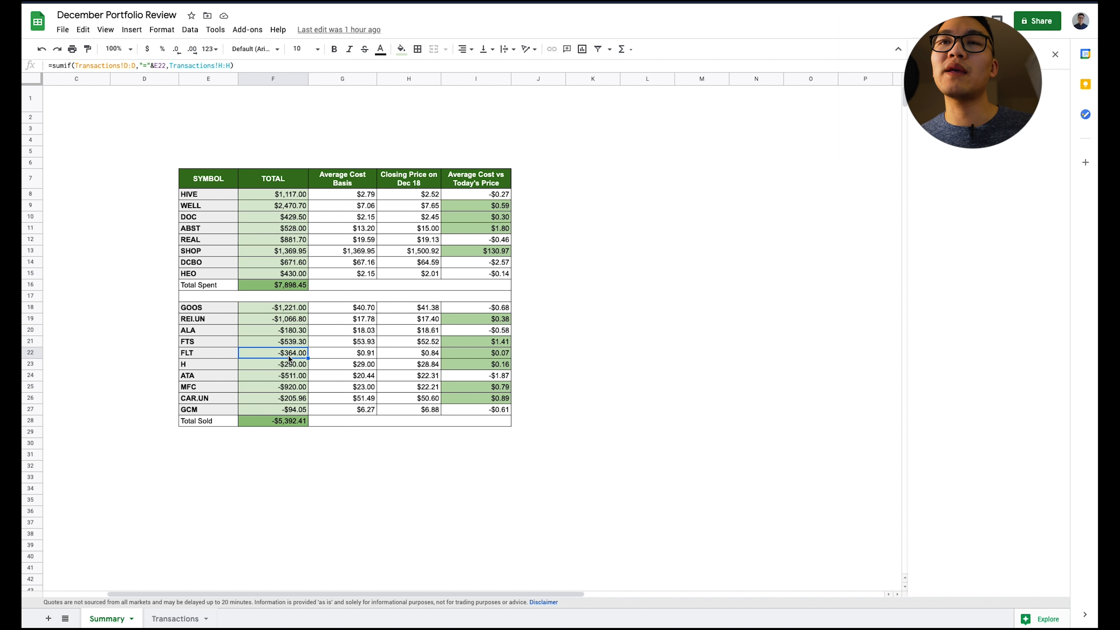
mouse_move(364, 357)
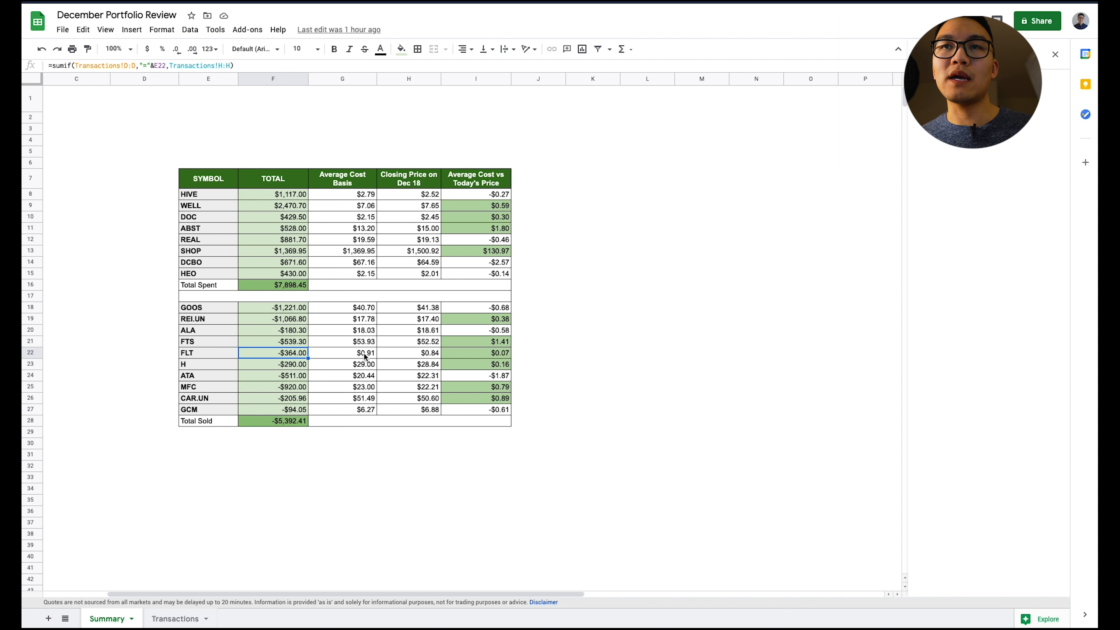
left_click(208, 353)
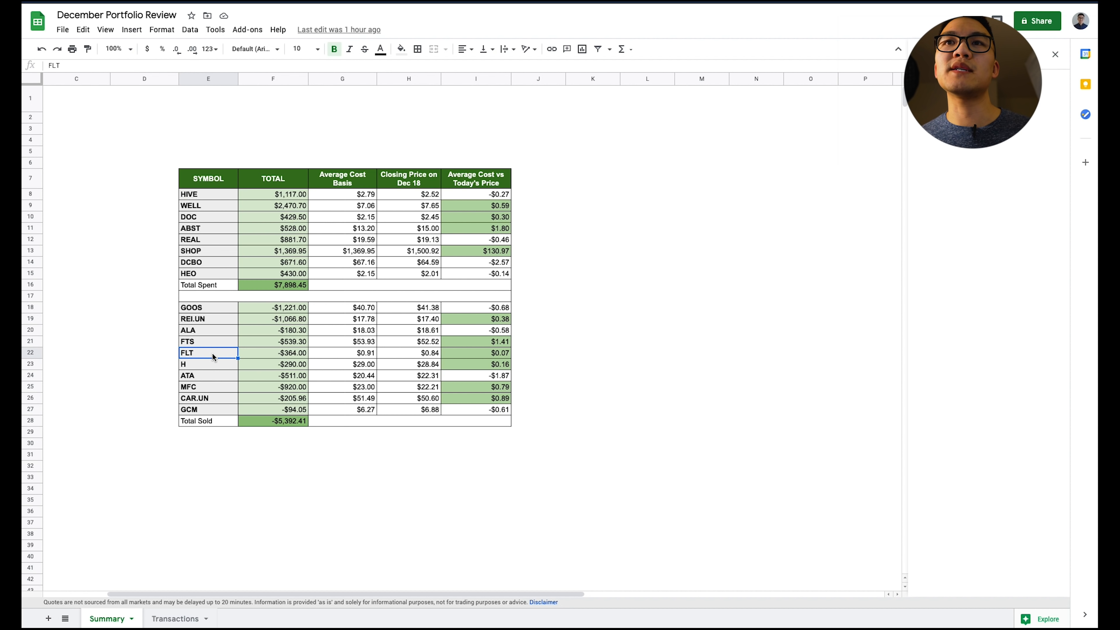
left_click(342, 353)
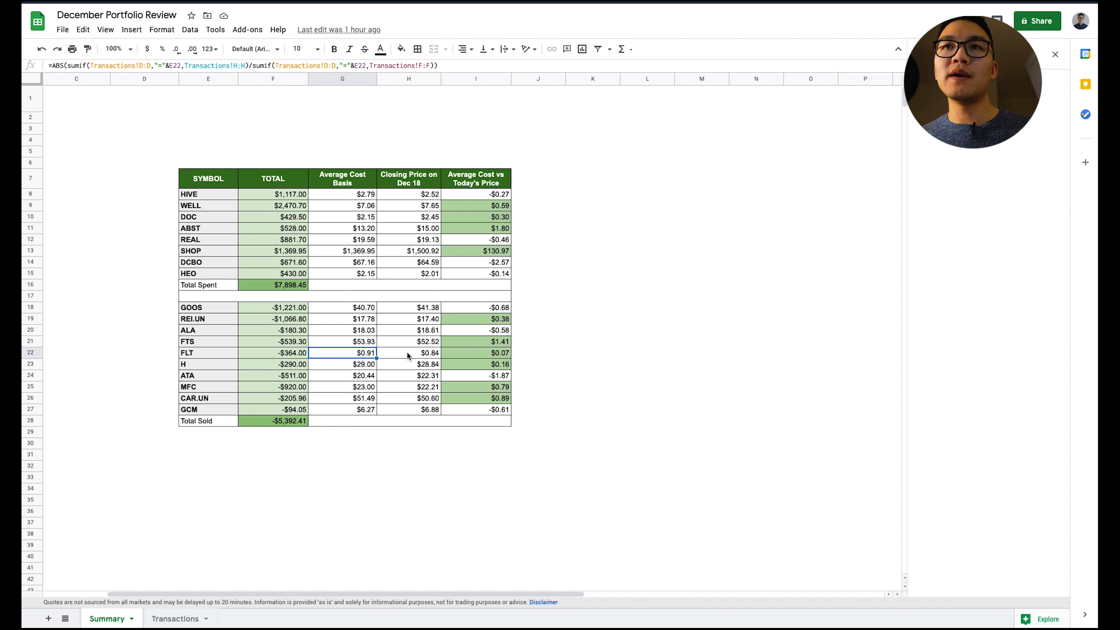
left_click(408, 353)
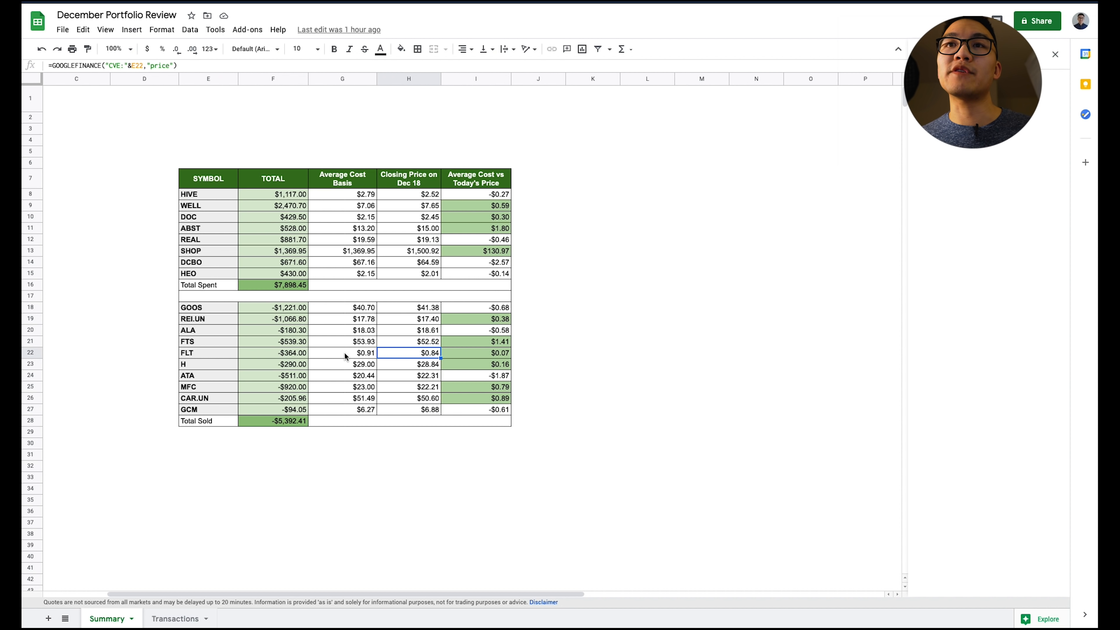
left_click(343, 353)
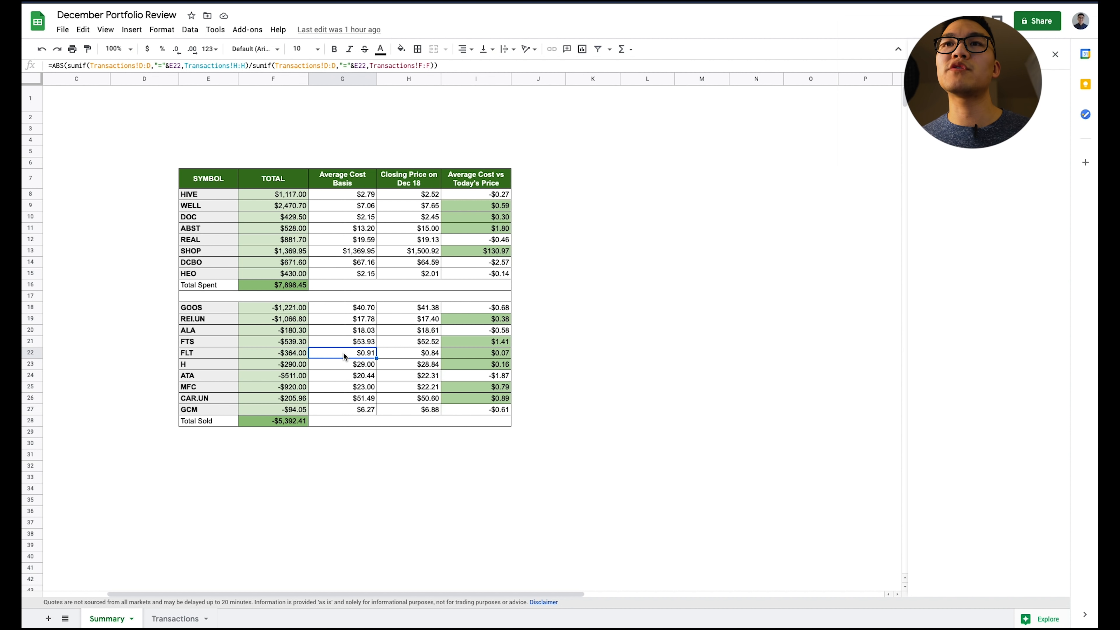
left_click(273, 353)
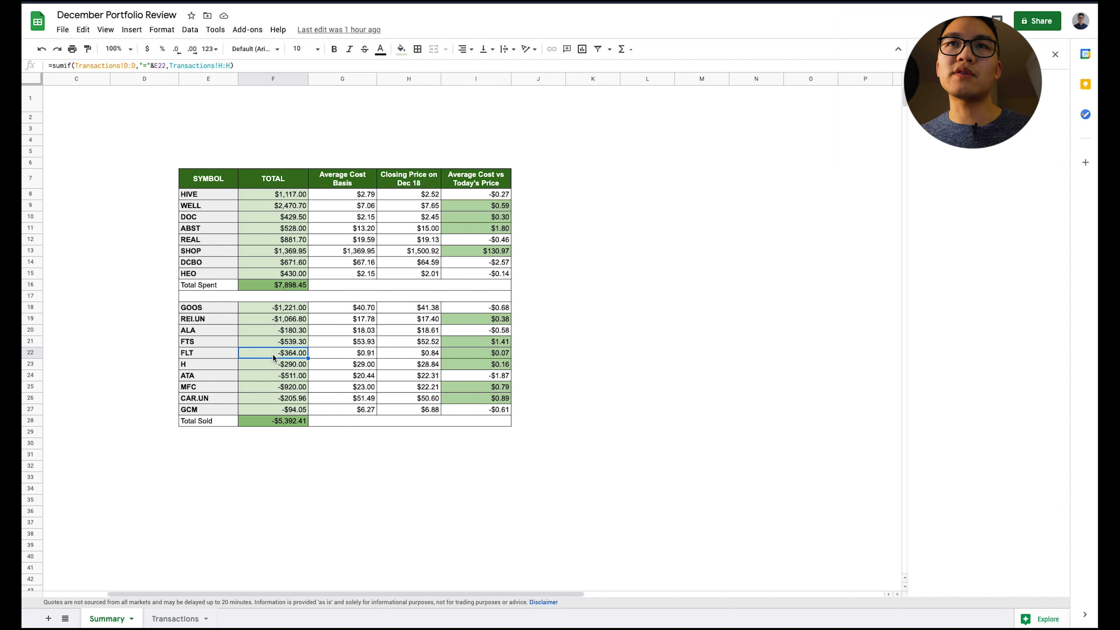
mouse_move(346, 359)
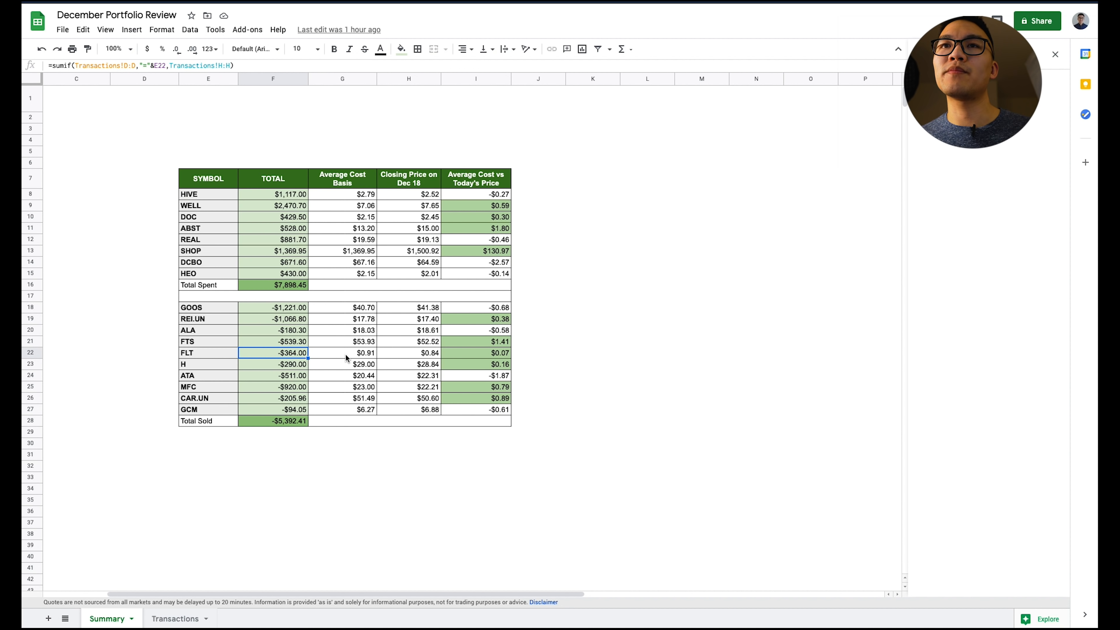
left_click(341, 352)
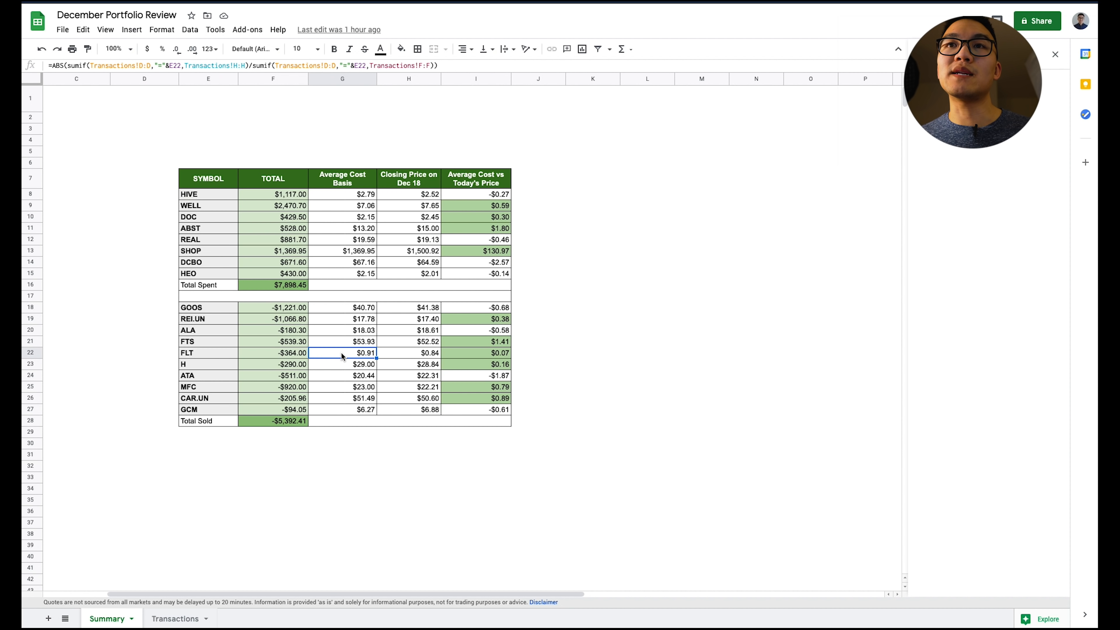